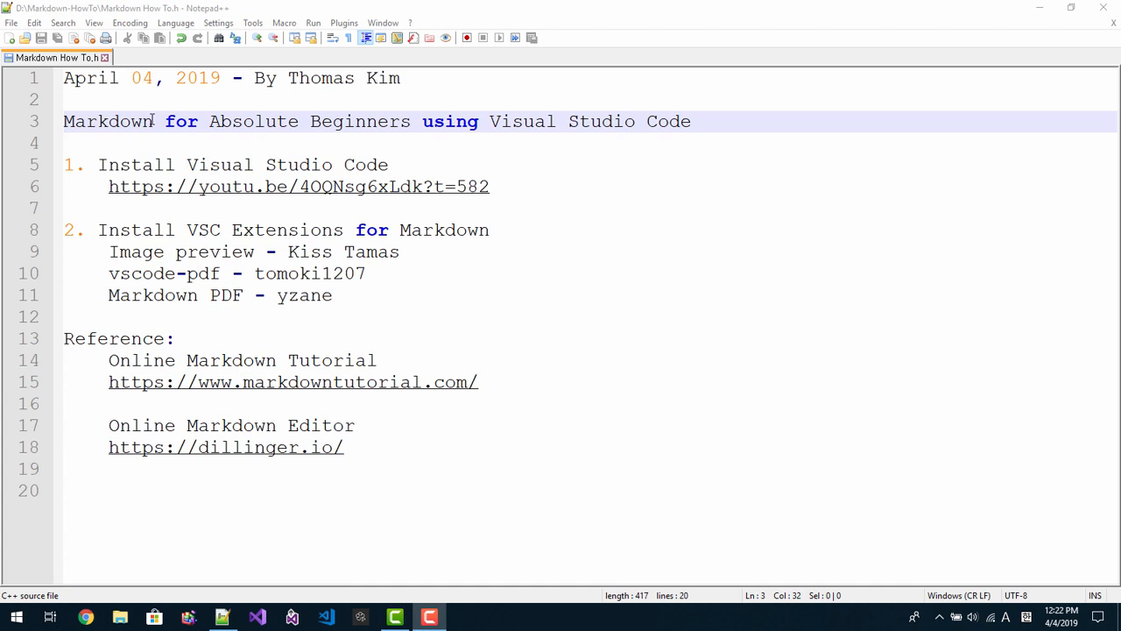
mouse_move(150, 133)
text(s)
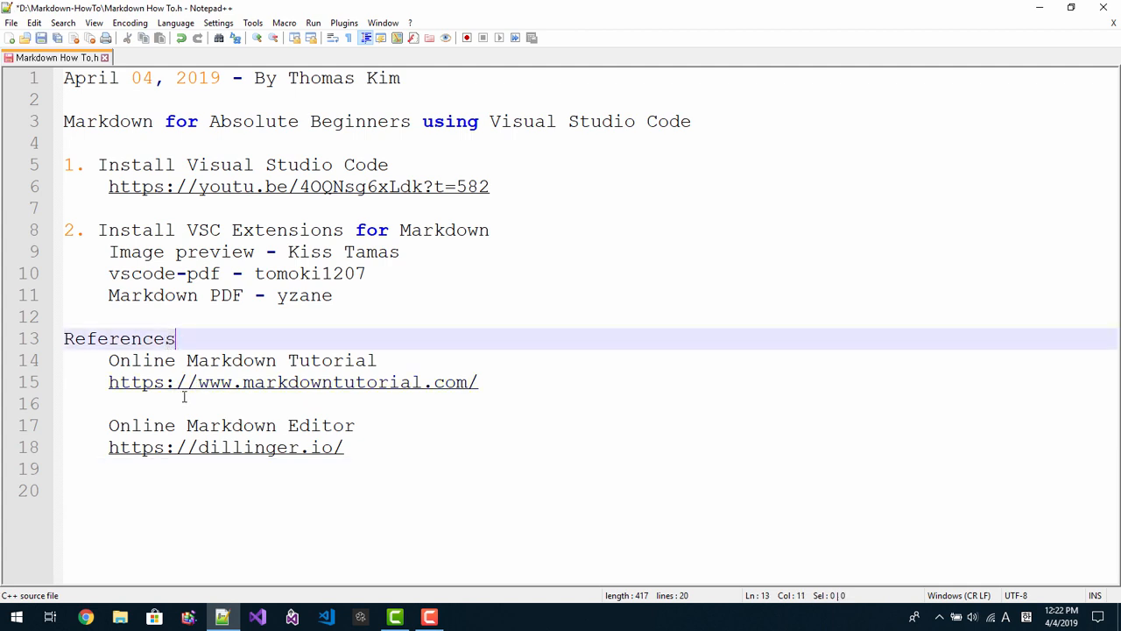
Append a colon so the notes heading reads "References:", leaving the rest unchanged
text(:)
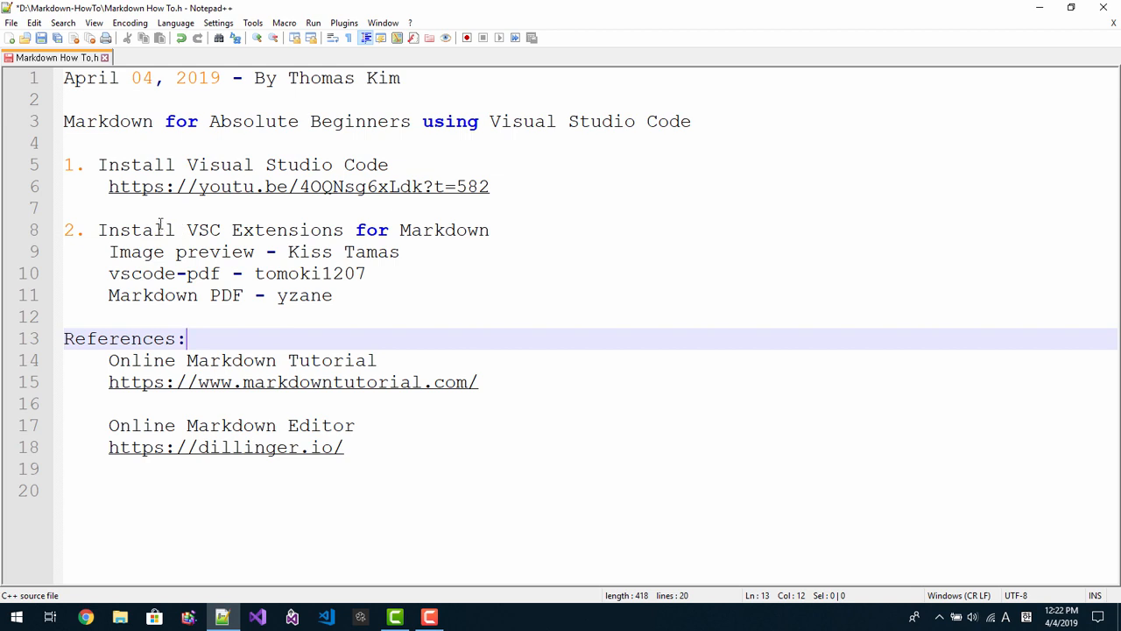
mouse_move(343, 164)
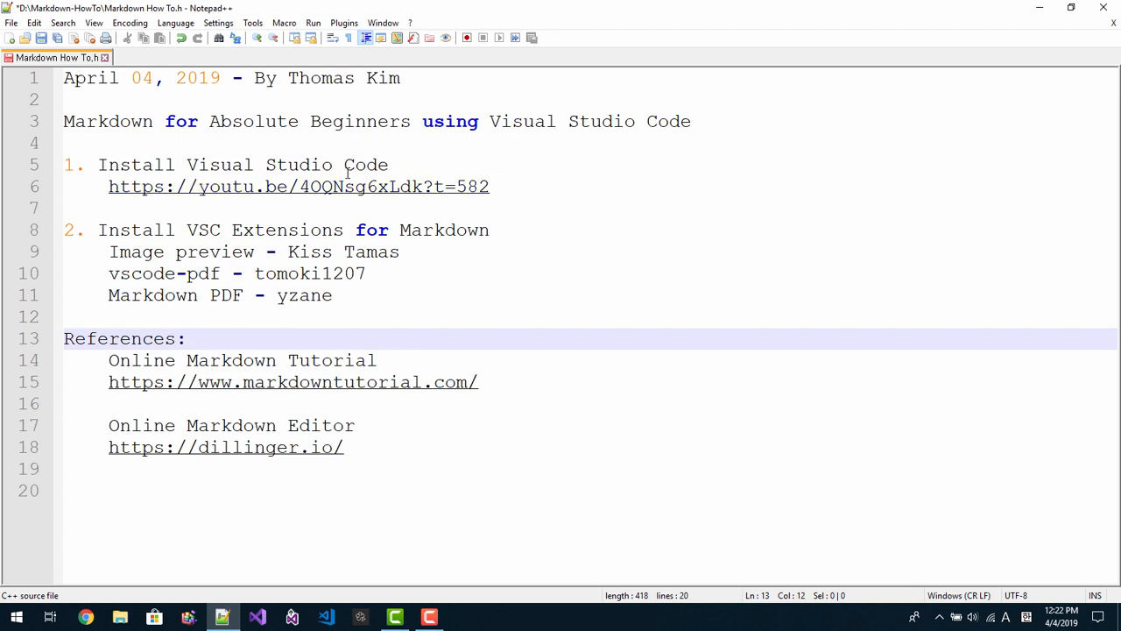
double_click(298, 186)
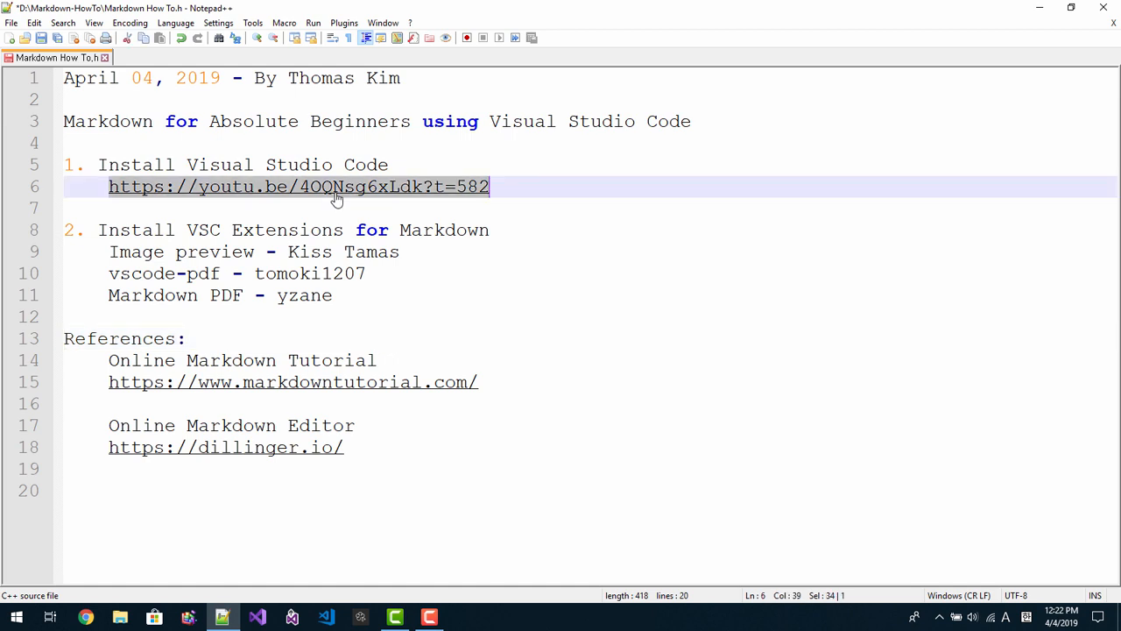
click(333, 186)
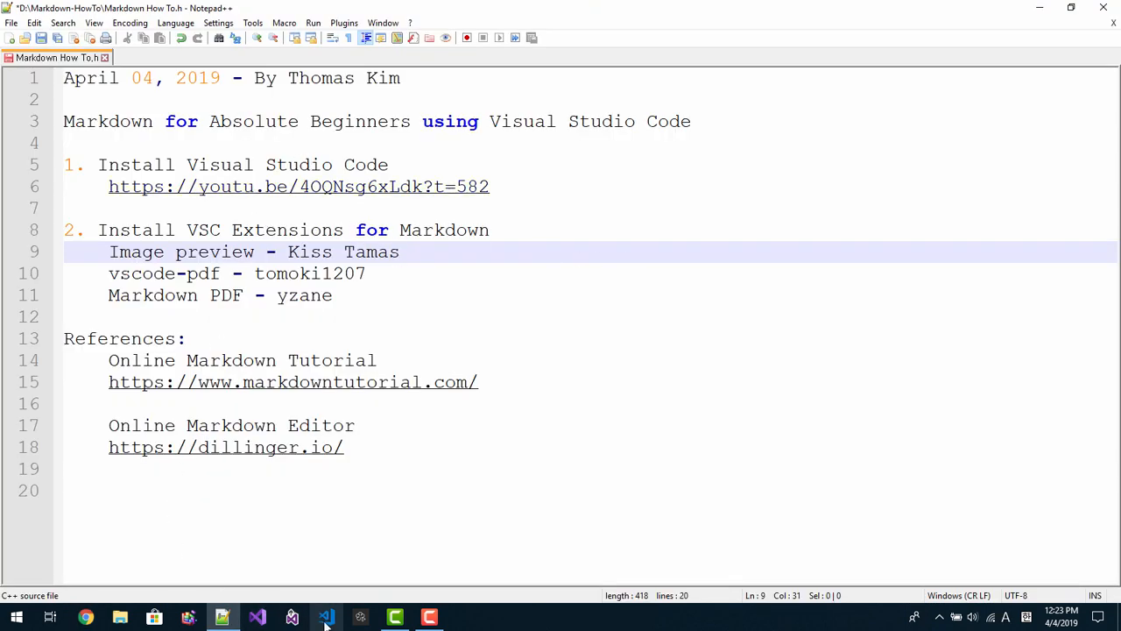
mouse_move(255, 615)
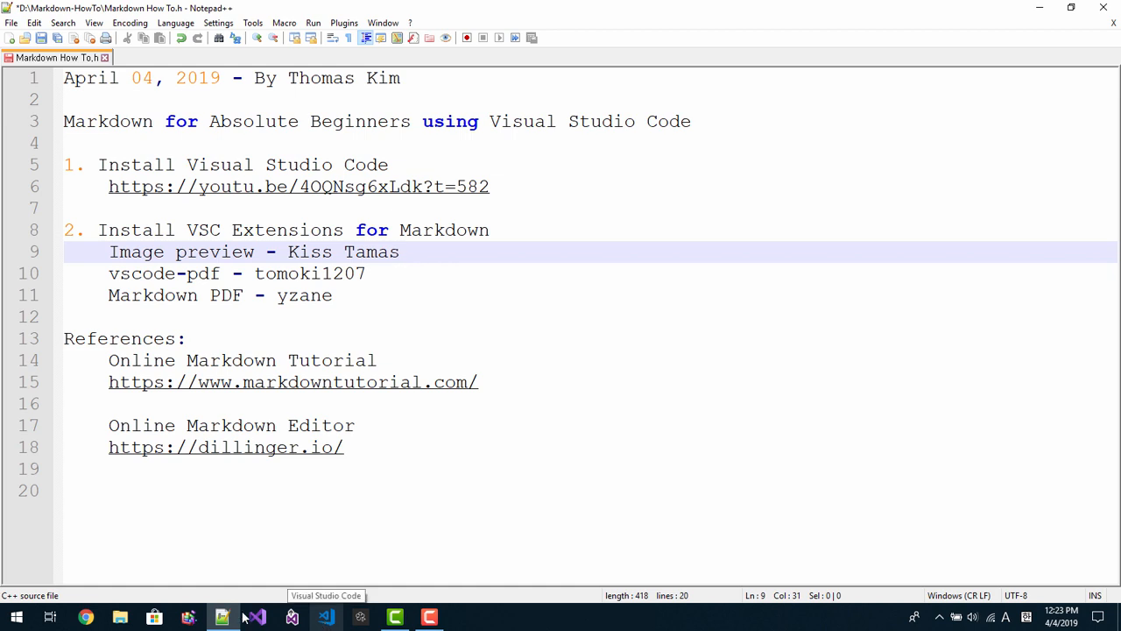
Browse to D:\DevSoft\Tutorials and enter the MarkdownTutorial folder
click(112, 617)
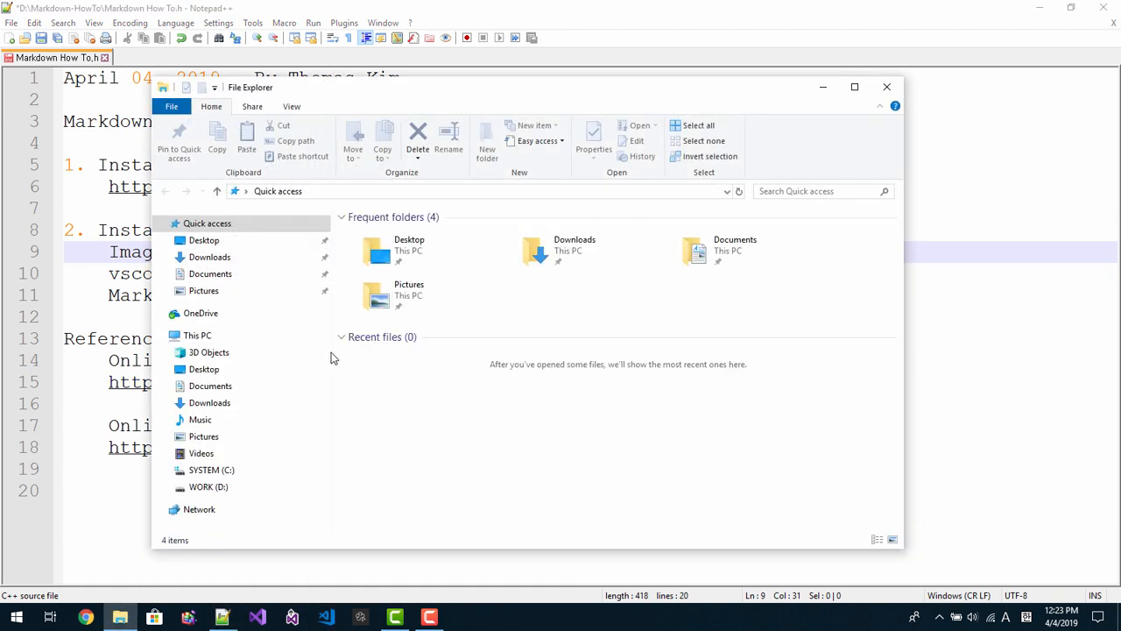
click(486, 140)
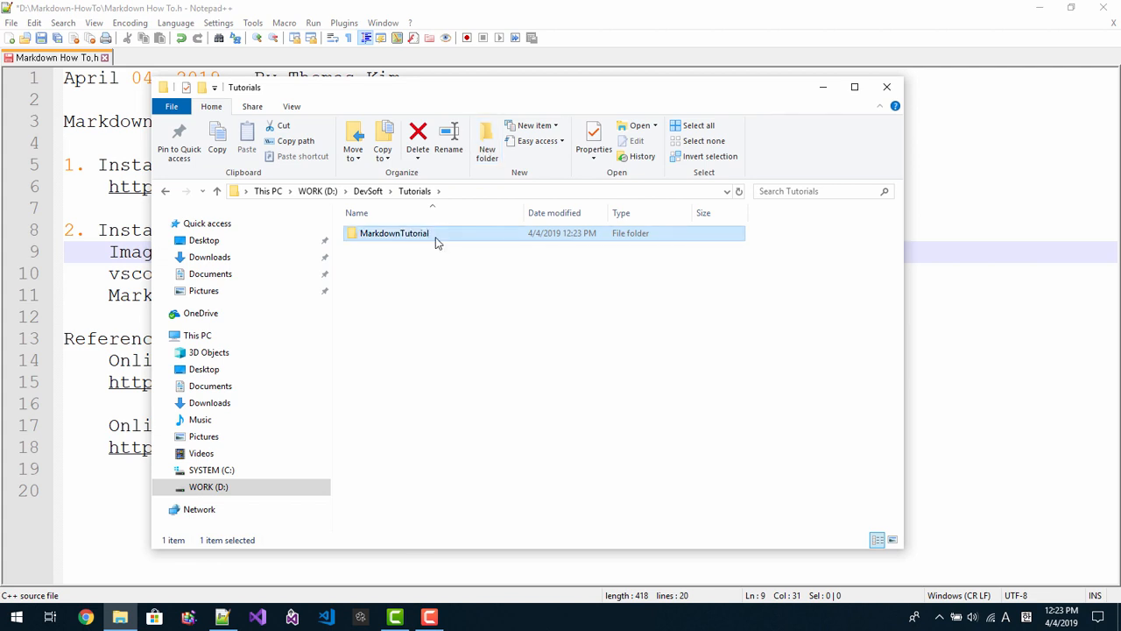
double_click(392, 233)
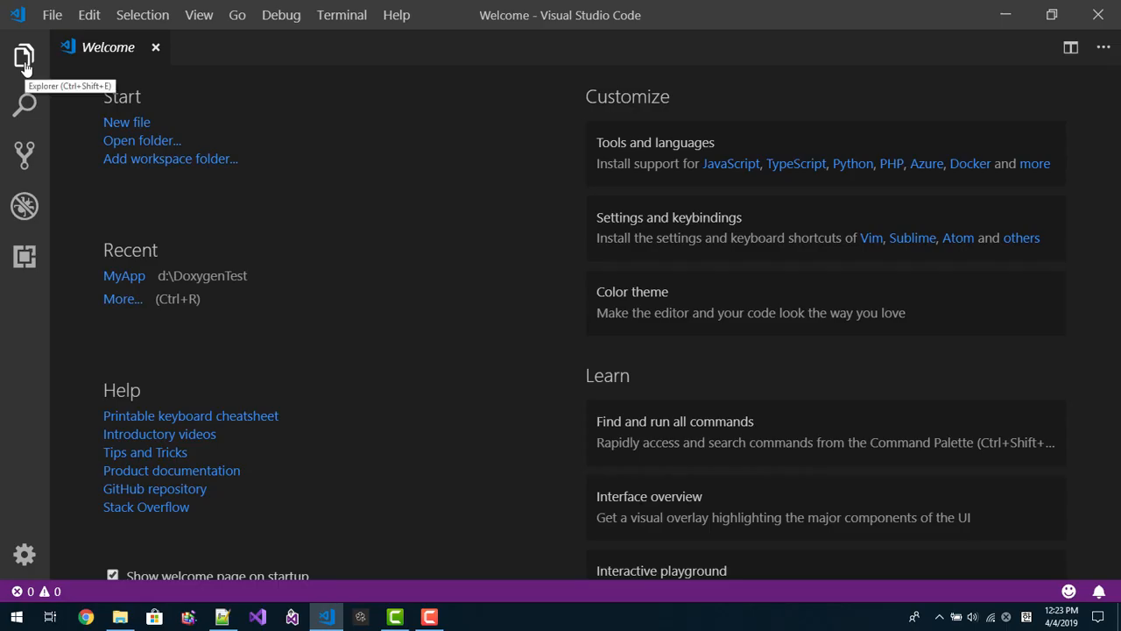
Open MarkdownTutorial as the workspace folder in VS Code
click(22, 52)
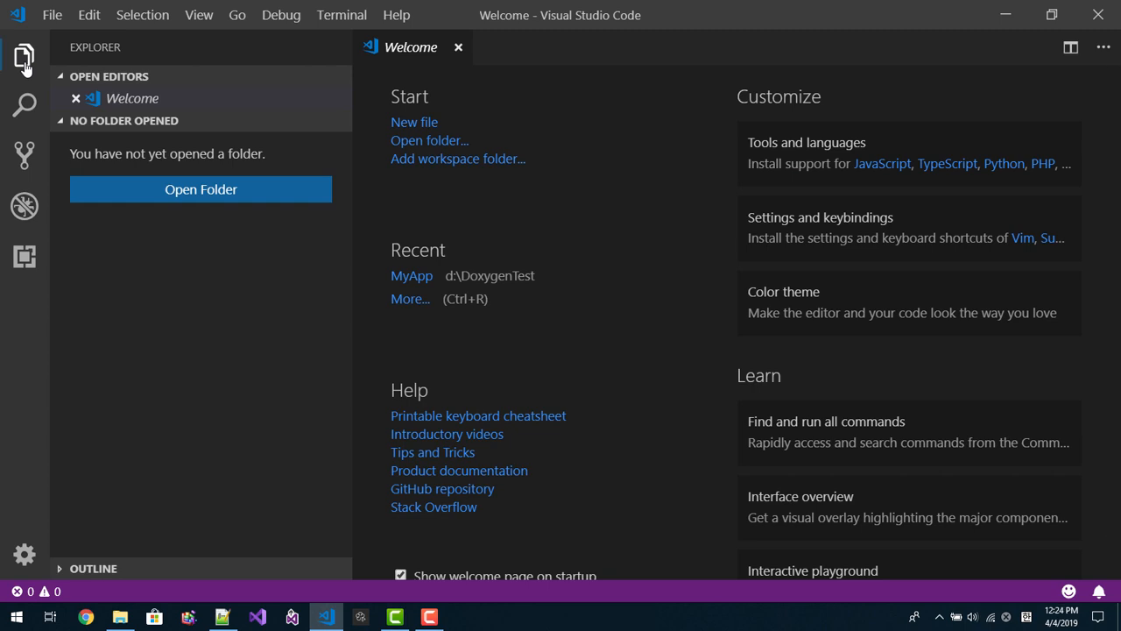
click(200, 189)
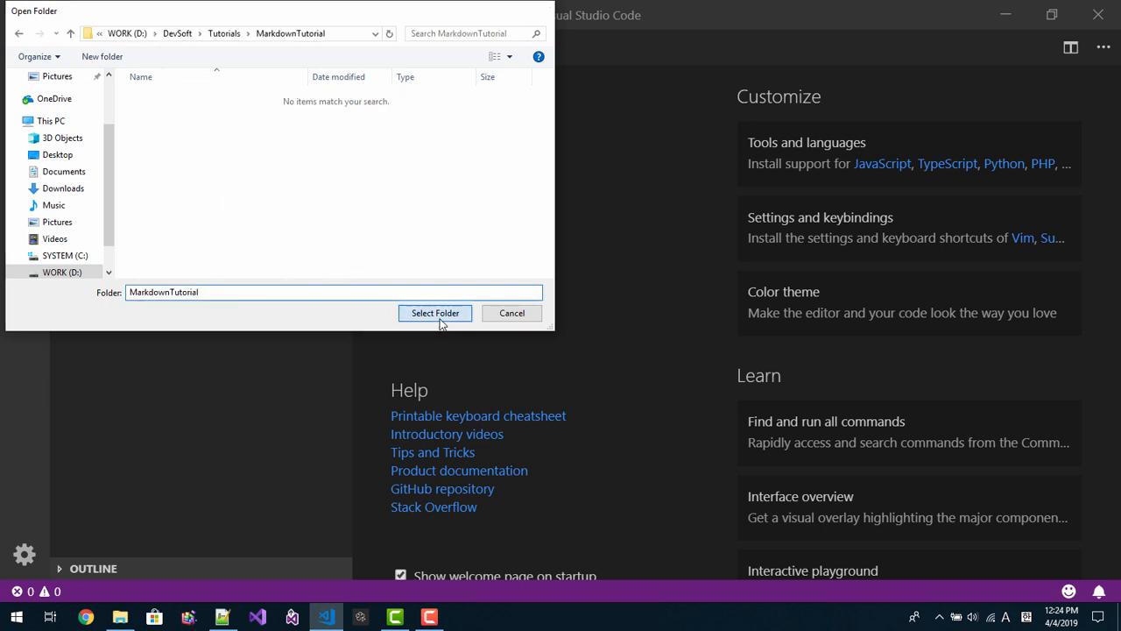
click(435, 312)
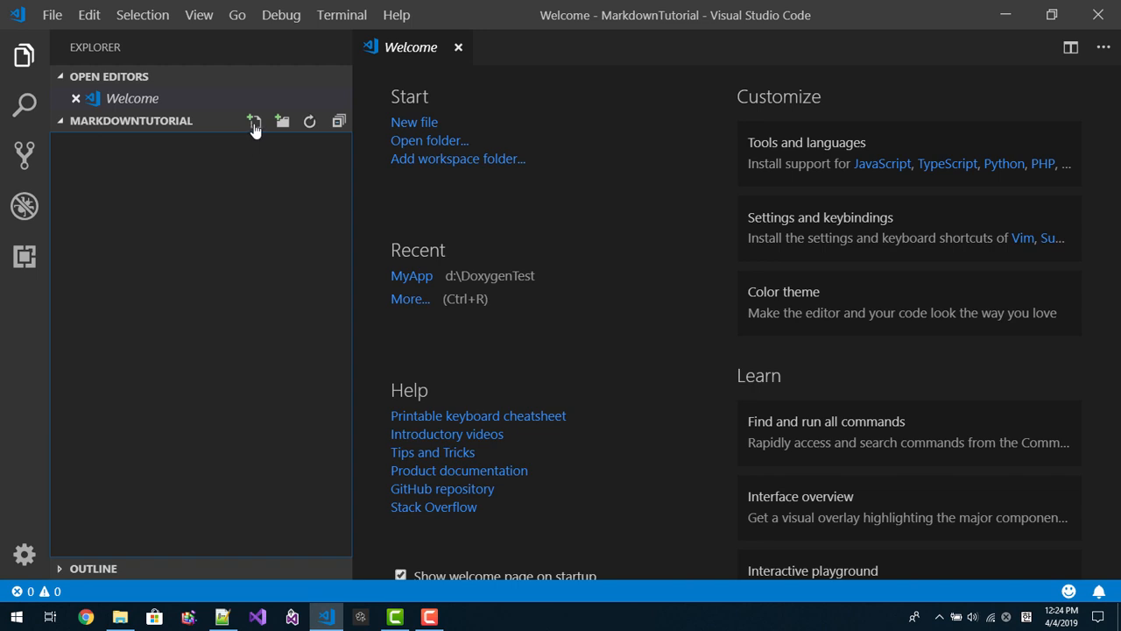
Create a new file named HelloMarkdown.md in the workspace
click(252, 121)
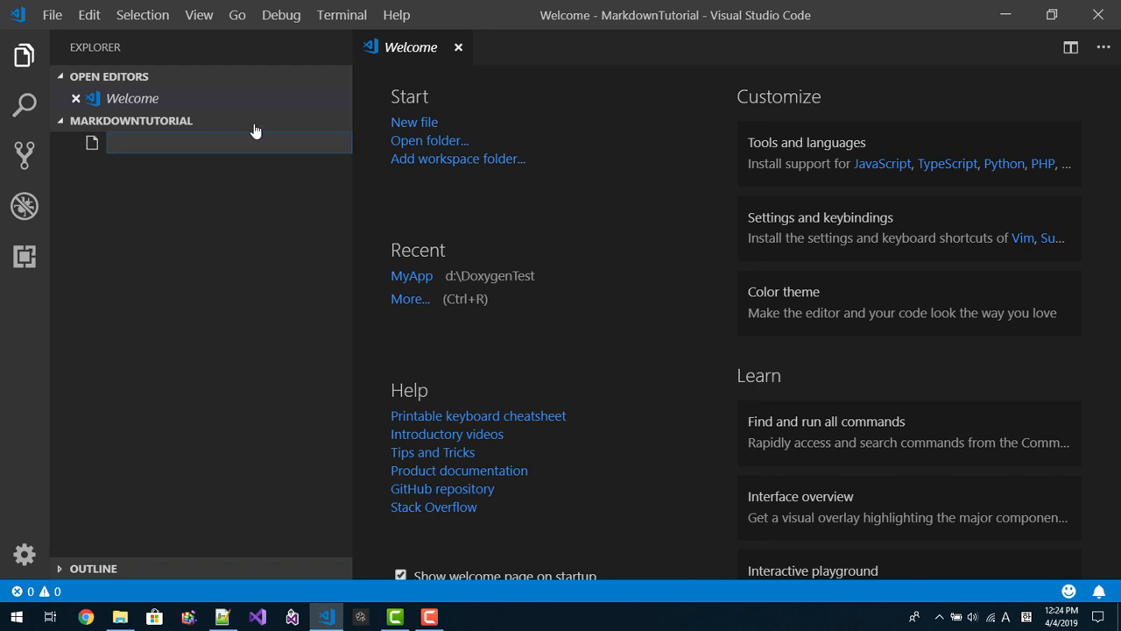
text(Hello)
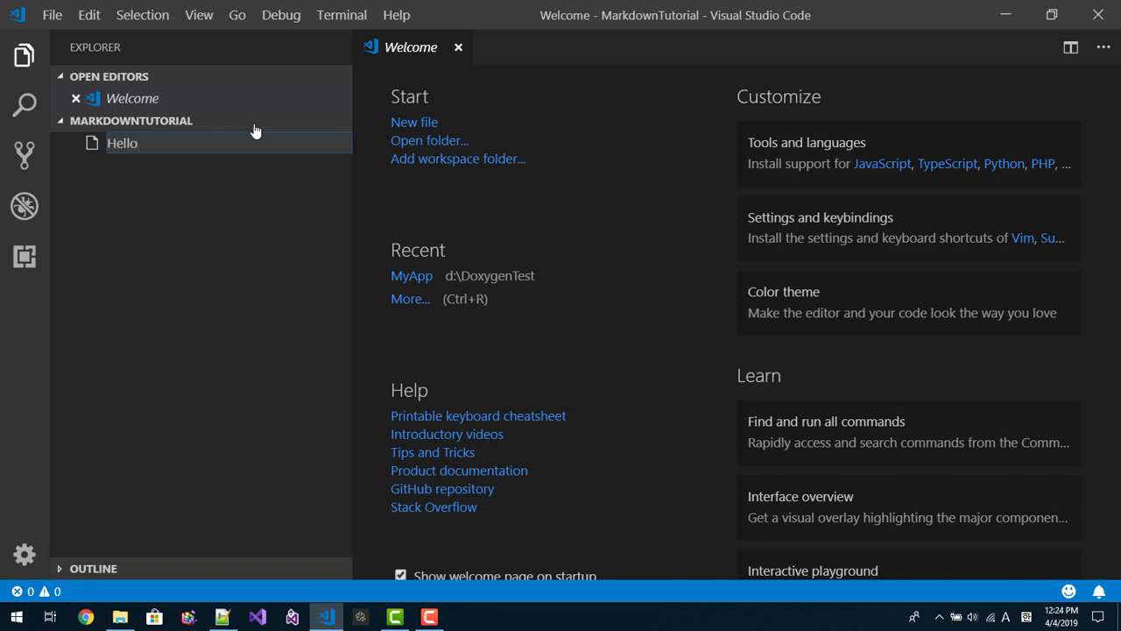
text(Markdown)
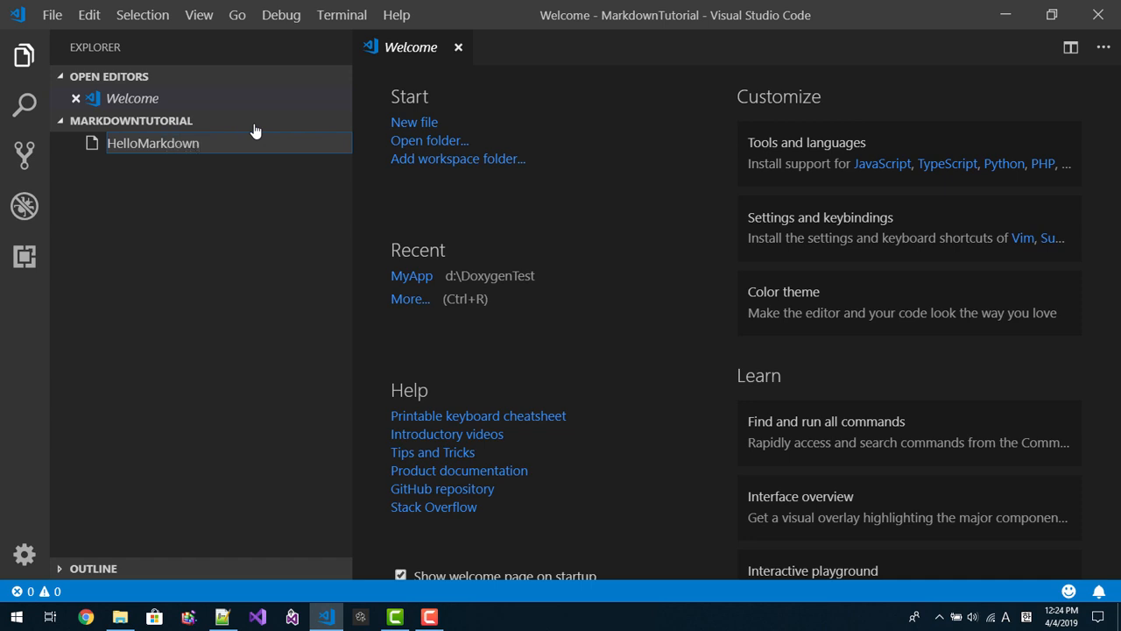
text(.md)
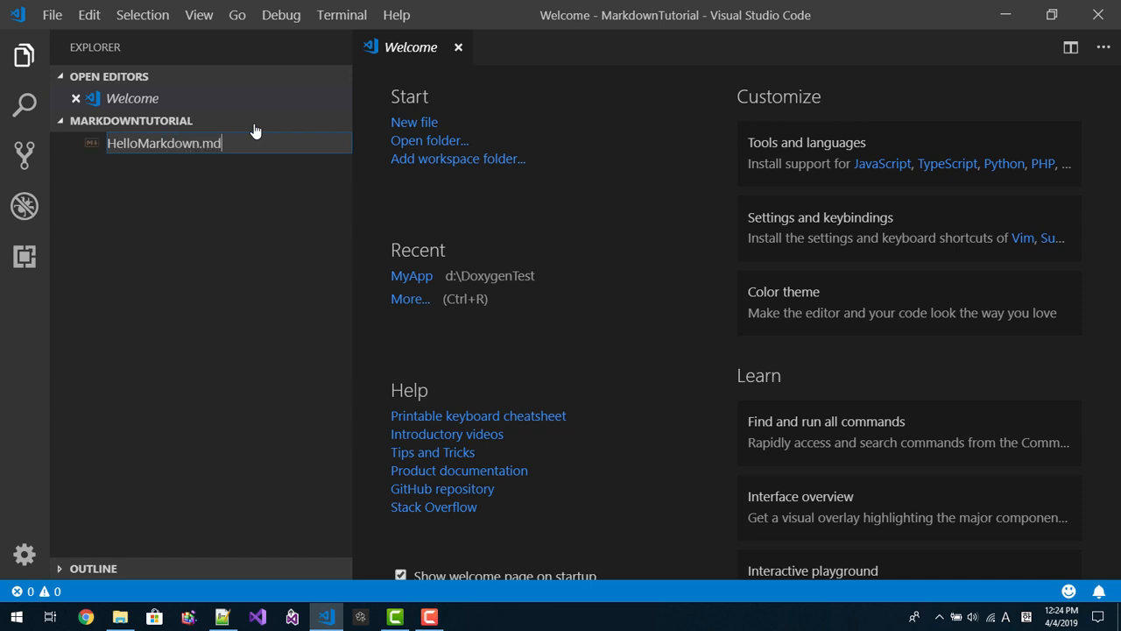
key(Enter)
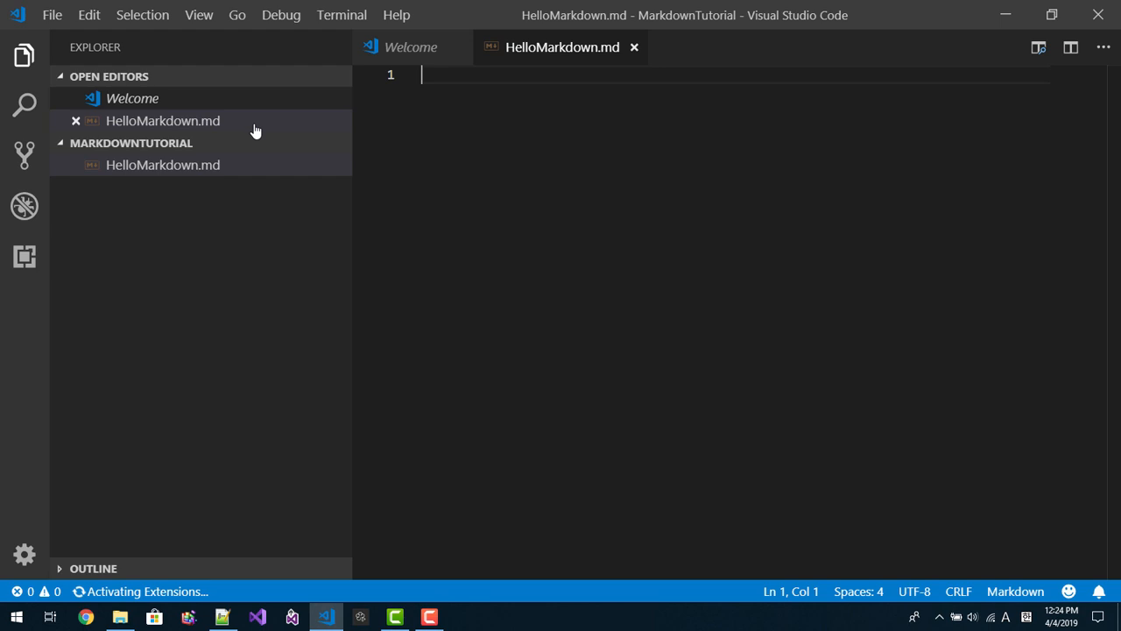
Write the heading '# Hello Markdown!' as the file's first line
text(#)
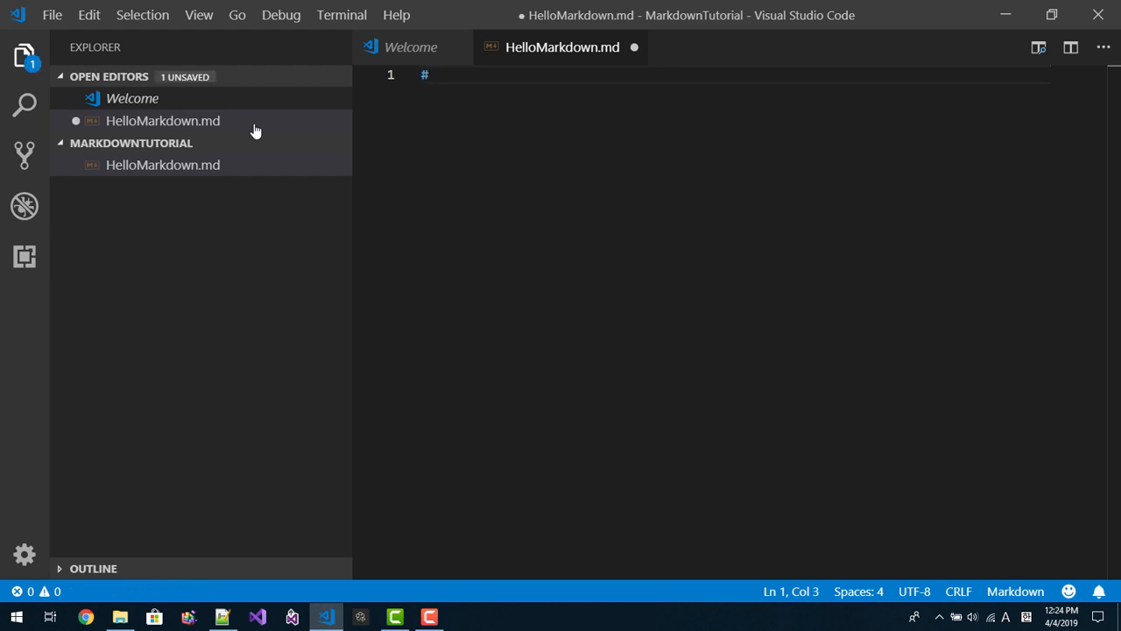
text(Hello)
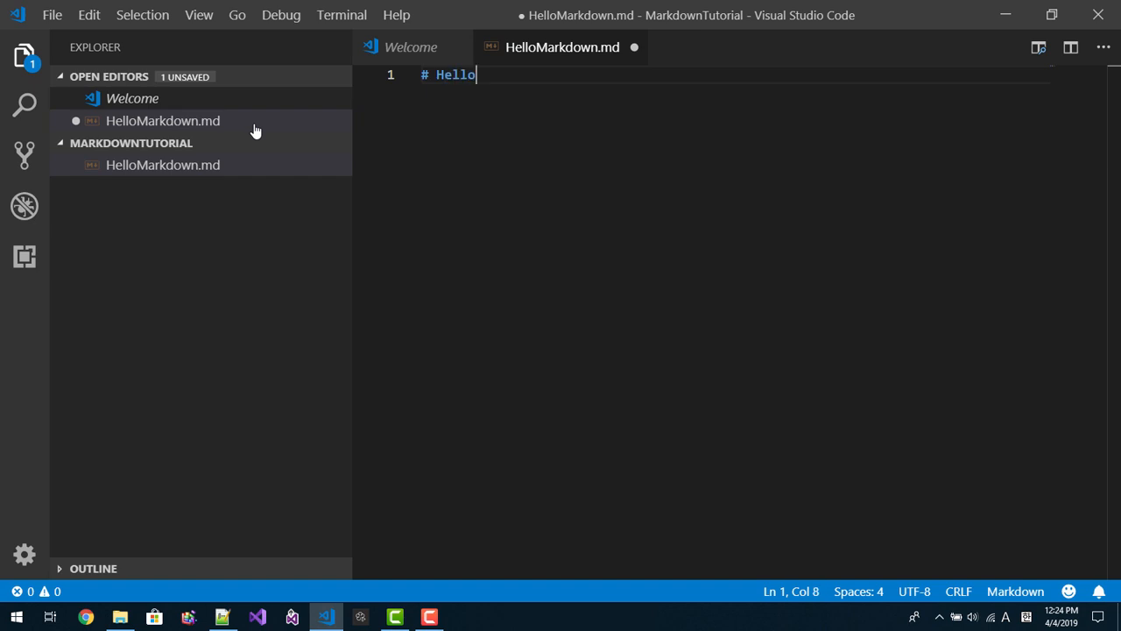
text(Markdown!)
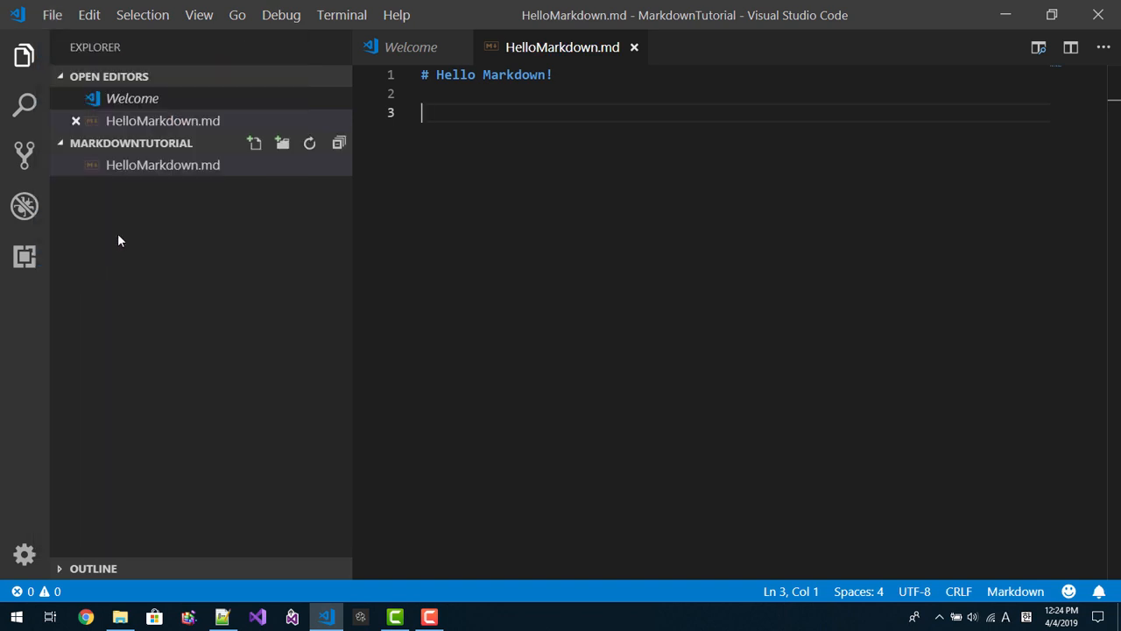
Show HelloMarkdown.md's rendered preview in an editor group beside its source
right_click(161, 164)
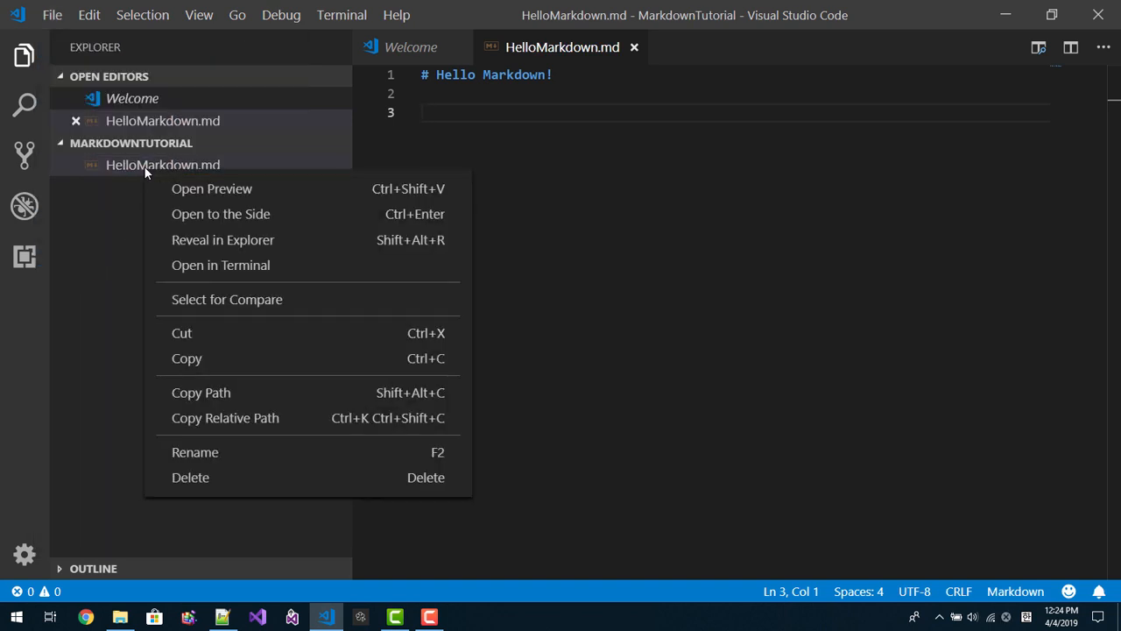
click(210, 189)
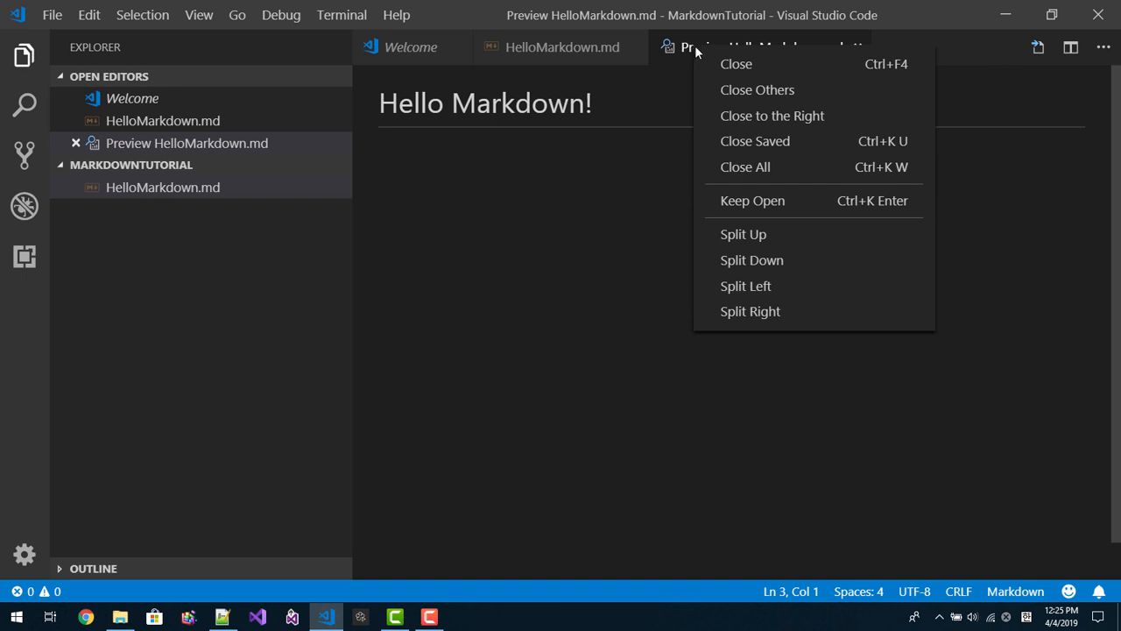
click(199, 14)
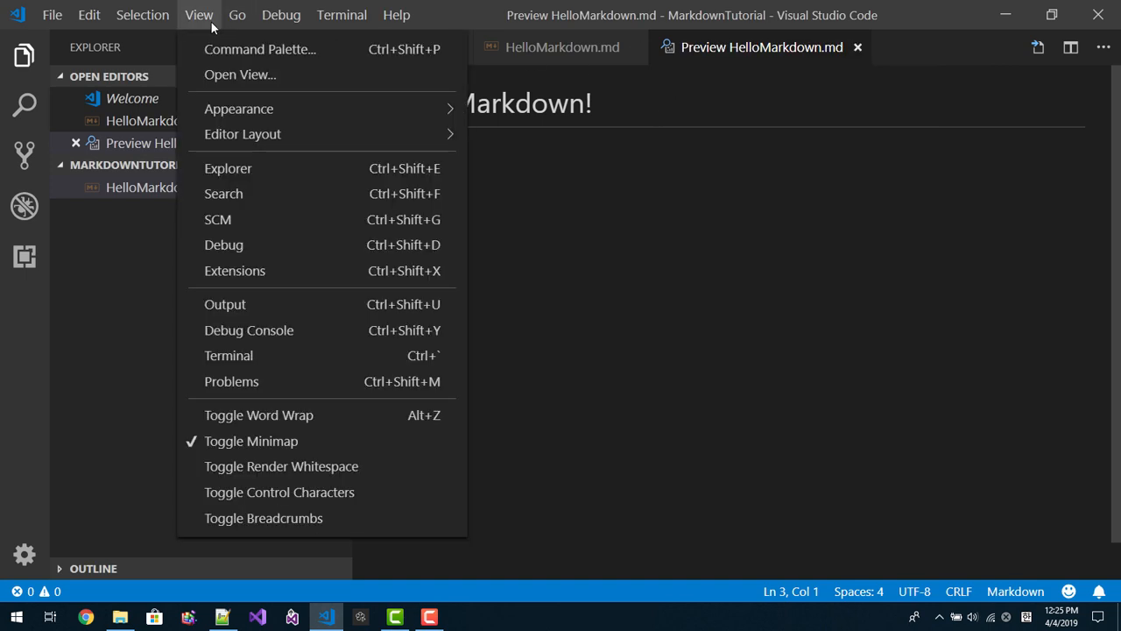
mouse_move(242, 133)
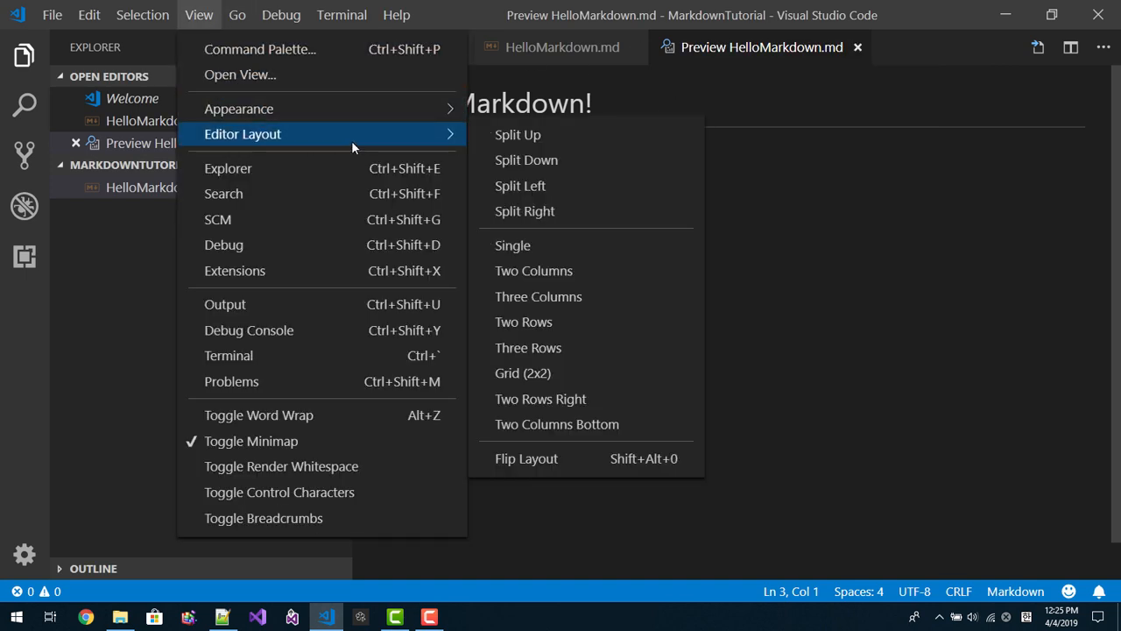
mouse_move(555, 322)
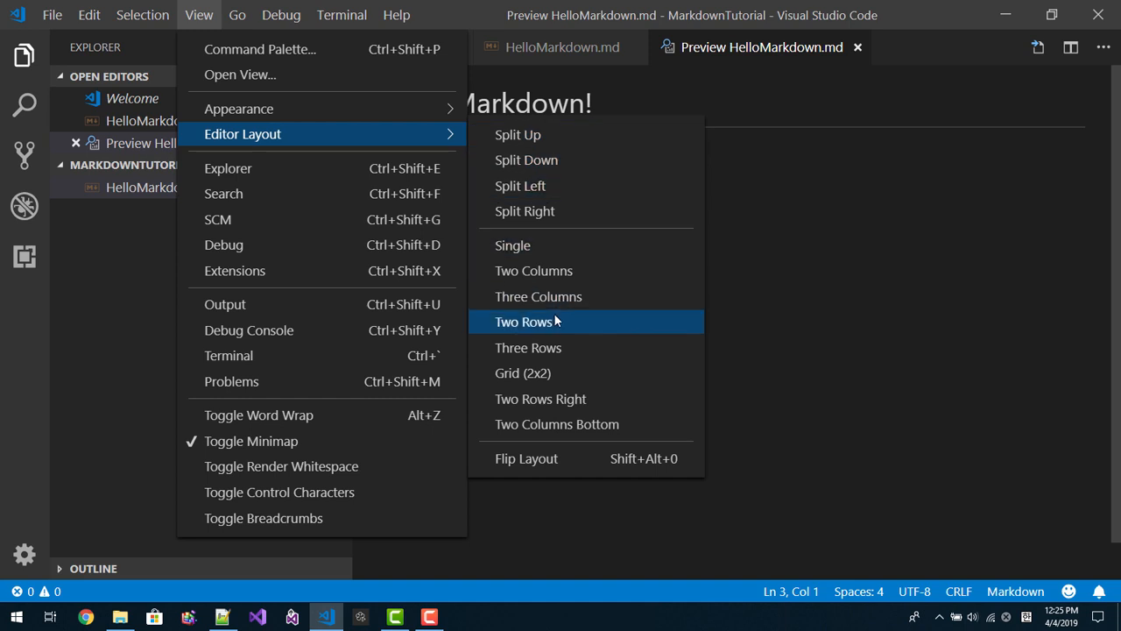
click(522, 322)
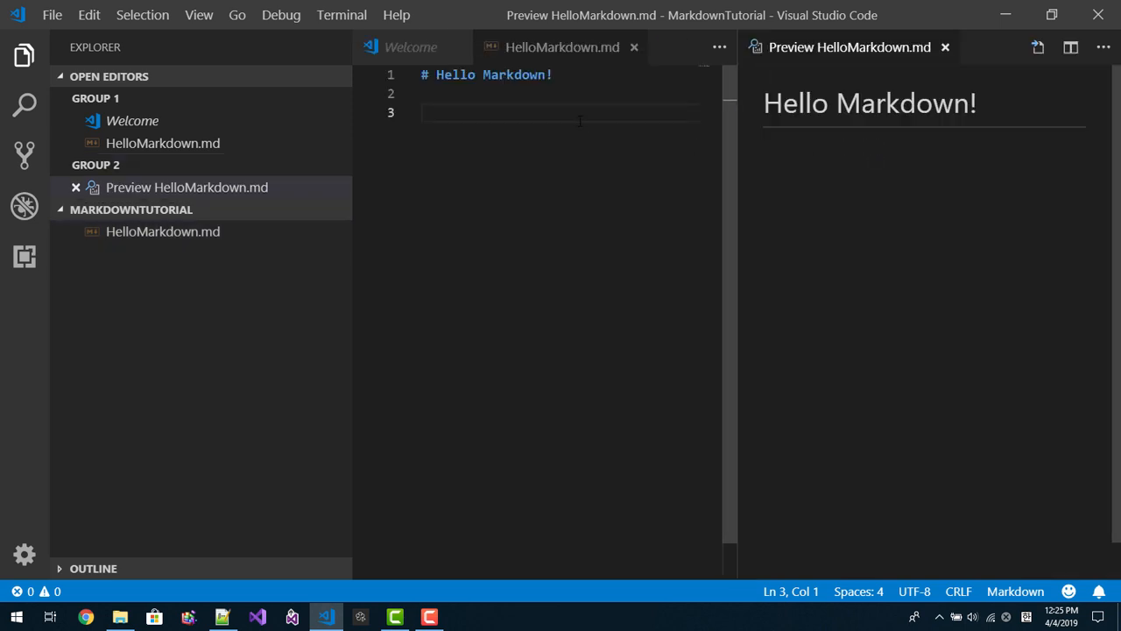
Write the intro: 'My name is Thomas Kim. I am a beginner for Markdown. I've just...'
text(My n)
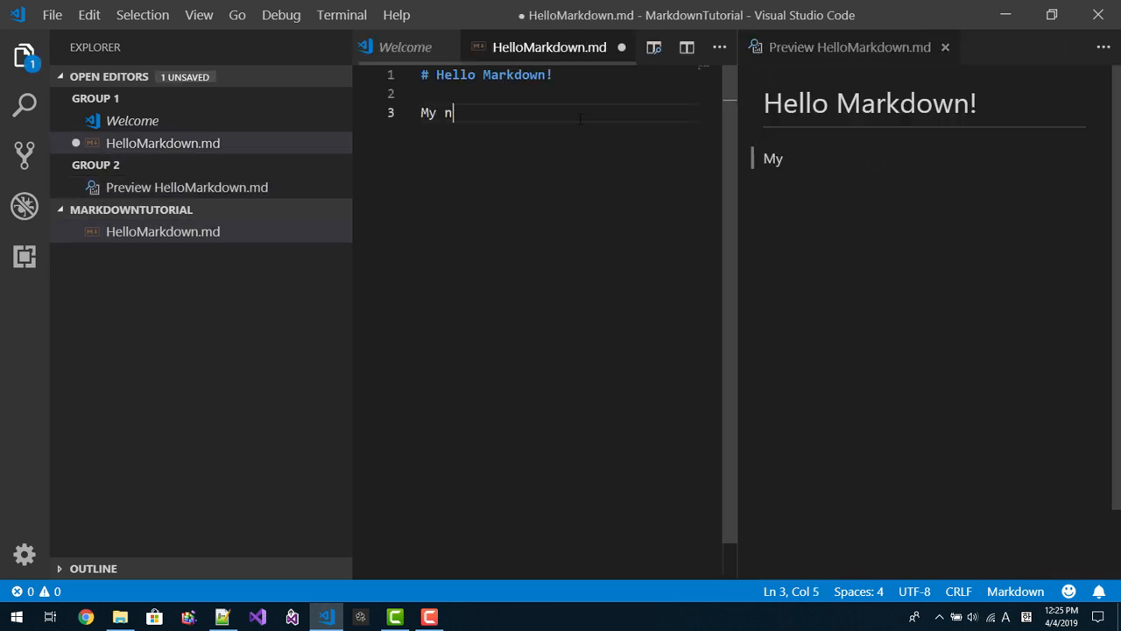
text(ame is T)
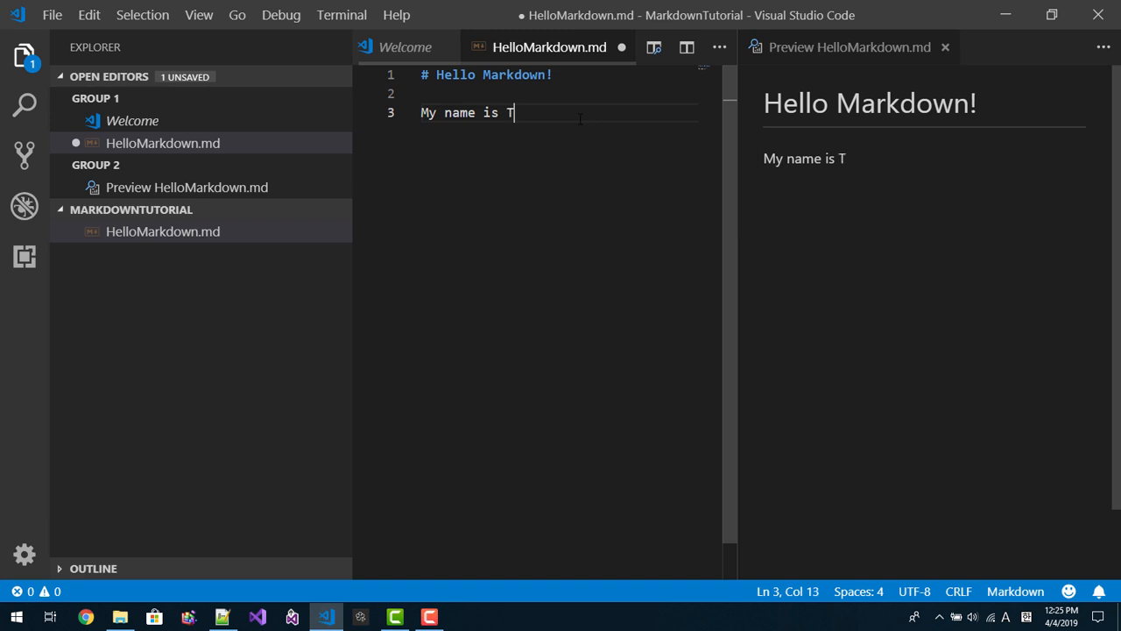
text(homas Kim.)
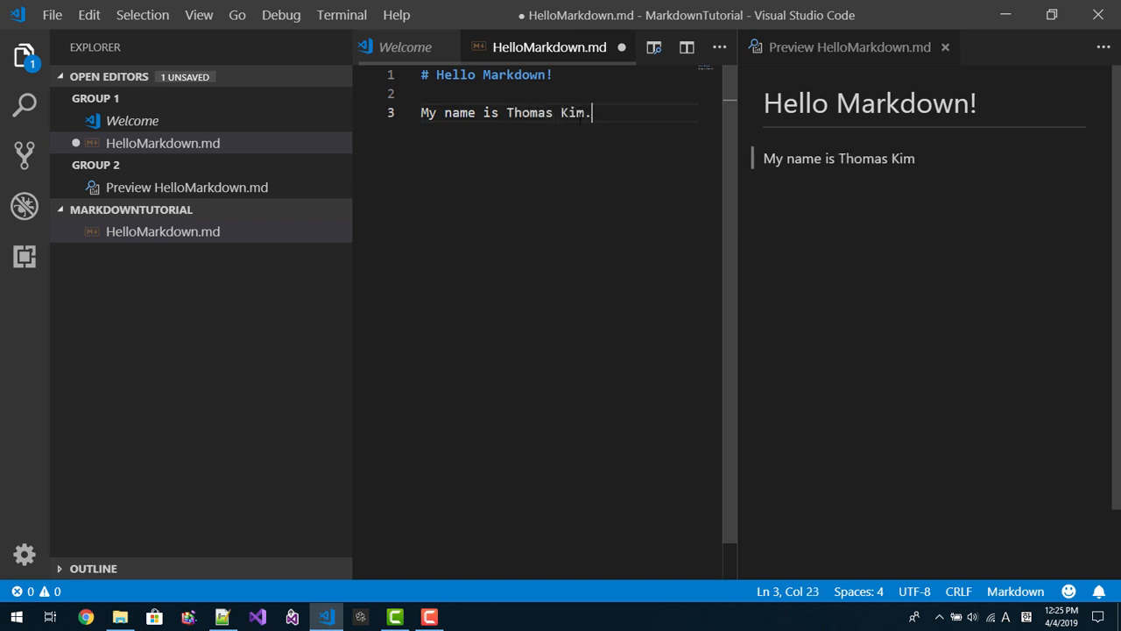
text(I am a)
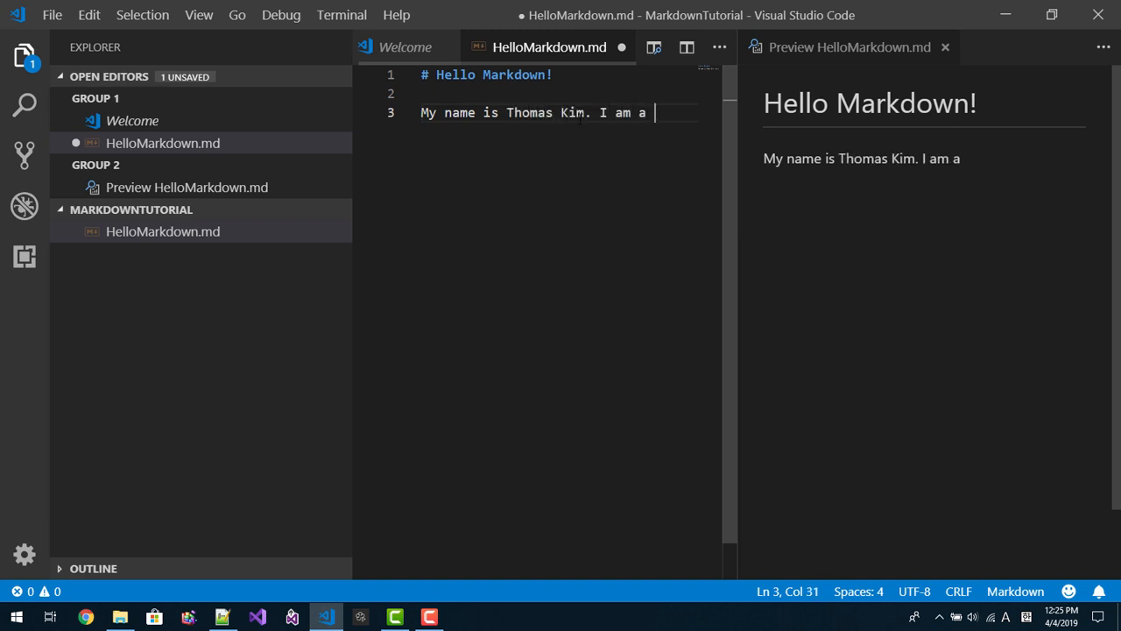
text(beginner)
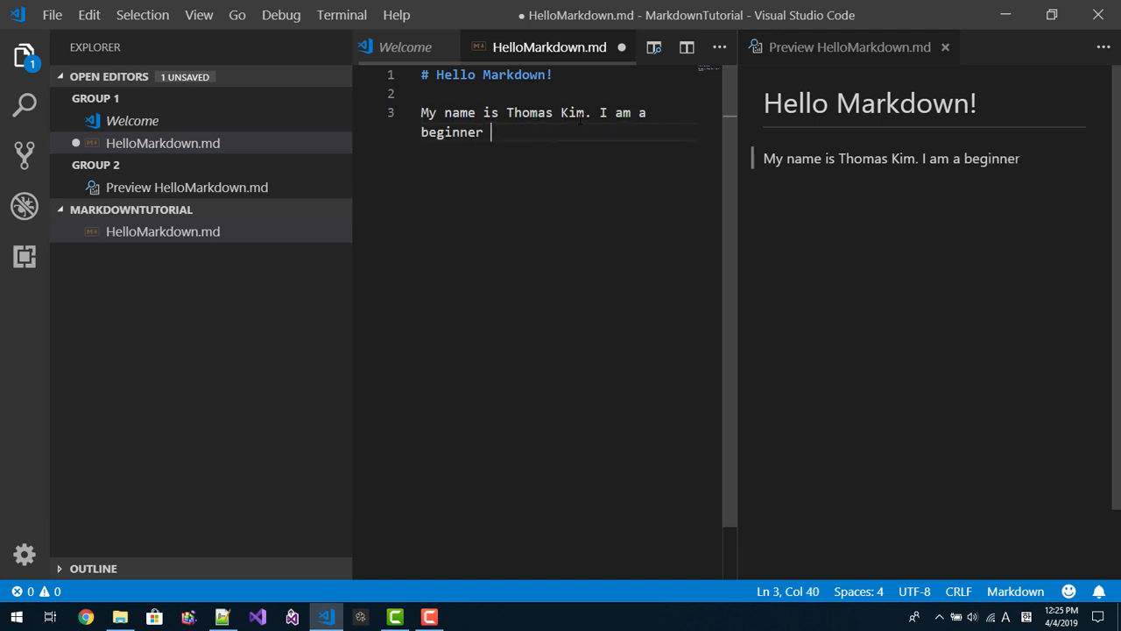
text(for)
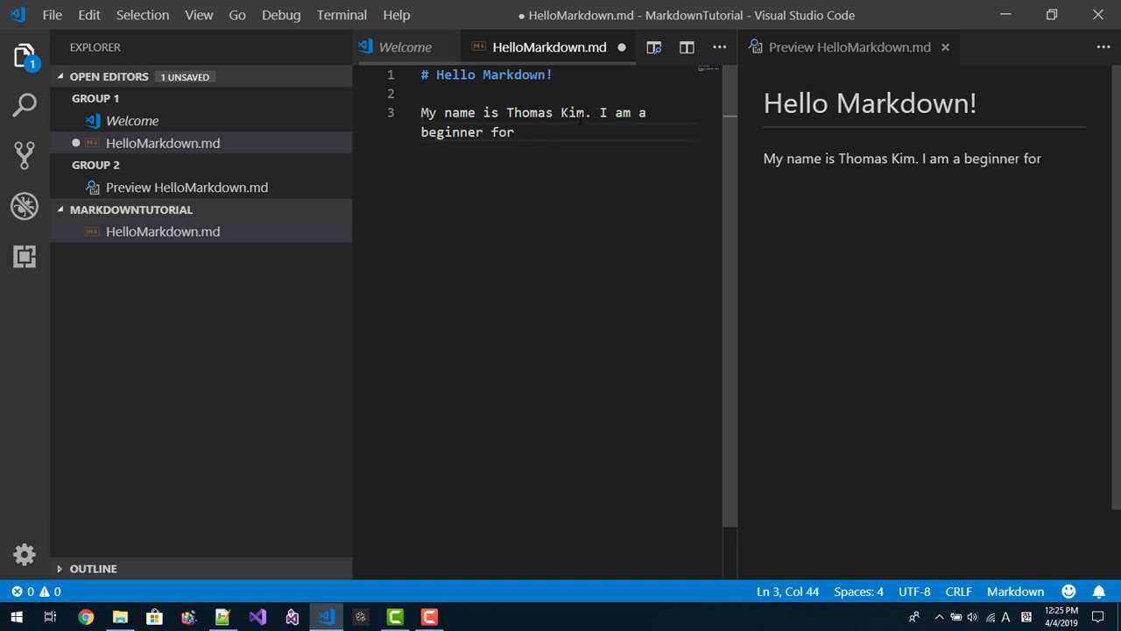
text(Markdown)
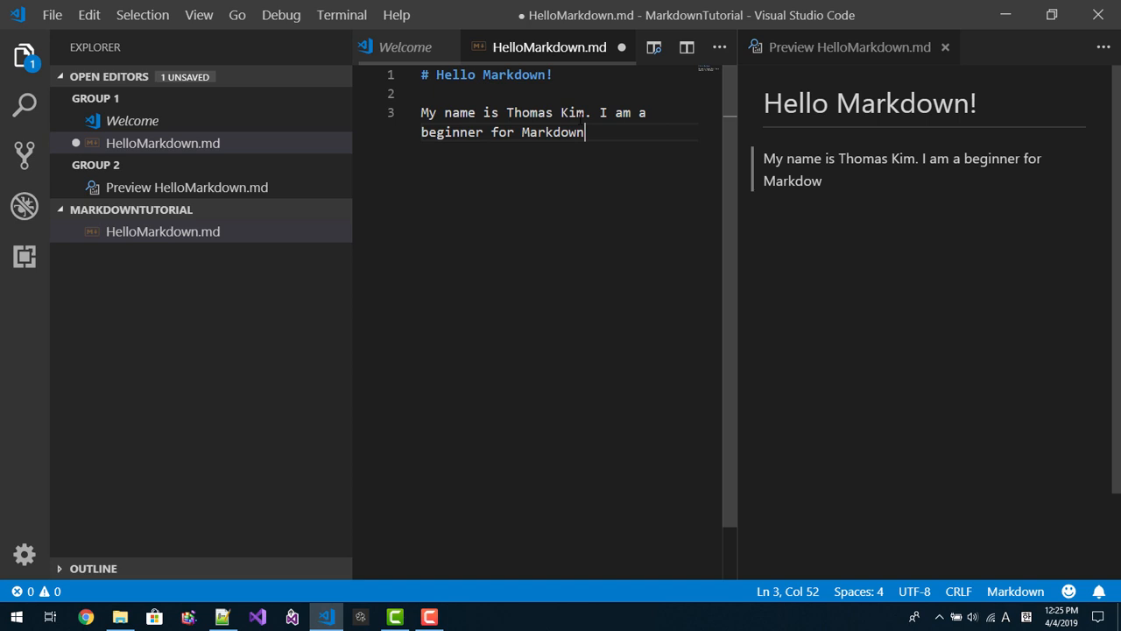
text(. I)
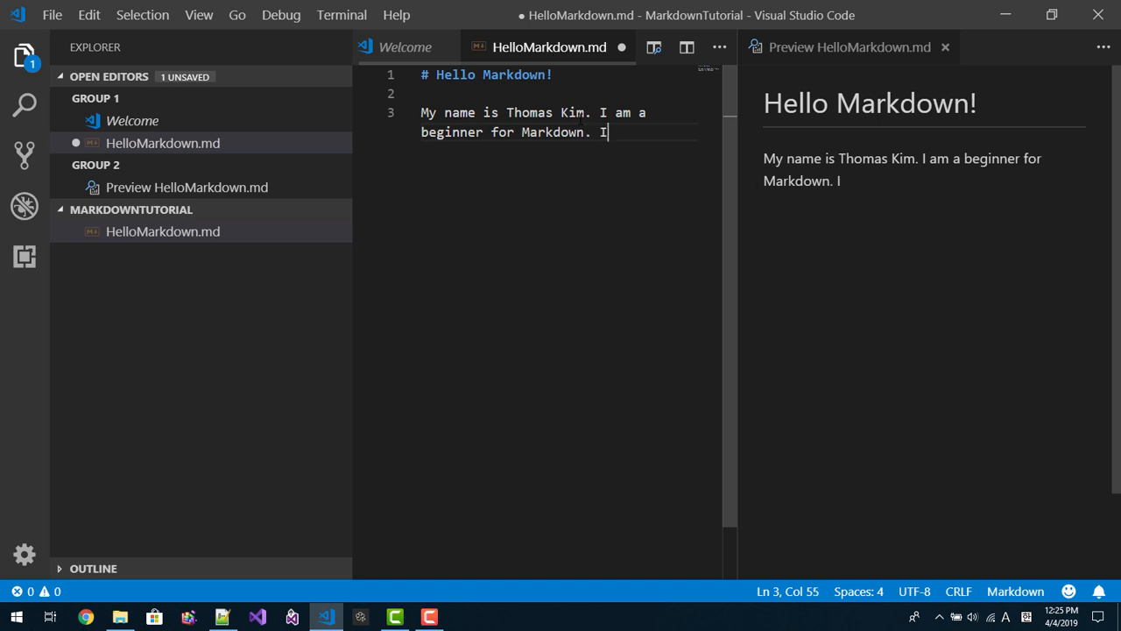
text('ve just tried this)
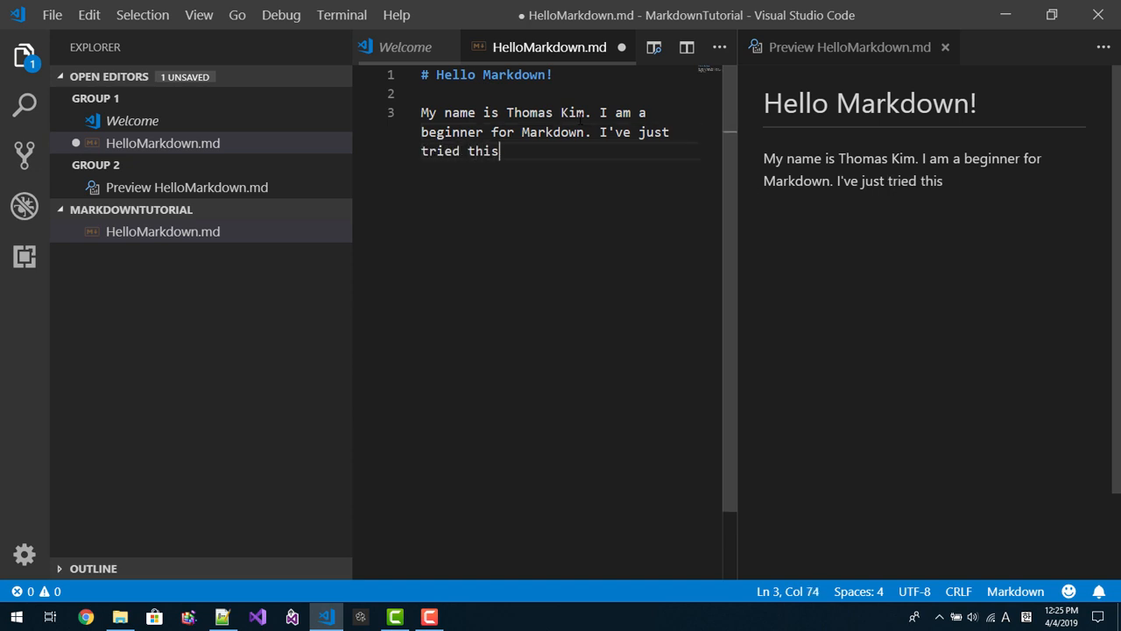
text([])
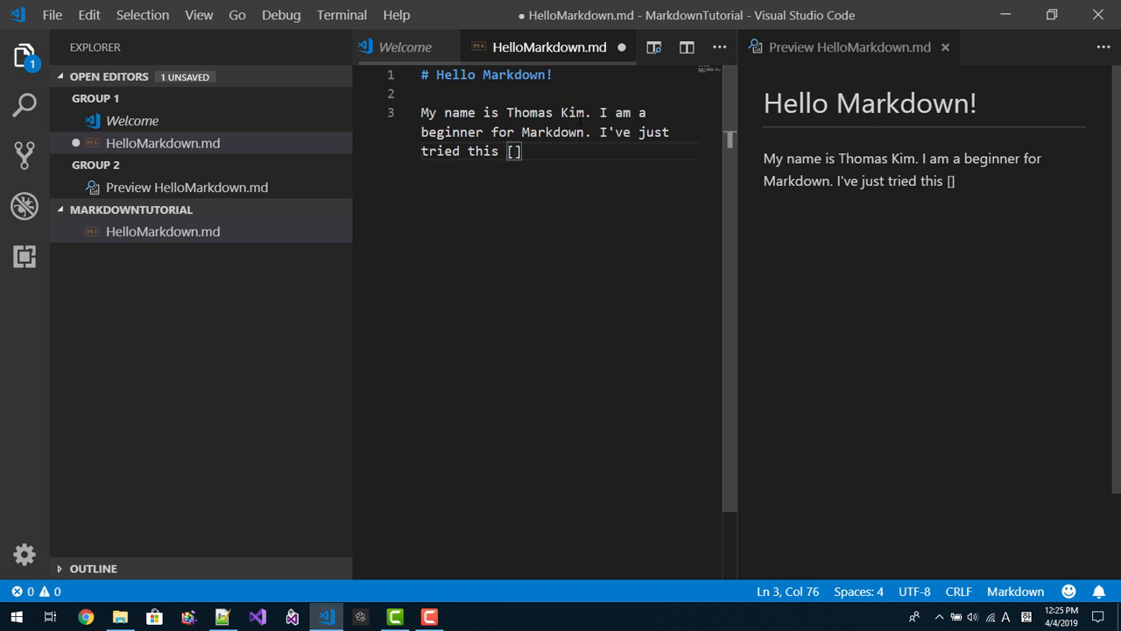
text(M)
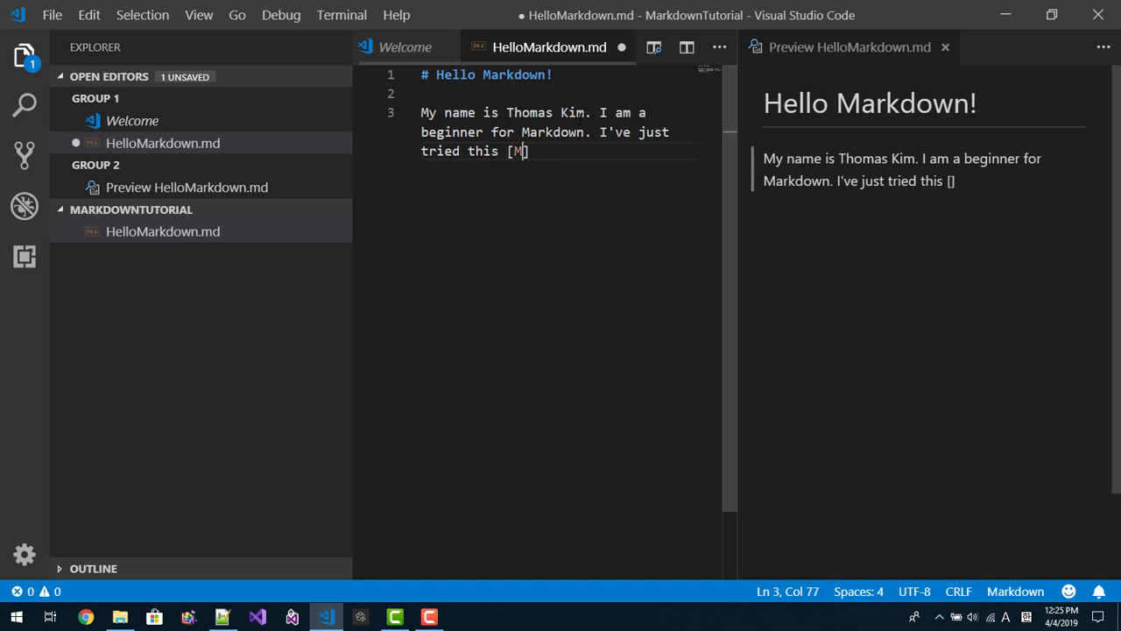
text(arkdown Tutorial W)
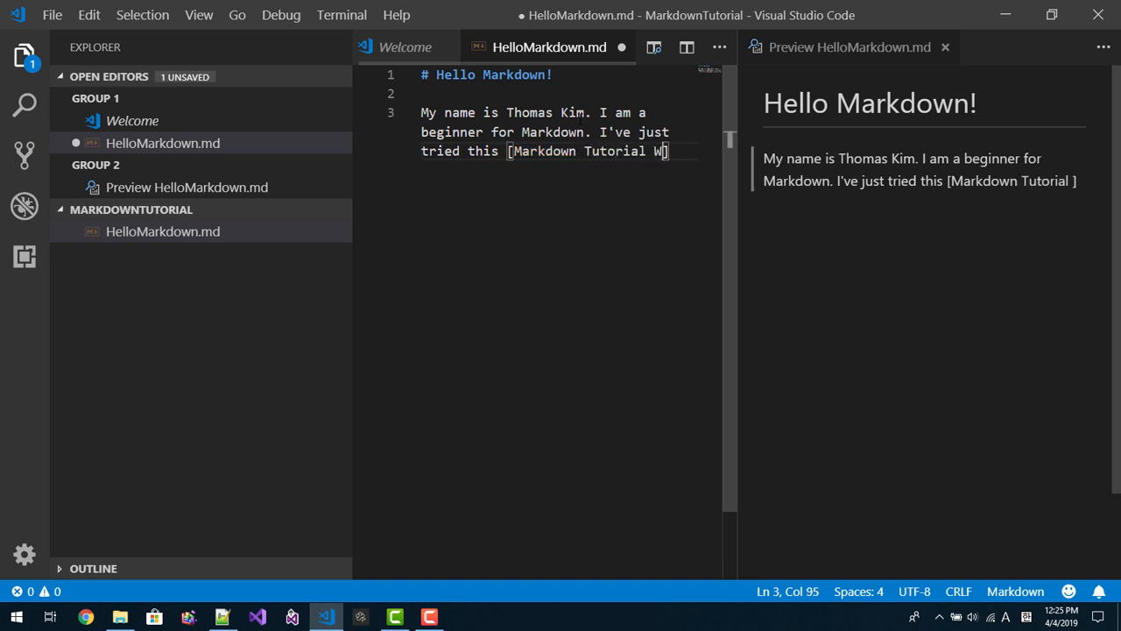
text(ebsite)
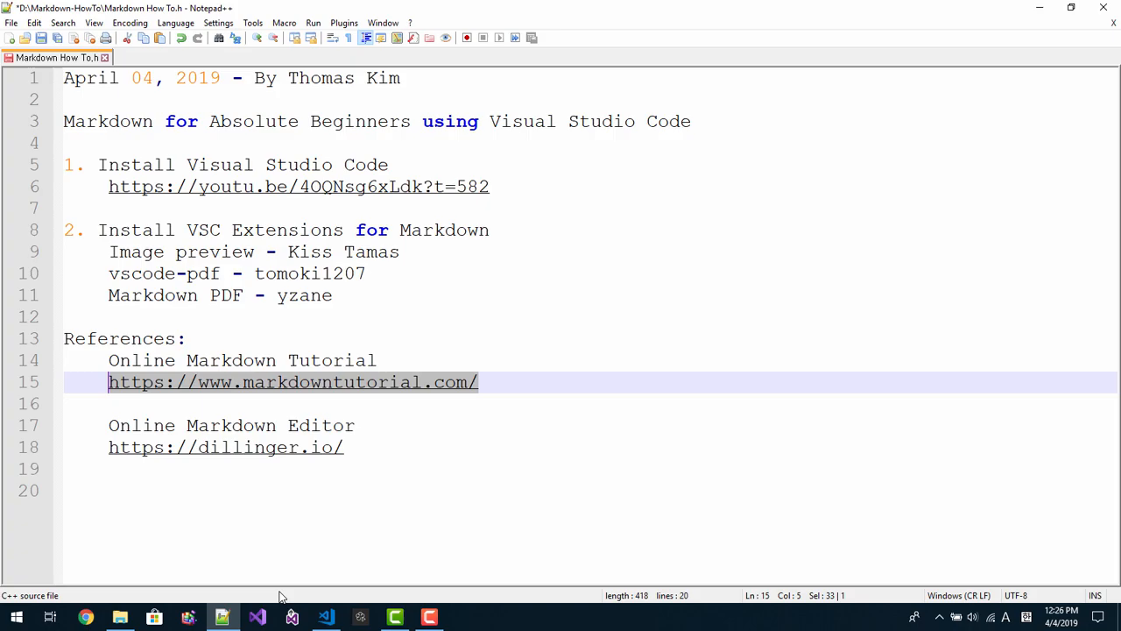
click(326, 617)
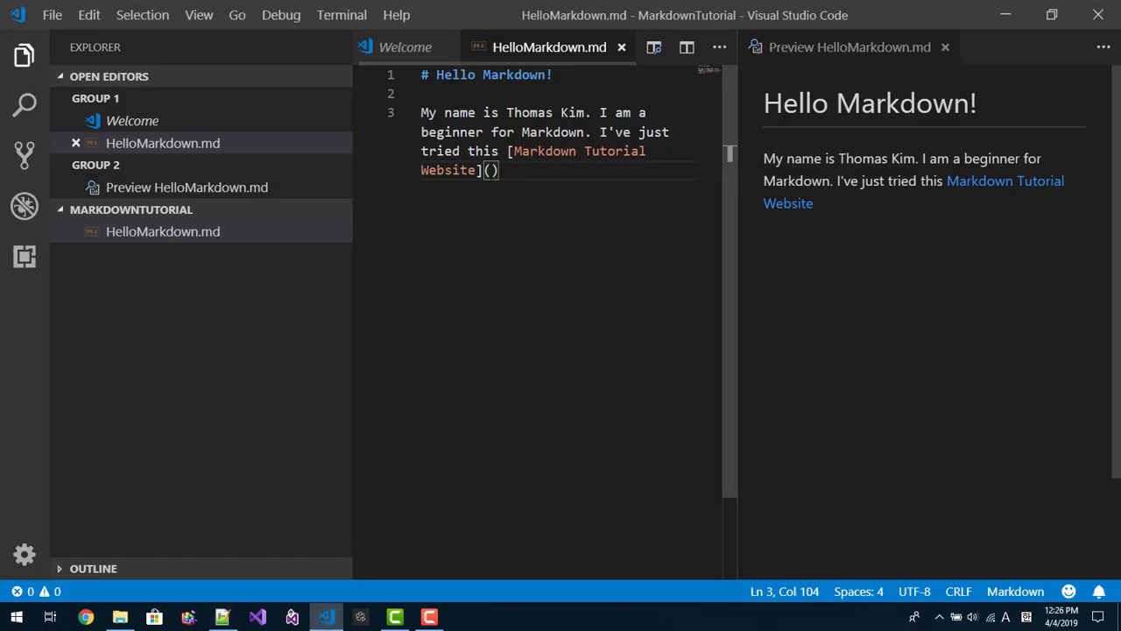
text(https://www.markdowntutorial.com/)
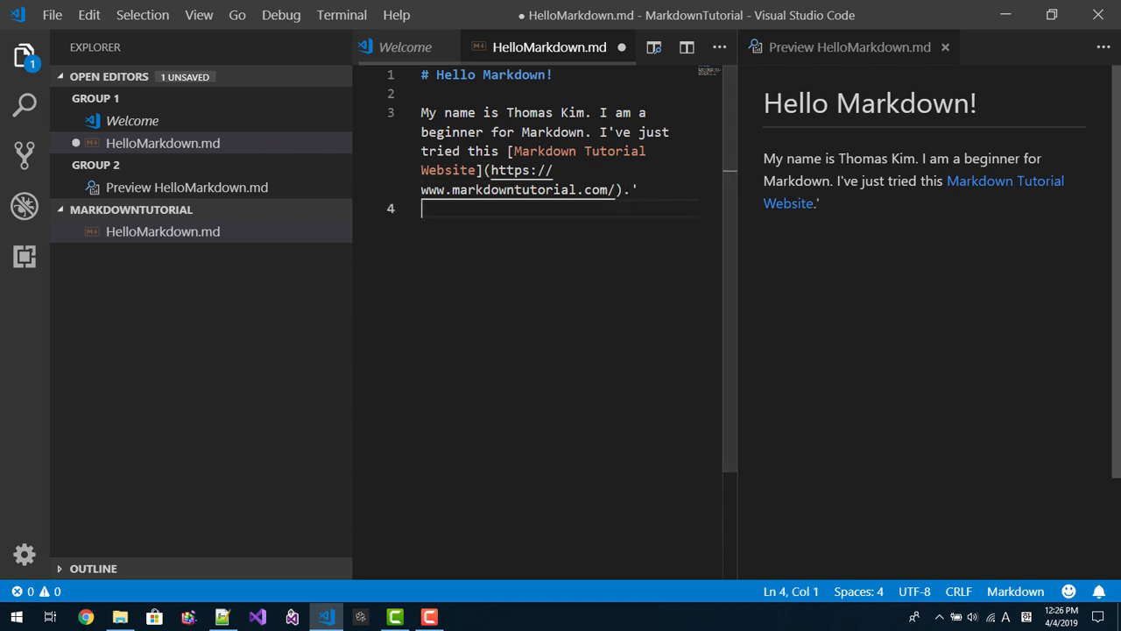
mouse_move(1005, 181)
text(I hope you)
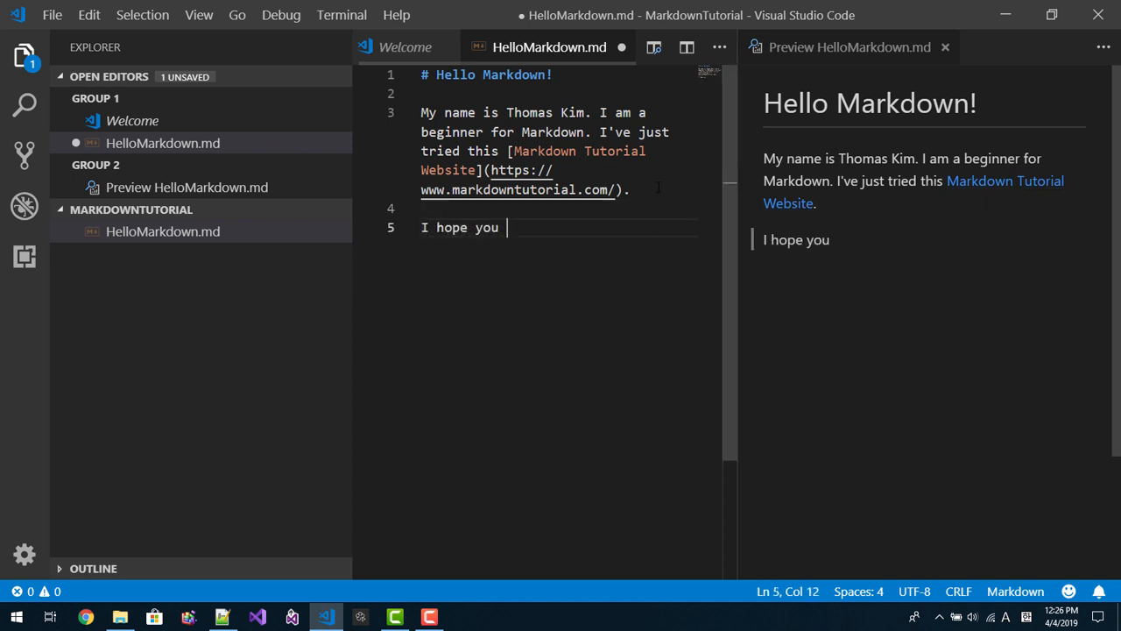
Add the closing line 'I hope you enjoy this session.'
text(enjoy th)
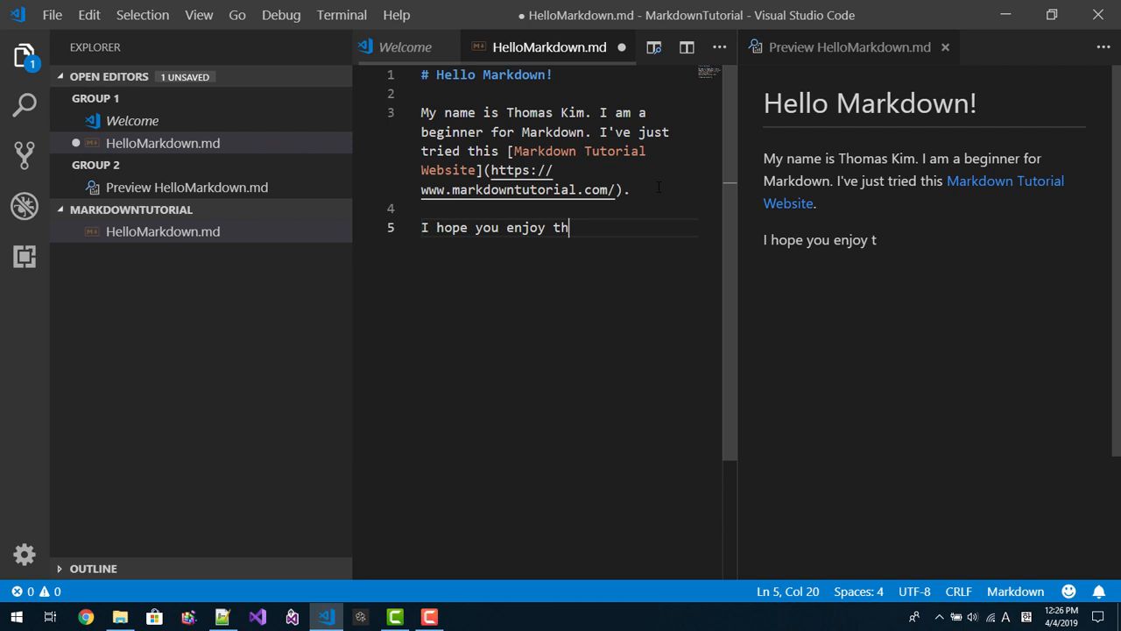
text(is session.)
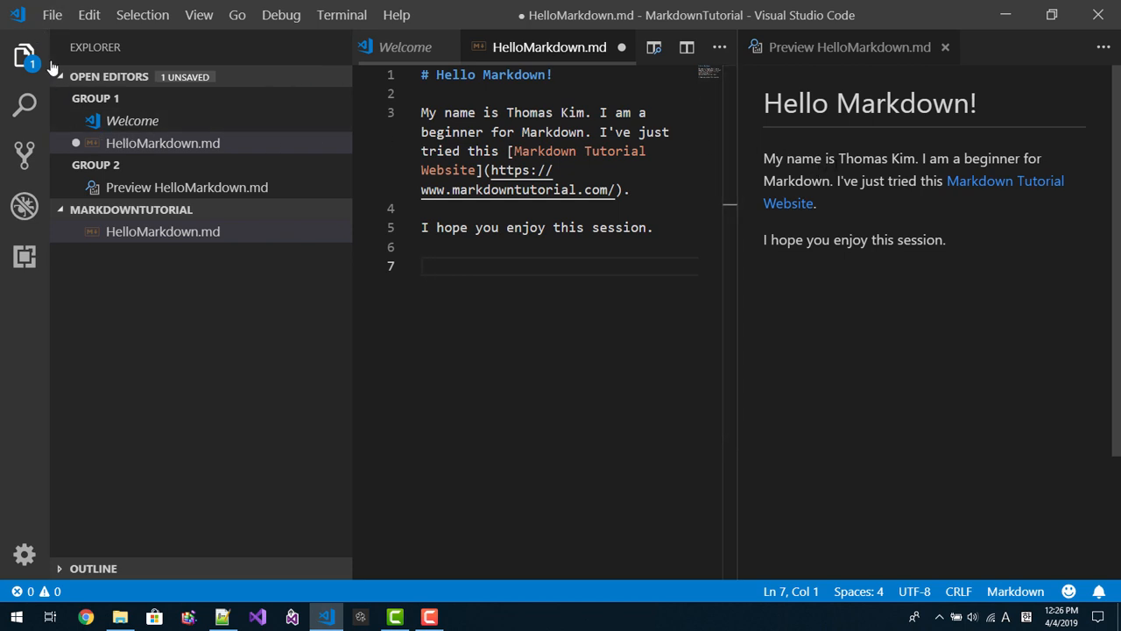
Find and install the Markdown PDF extension by yzane from the Extensions view
click(60, 18)
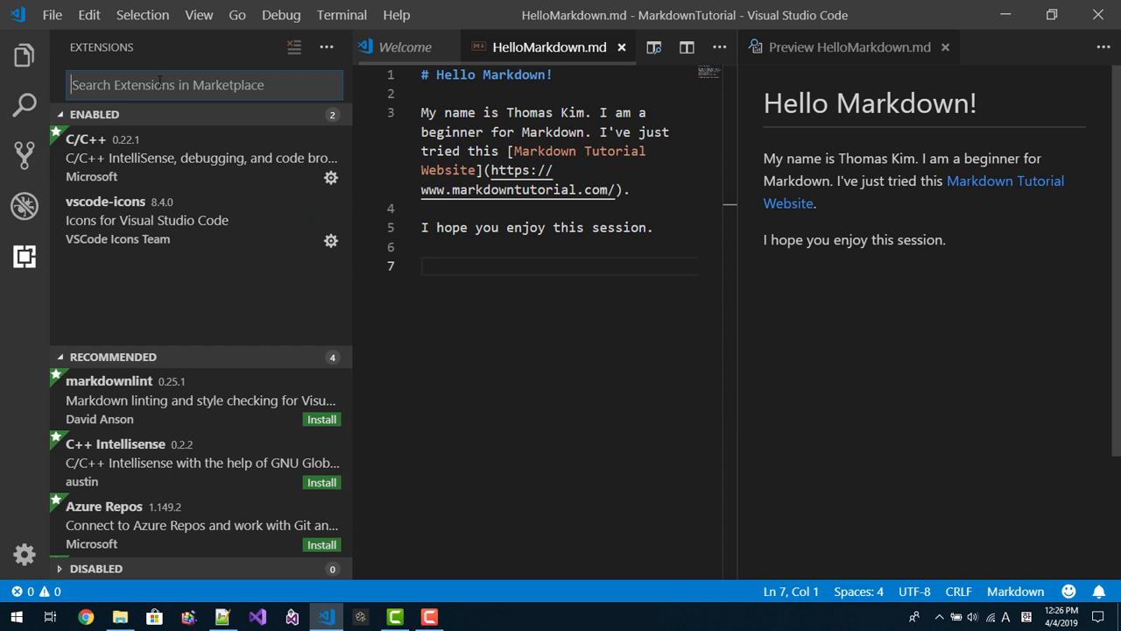
text(Mak)
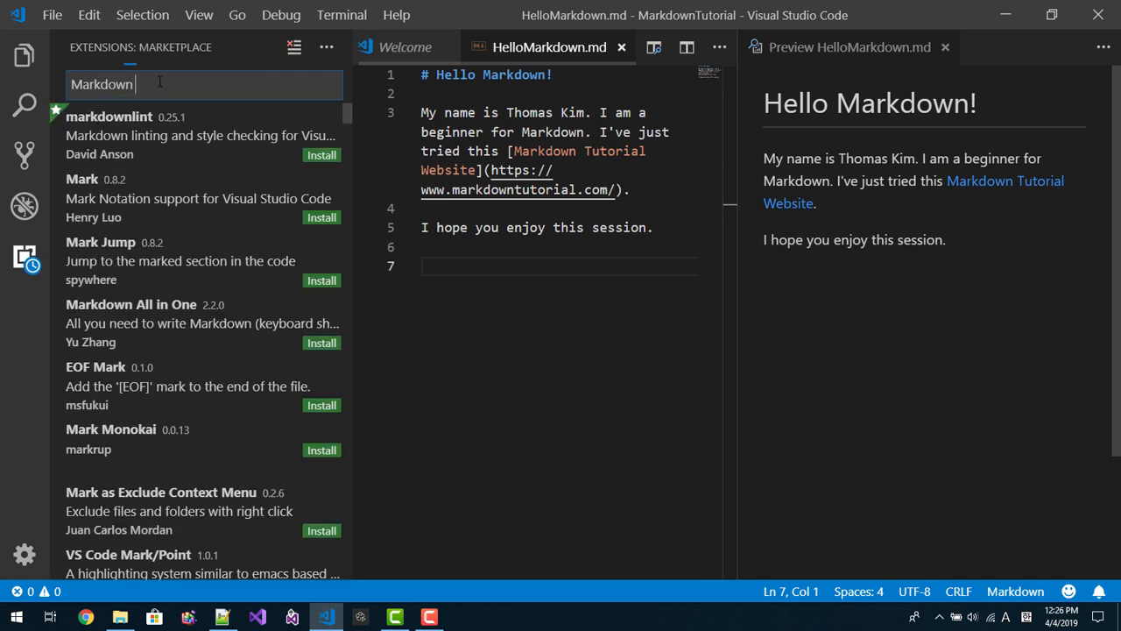
text(PDF)
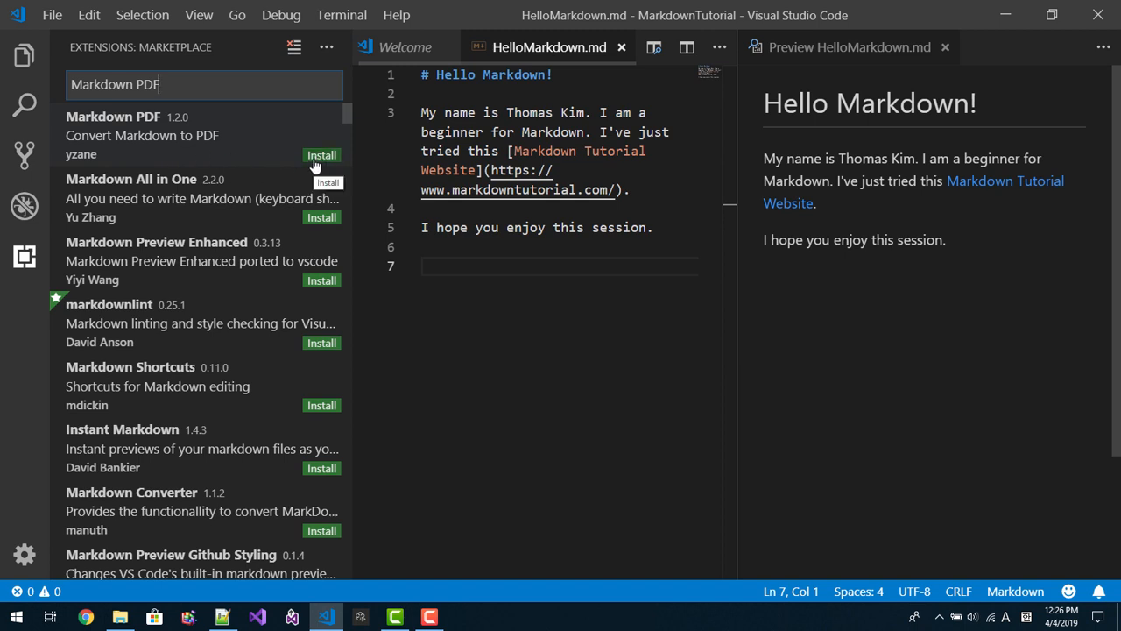
click(322, 154)
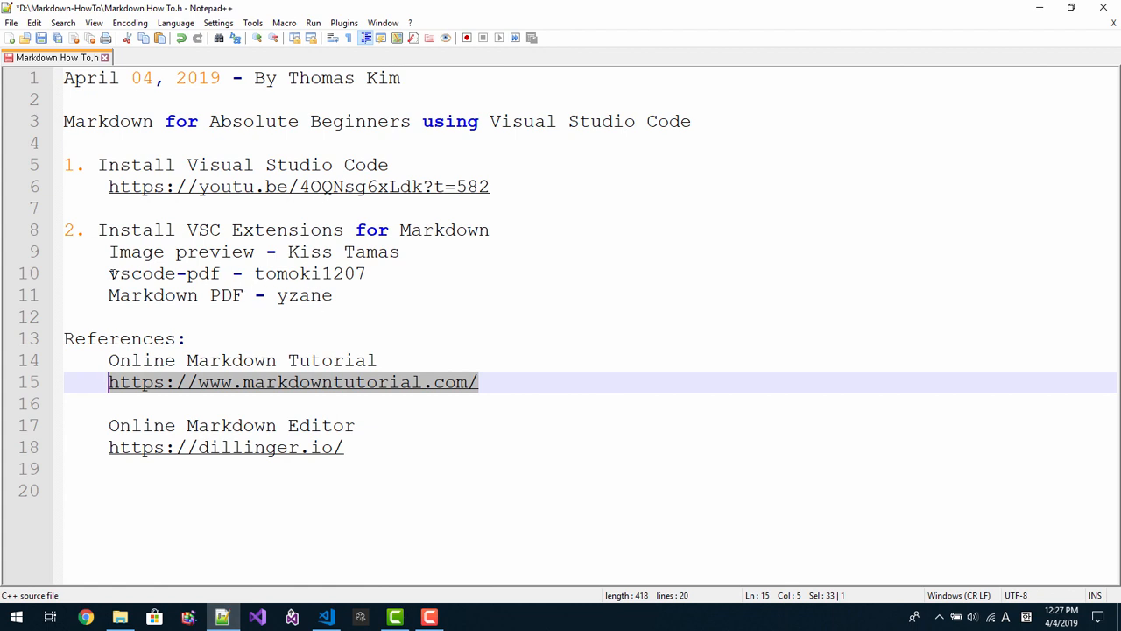
double_click(161, 273)
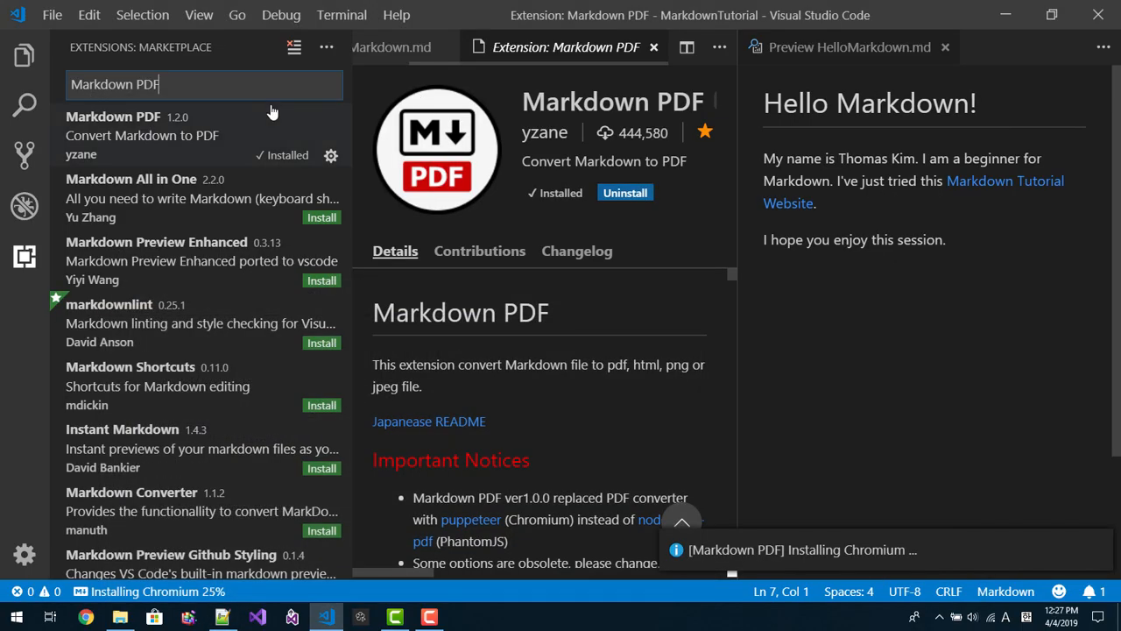
Install the vscode-pdf and Image preview extensions as well
text(vscode-pdf)
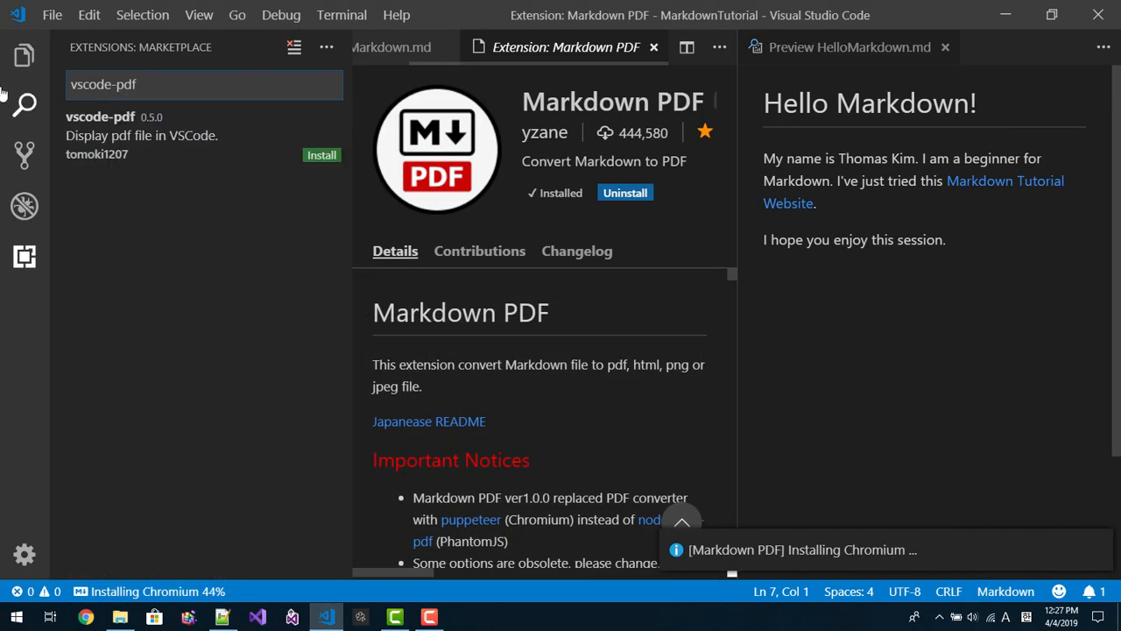
click(99, 115)
text(Image preview)
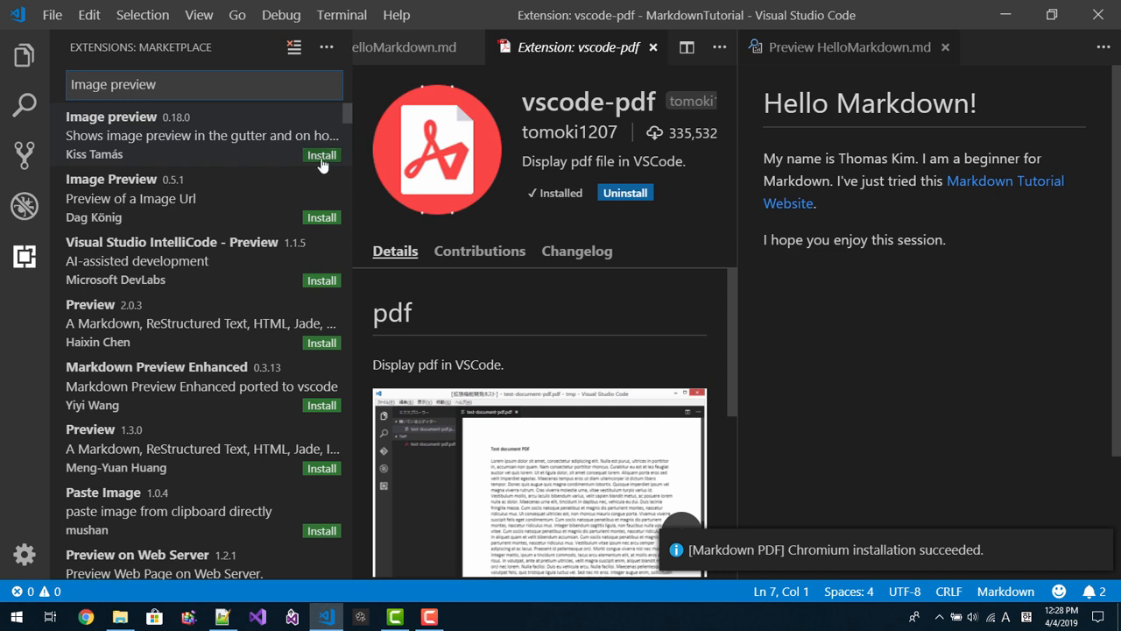
click(322, 154)
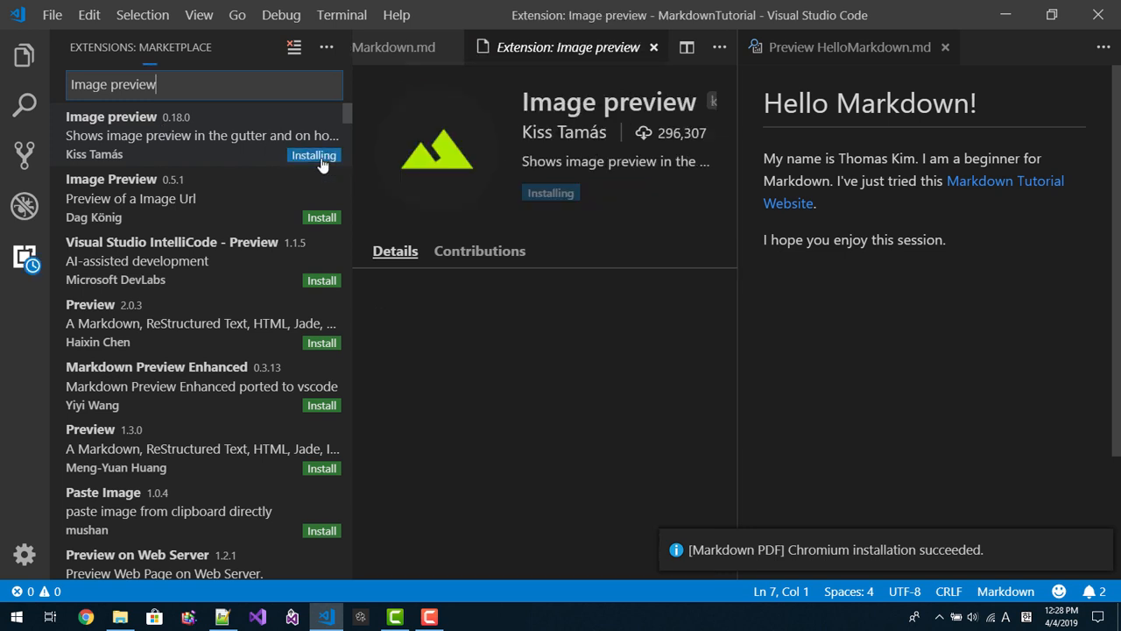
scroll(down, 3)
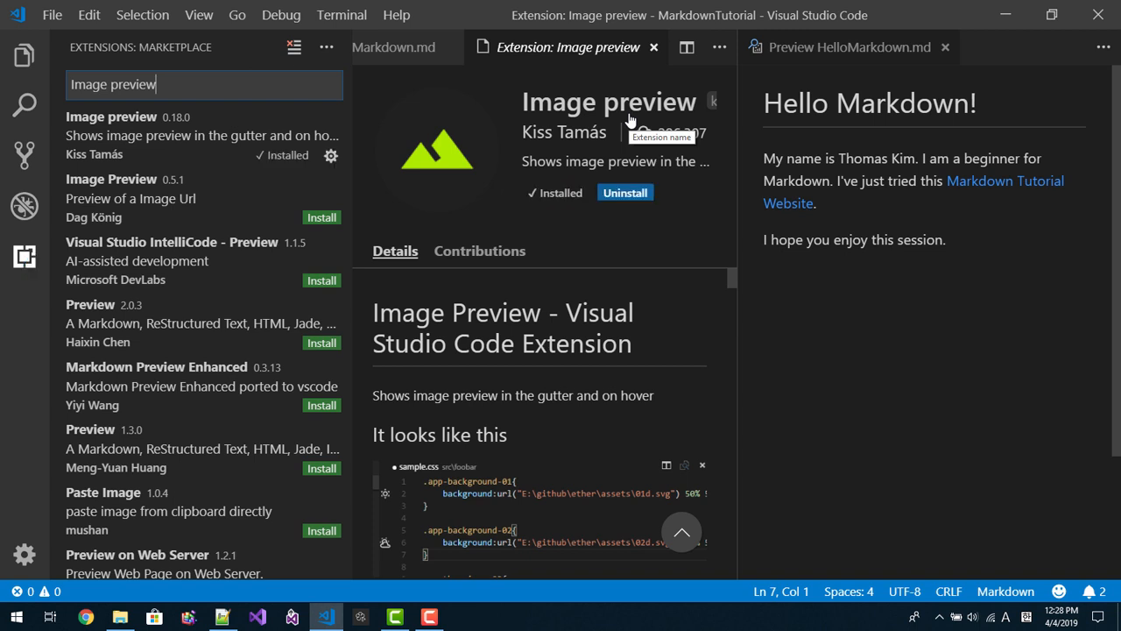
mouse_move(440, 116)
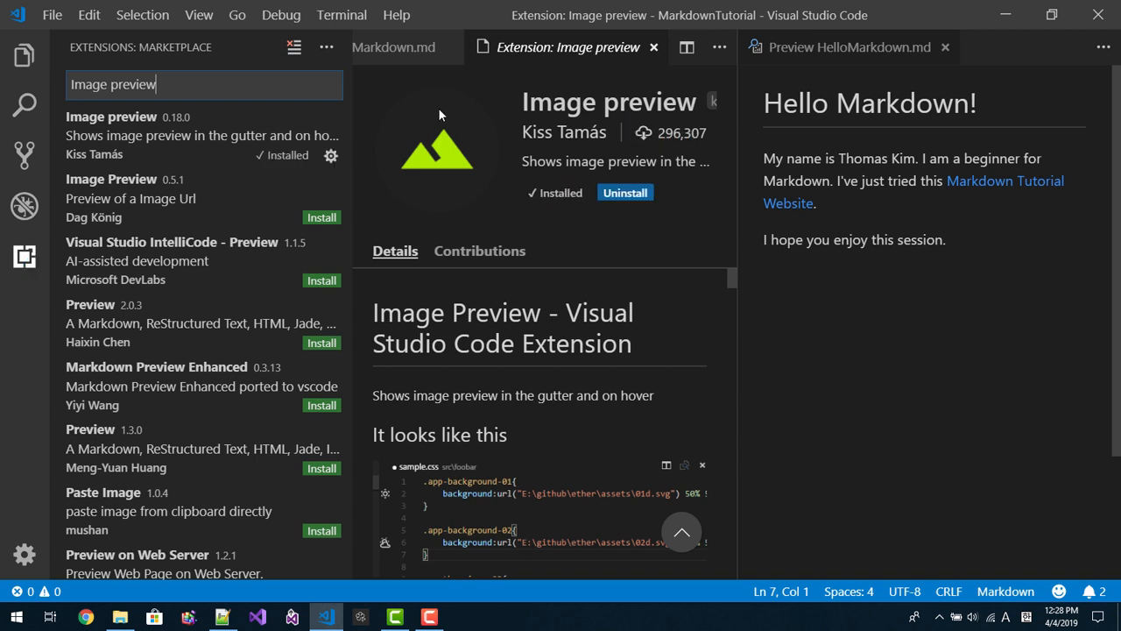
mouse_move(858, 66)
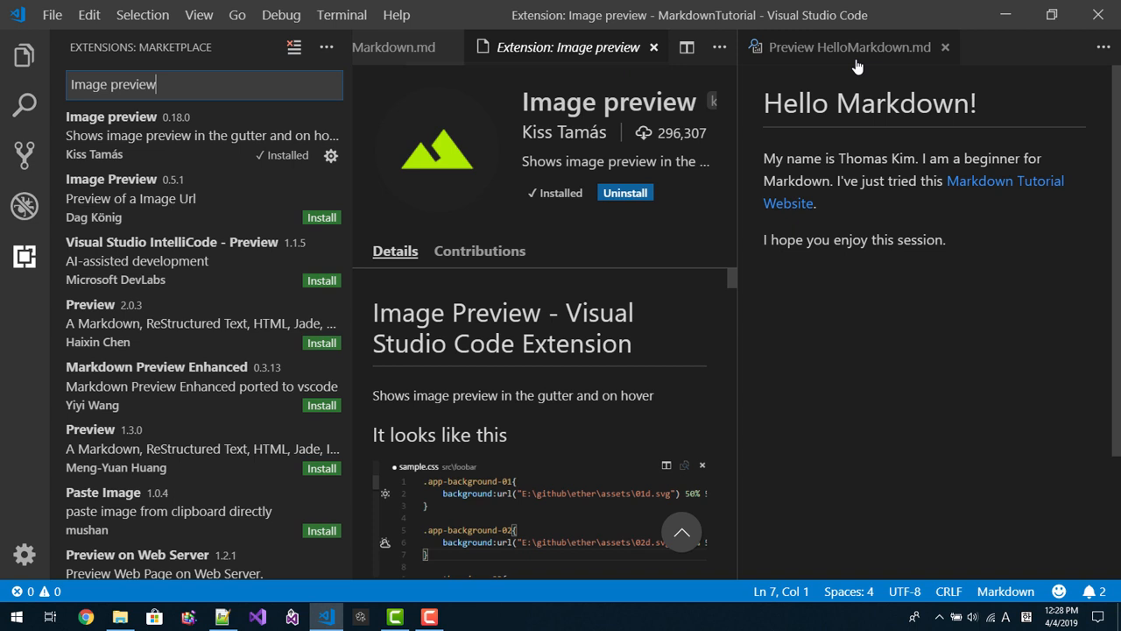
mouse_move(652, 48)
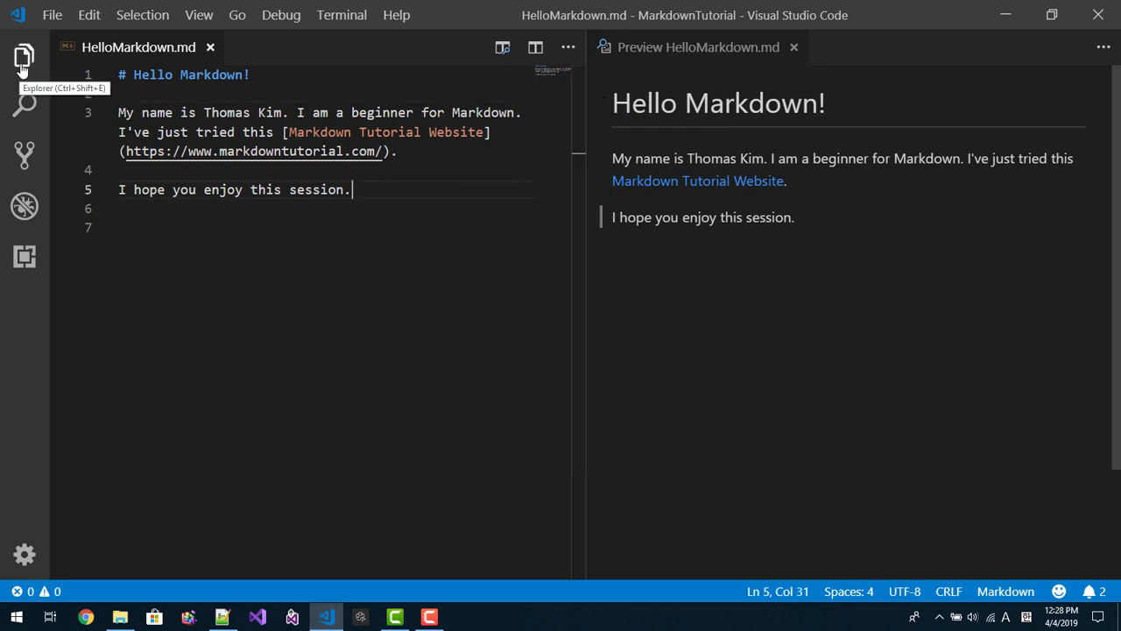
Add a '## C++ Example for Recursion' subheading with an empty ```c code fence below it
key(Enter)
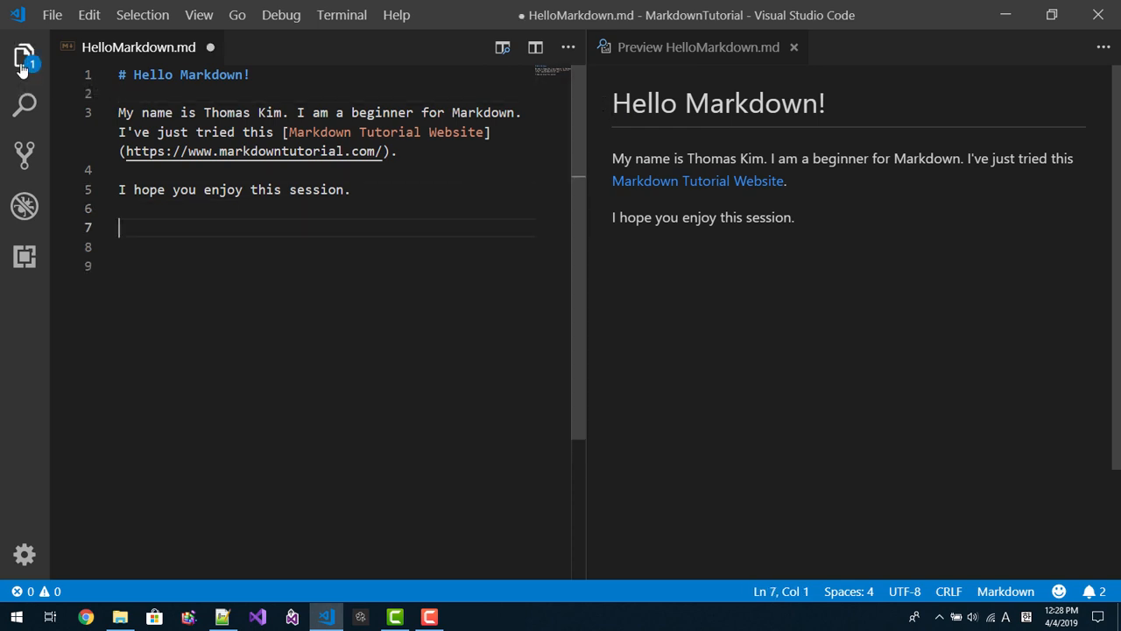
text(`)
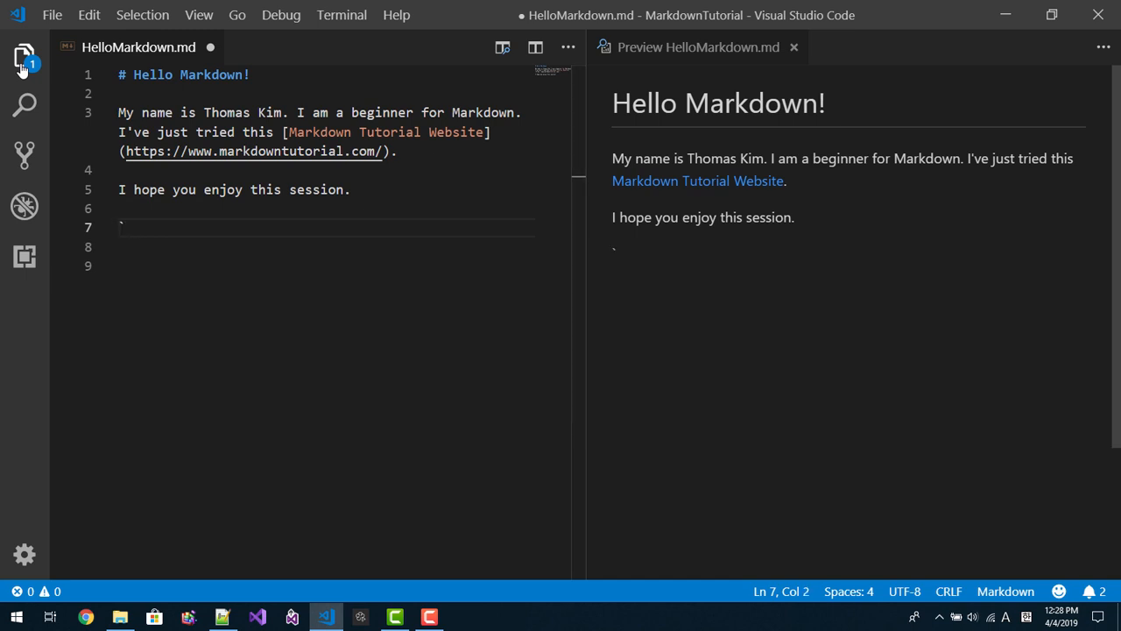
text(```c)
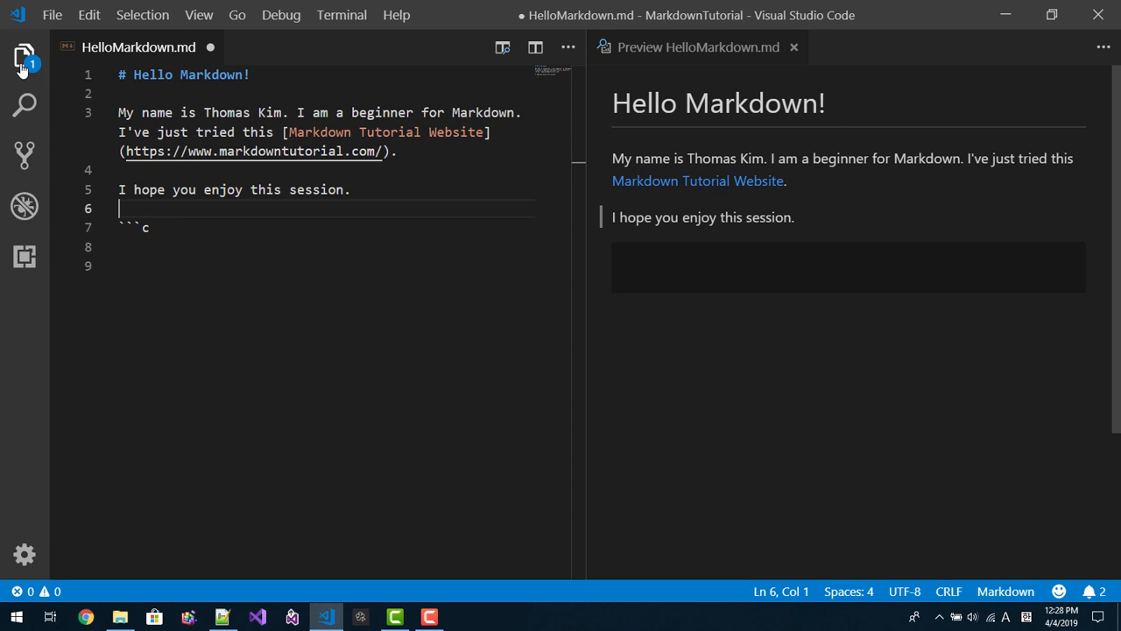
text(##)
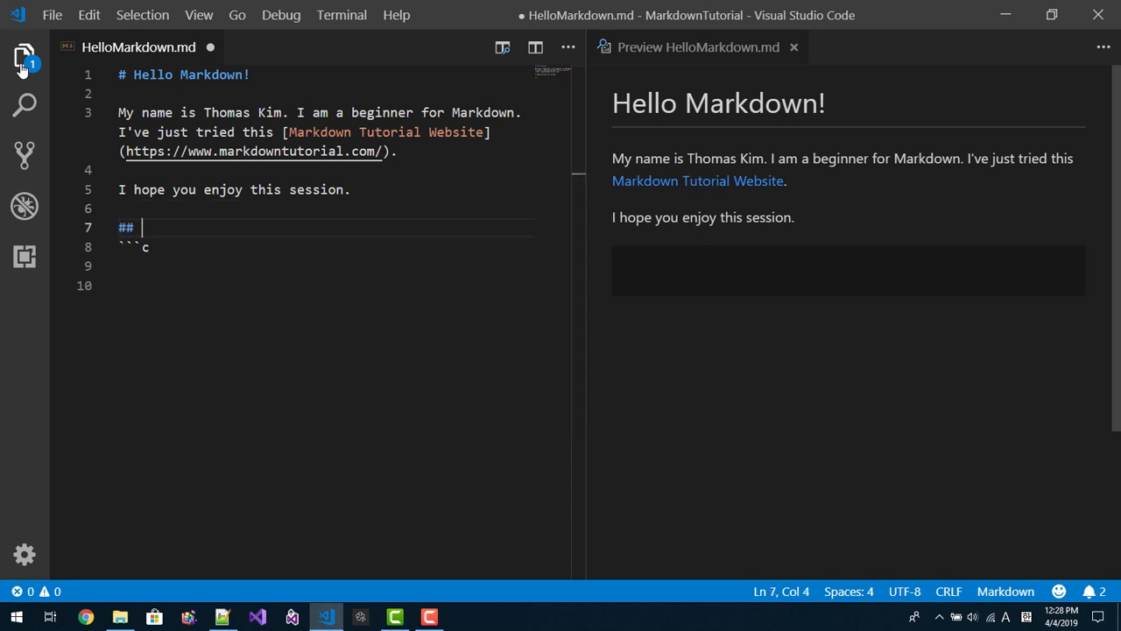
text(C++ Ex)
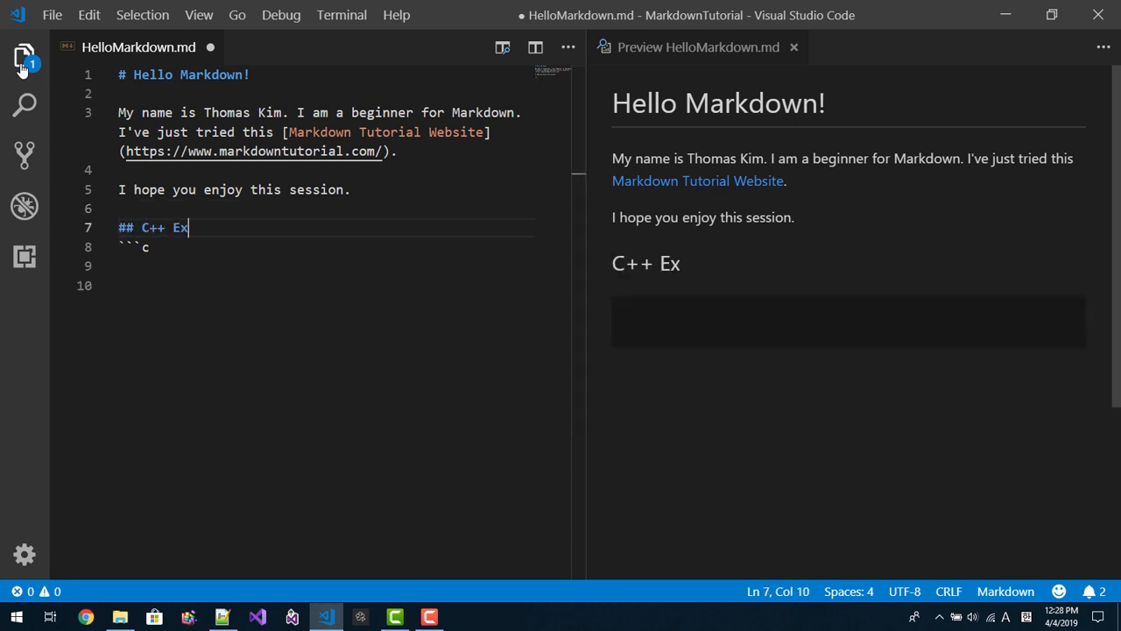
text(ample f)
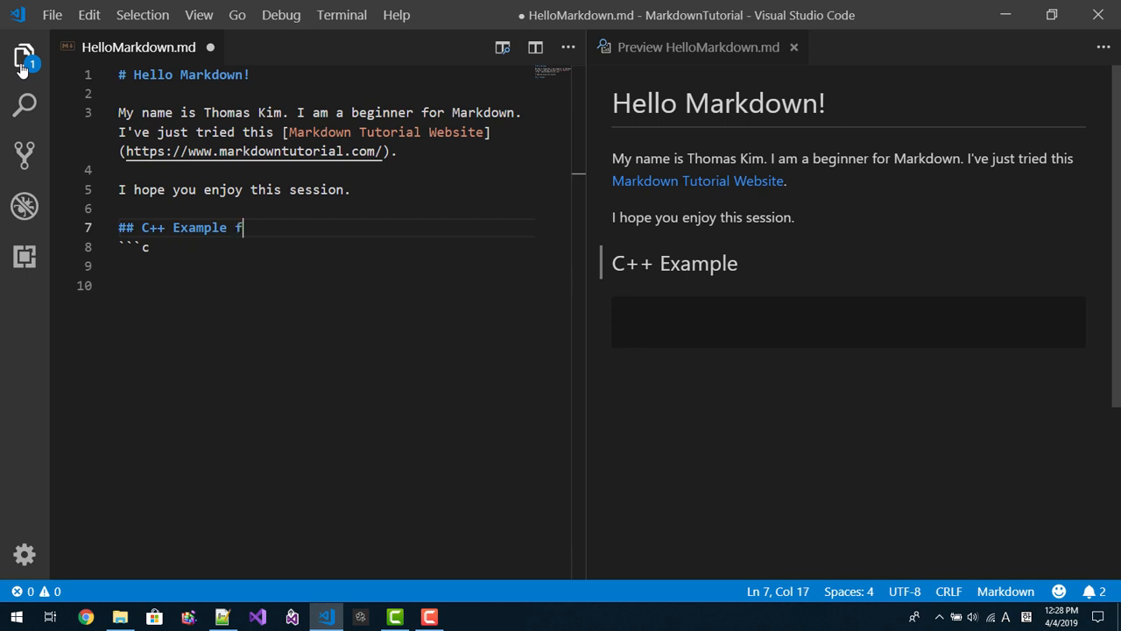
text(or Re)
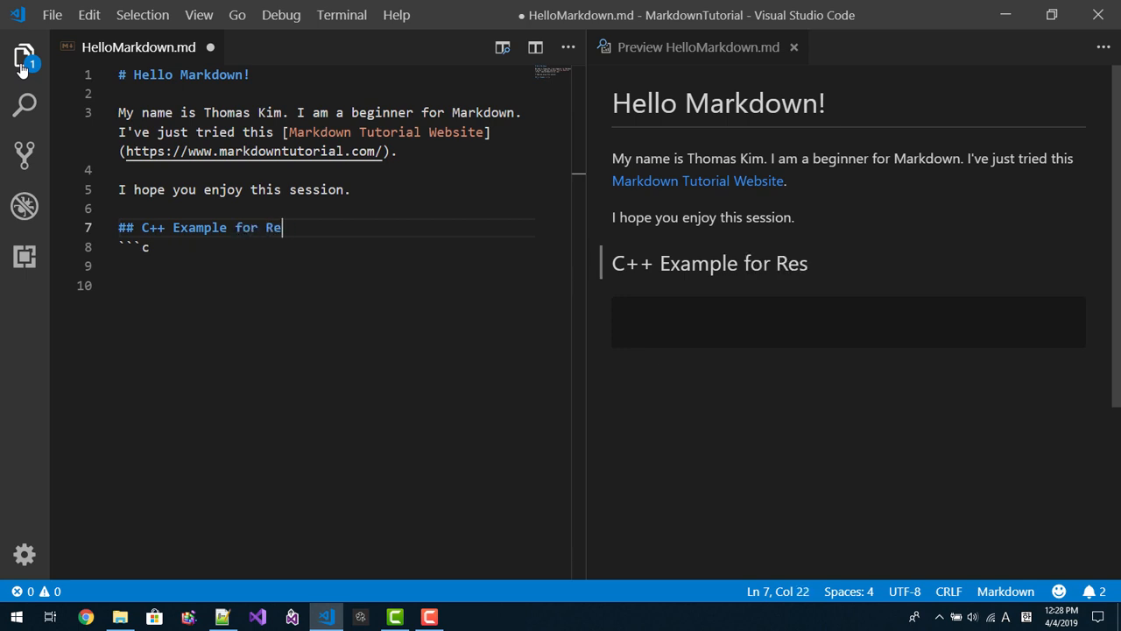
text(cursion)
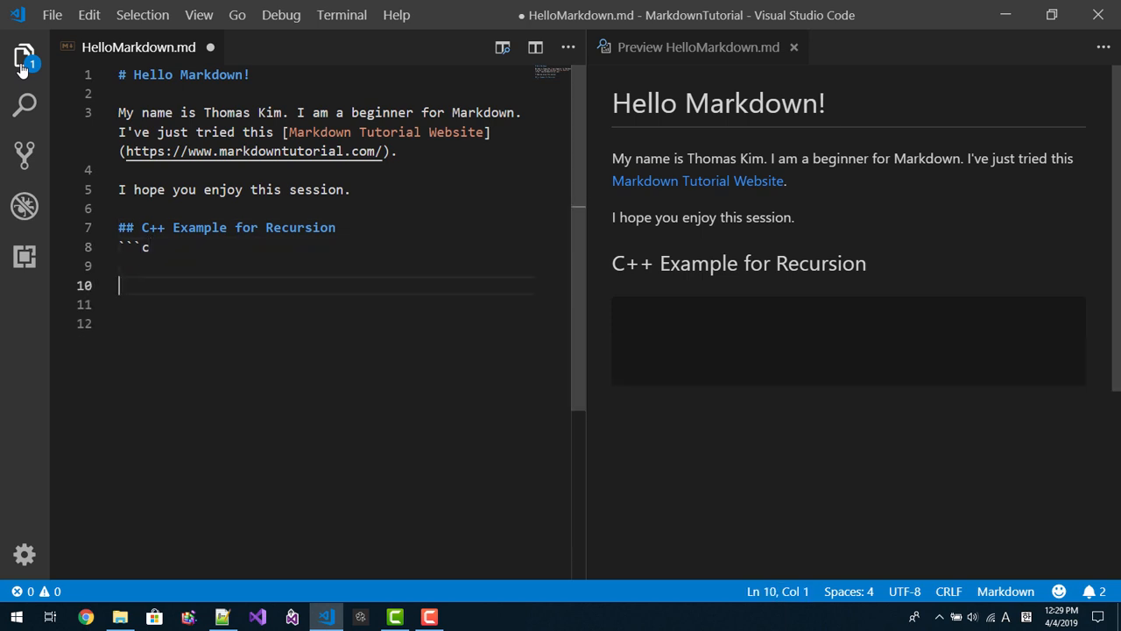
text(```)
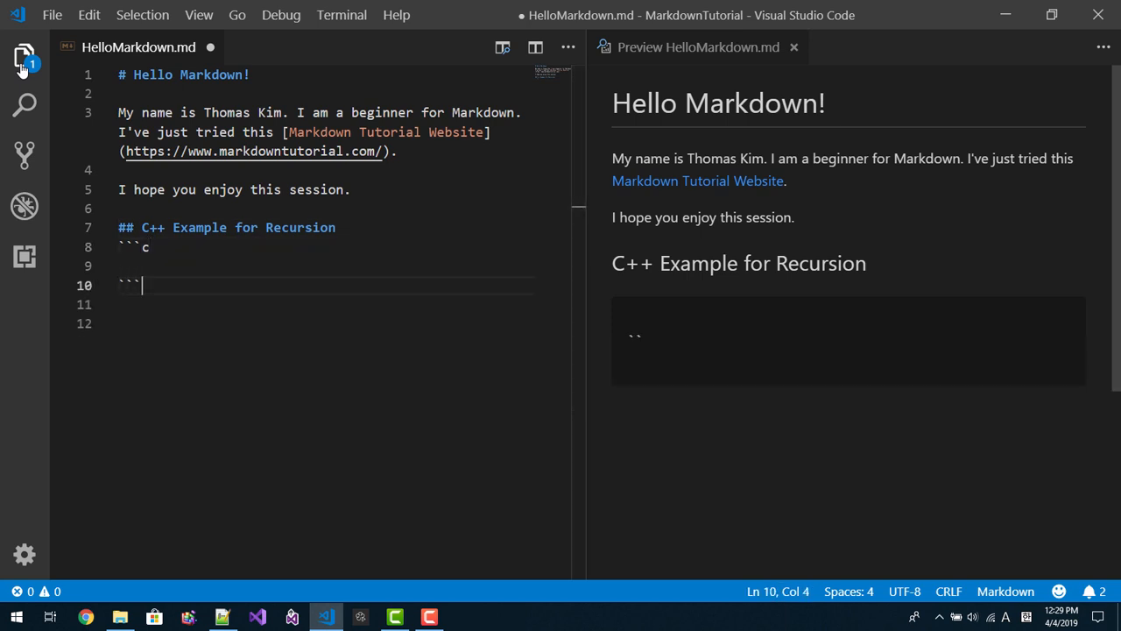
Write a recursive int sum(int n) returning n, else n + sum(n-1)
text(int su)
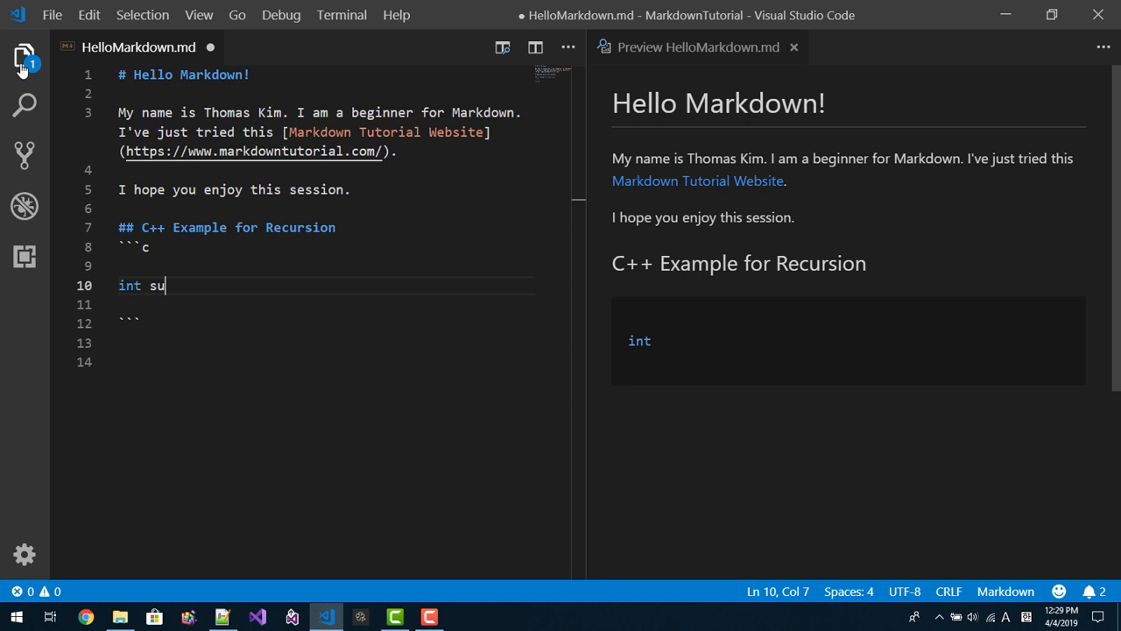
text(m(int ))
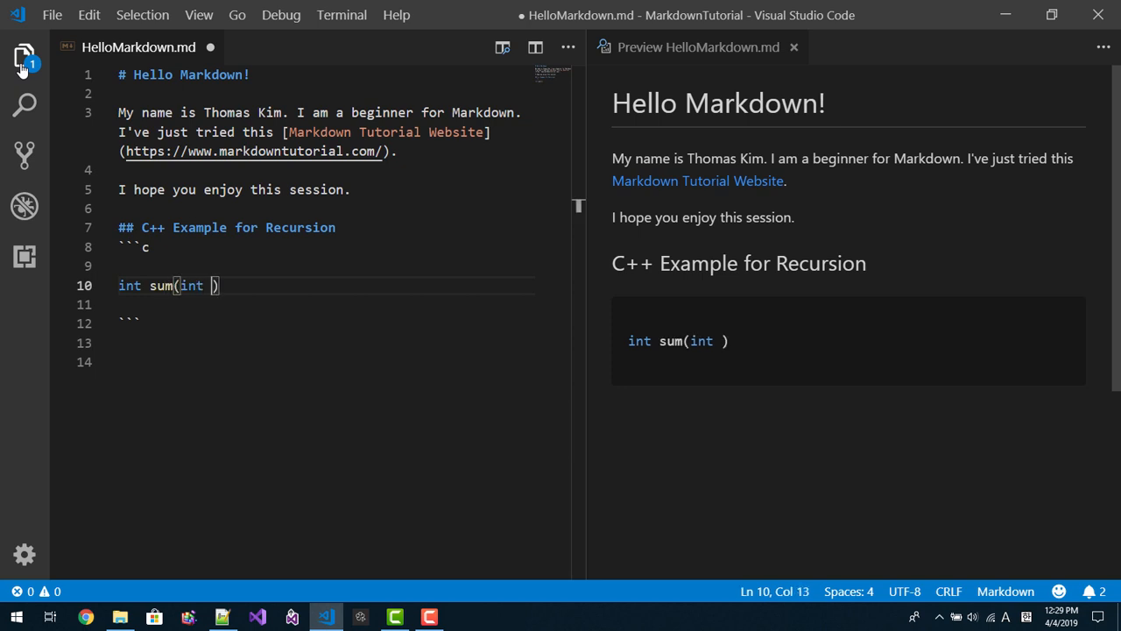
key(Enter)
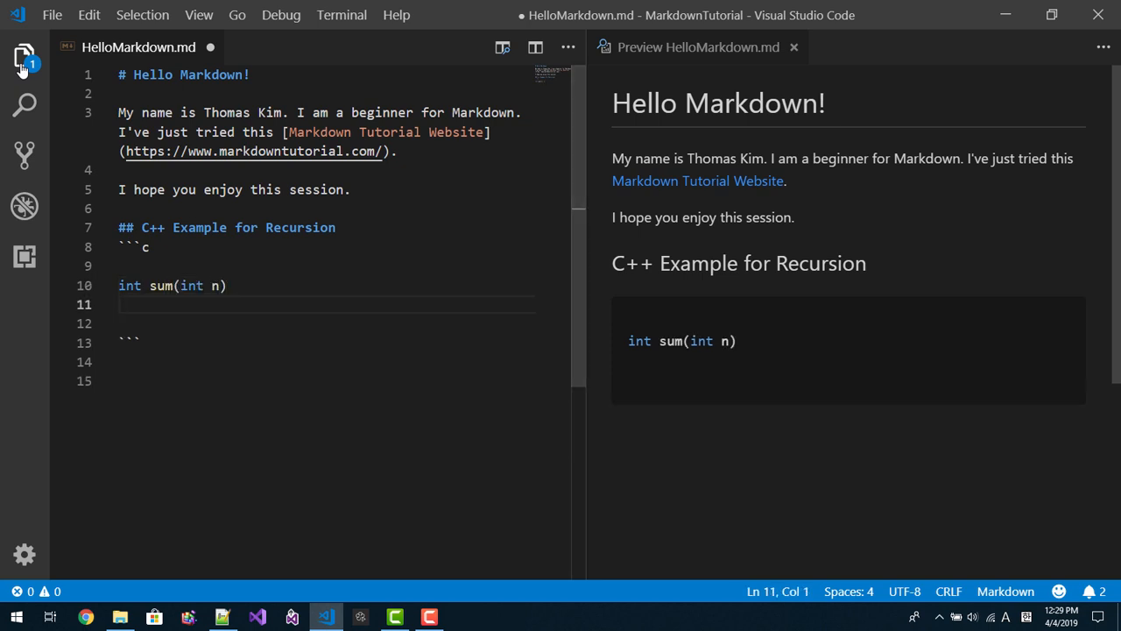
text({)
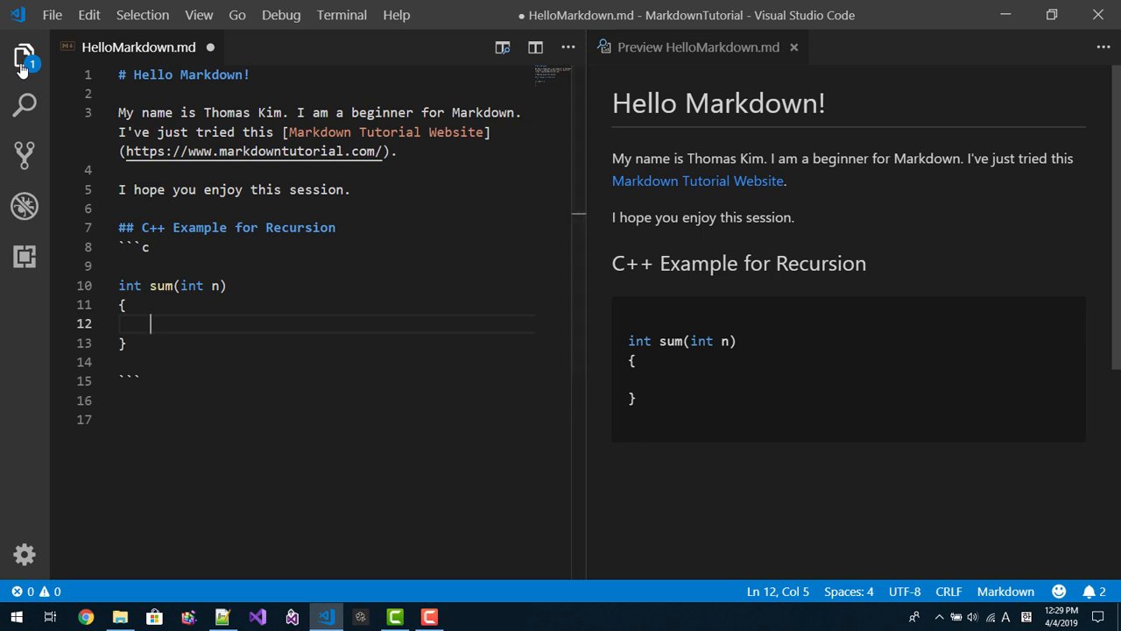
text(if(n<2)
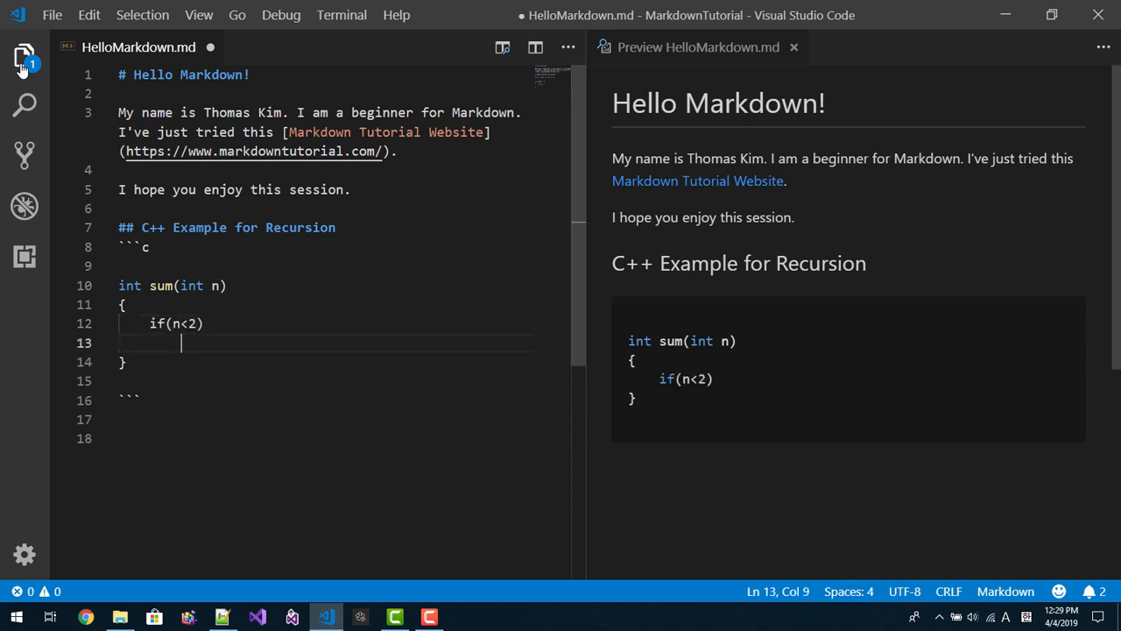
text(return n)
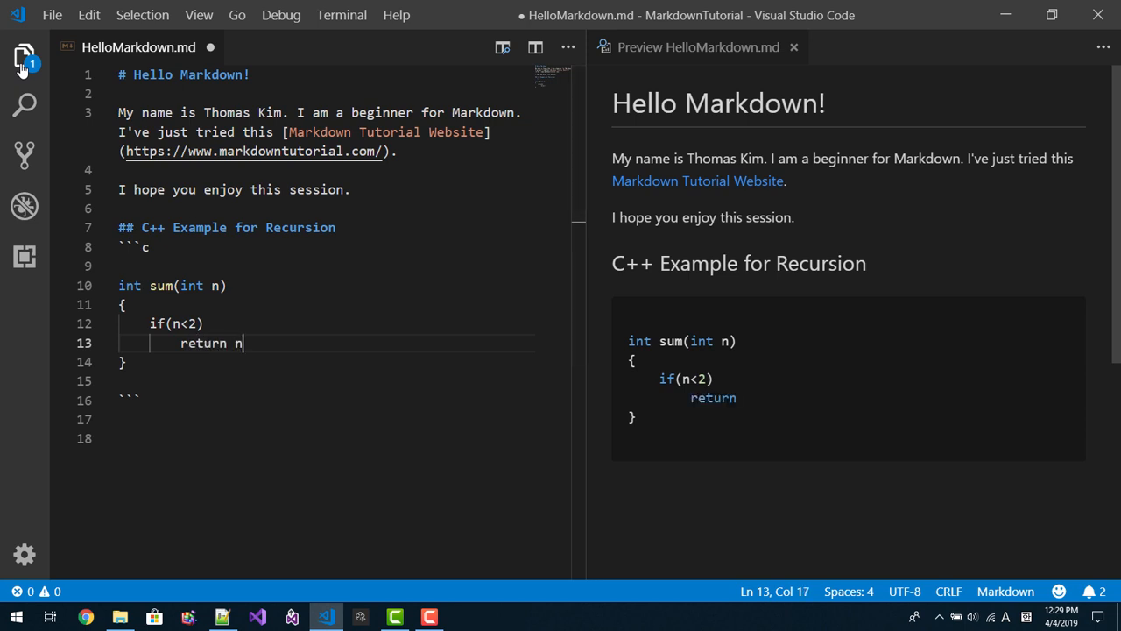
key(Enter)
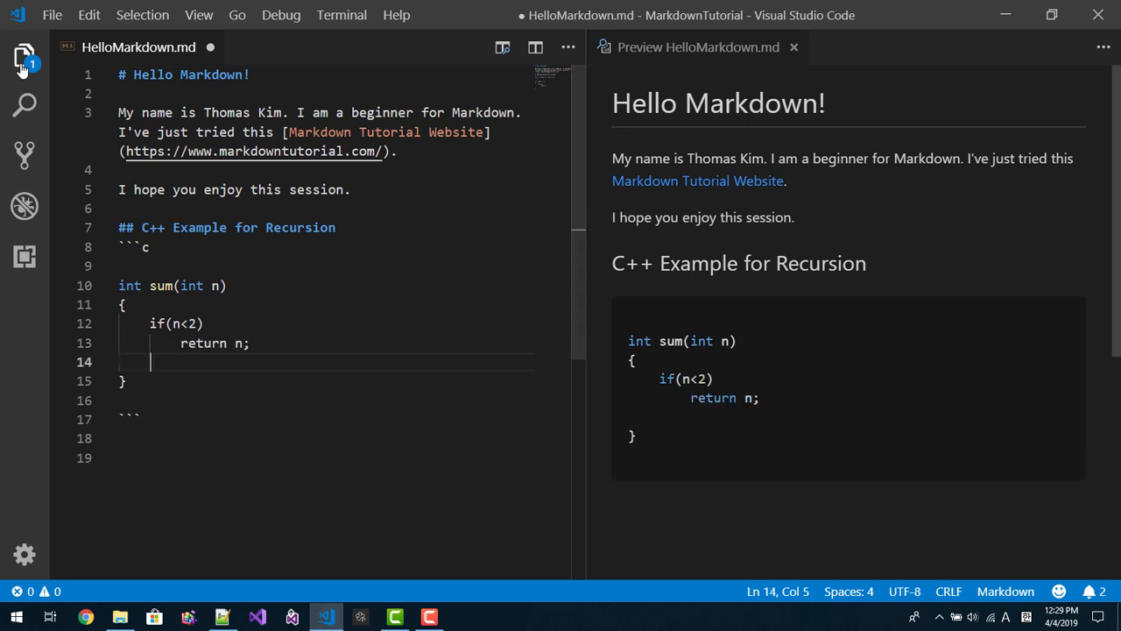
text(else)
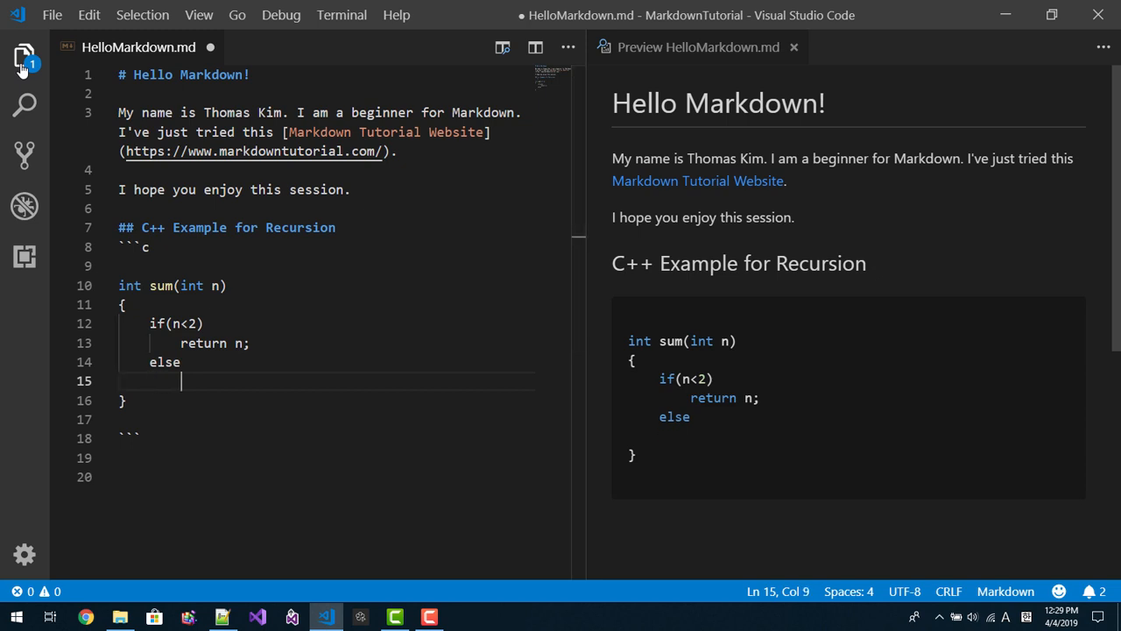
text(return n)
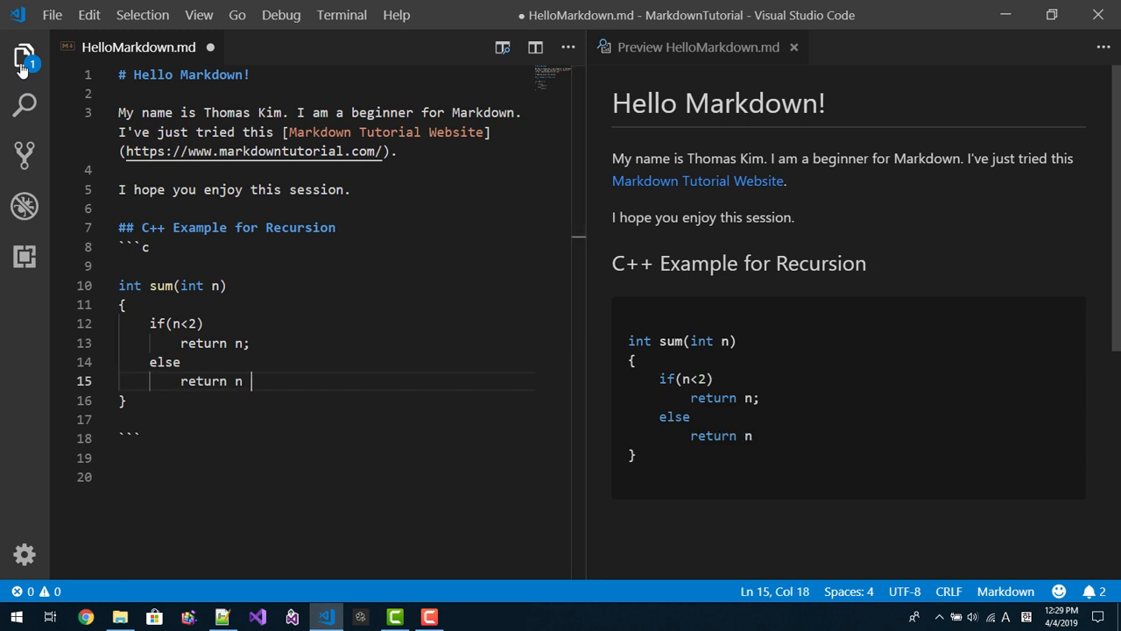
text(+ sum)
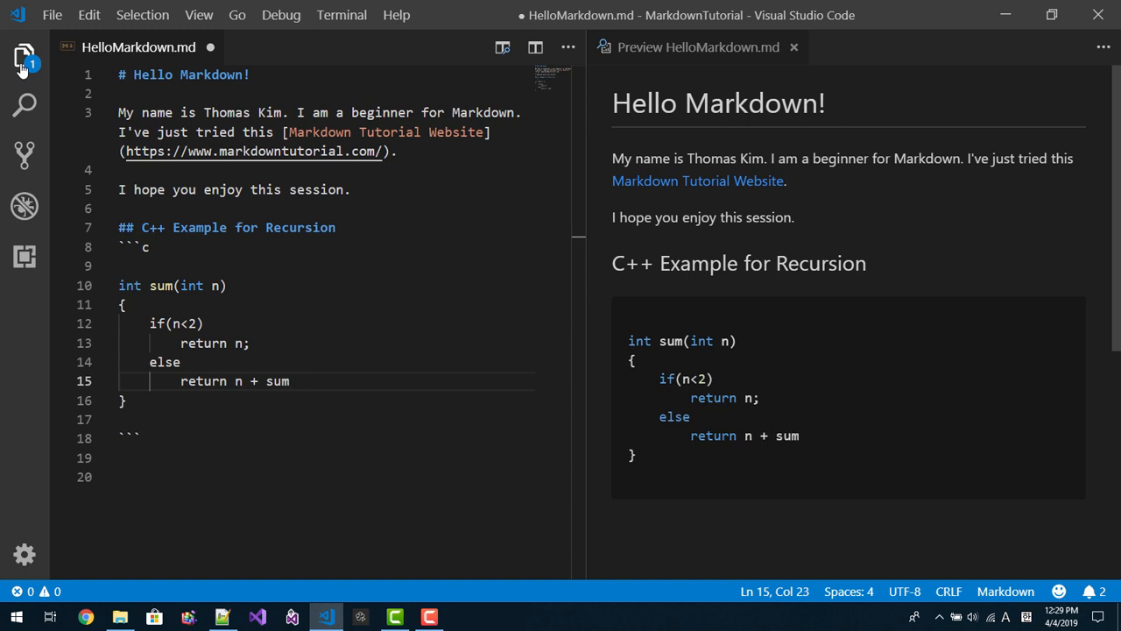
text((n-))
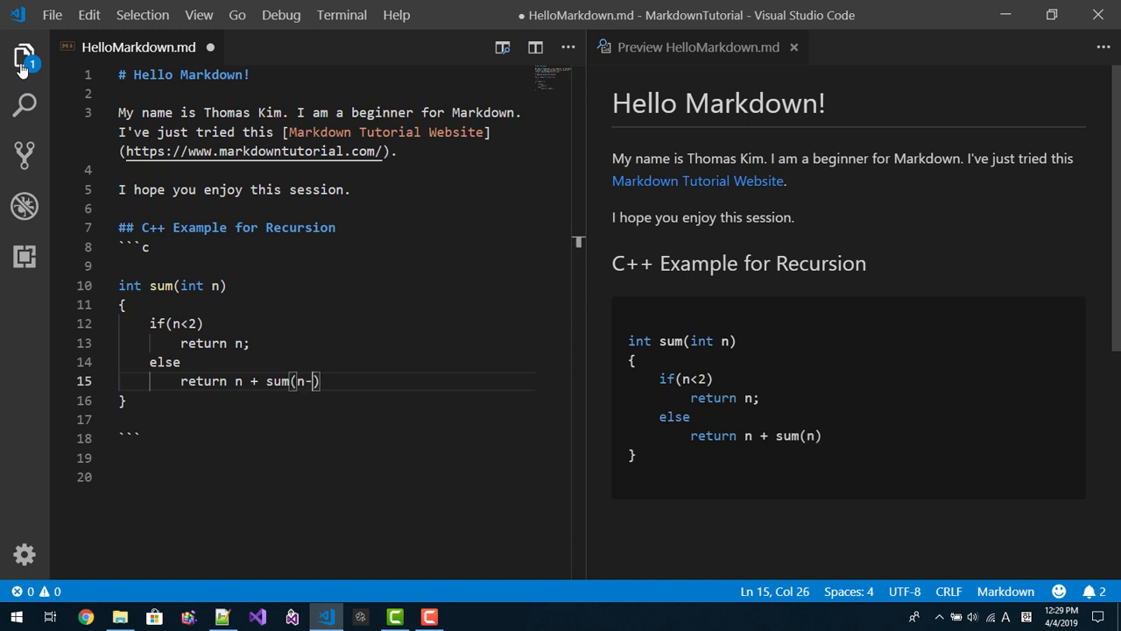
text(1);)
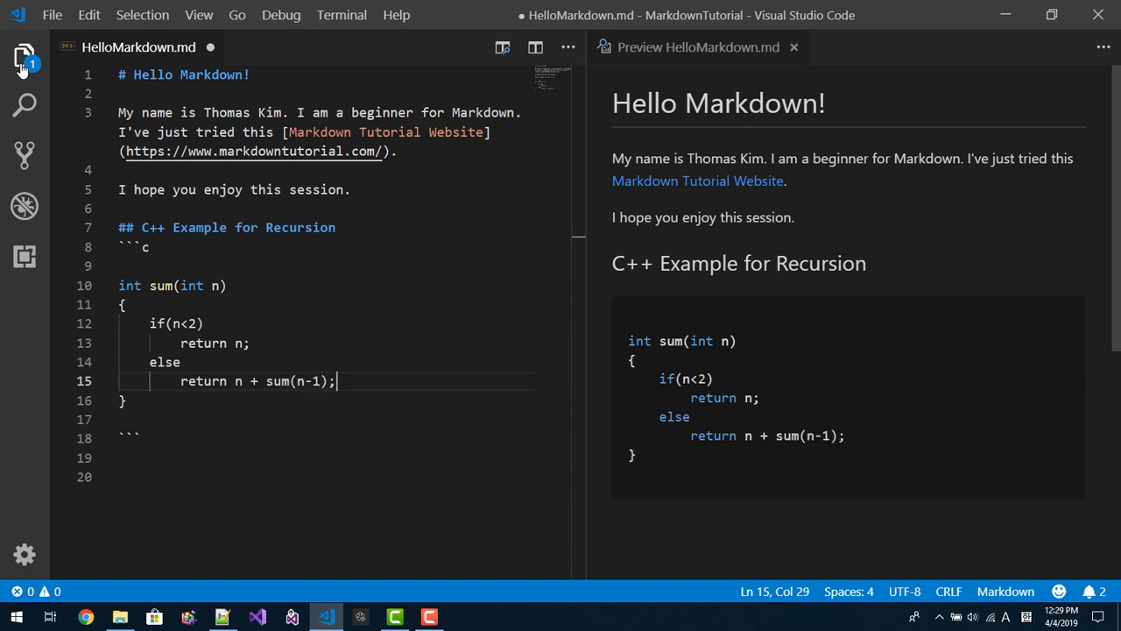
Add #include <iostream> and a main printing "sum from 1 to 10 is " << sum(10) << std::endl
text(int)
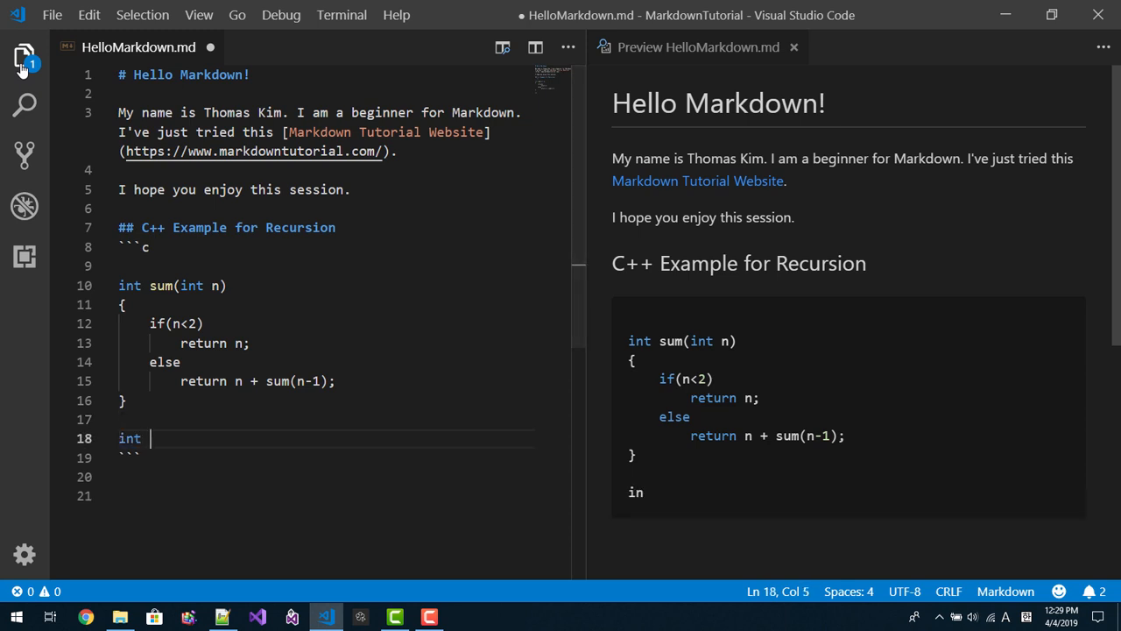
text(main ())
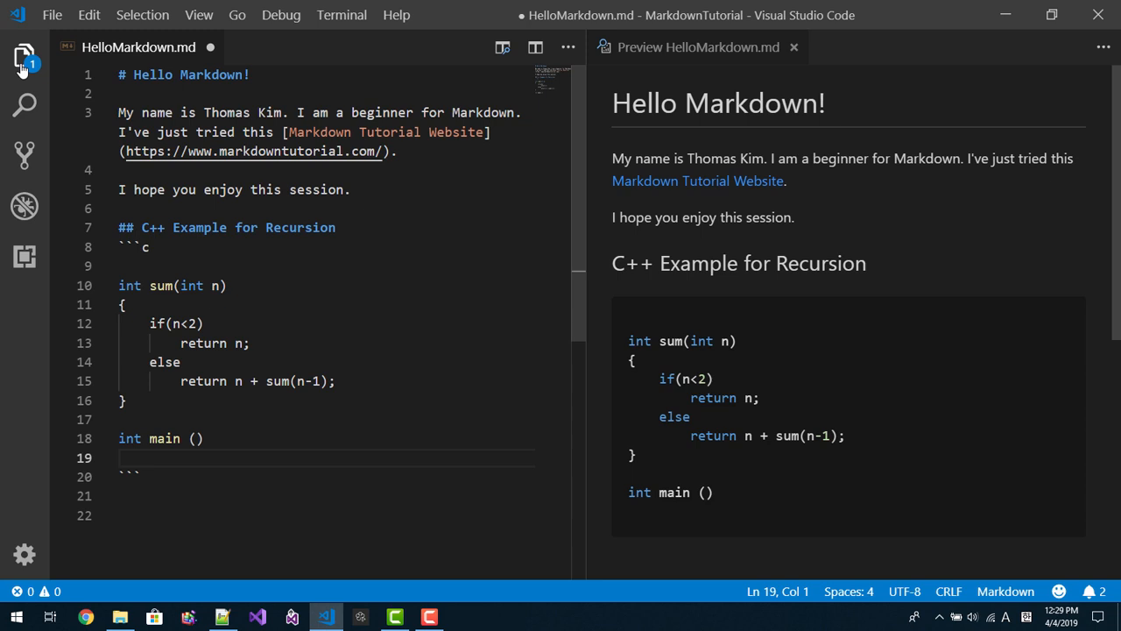
text({)
click(324, 264)
text(#)
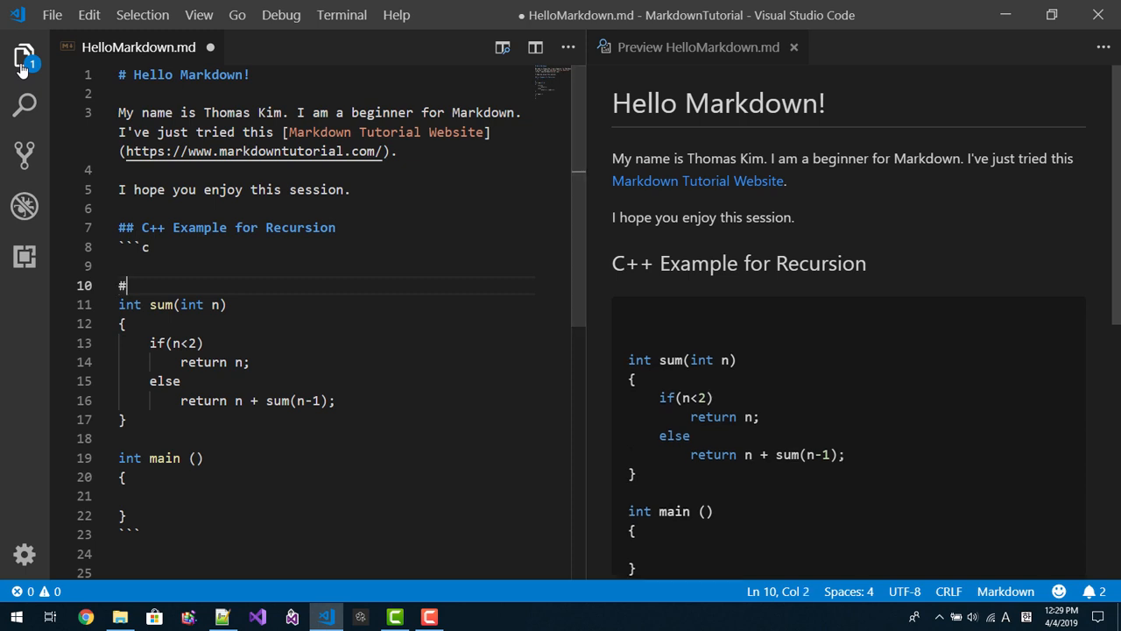
text(include <)
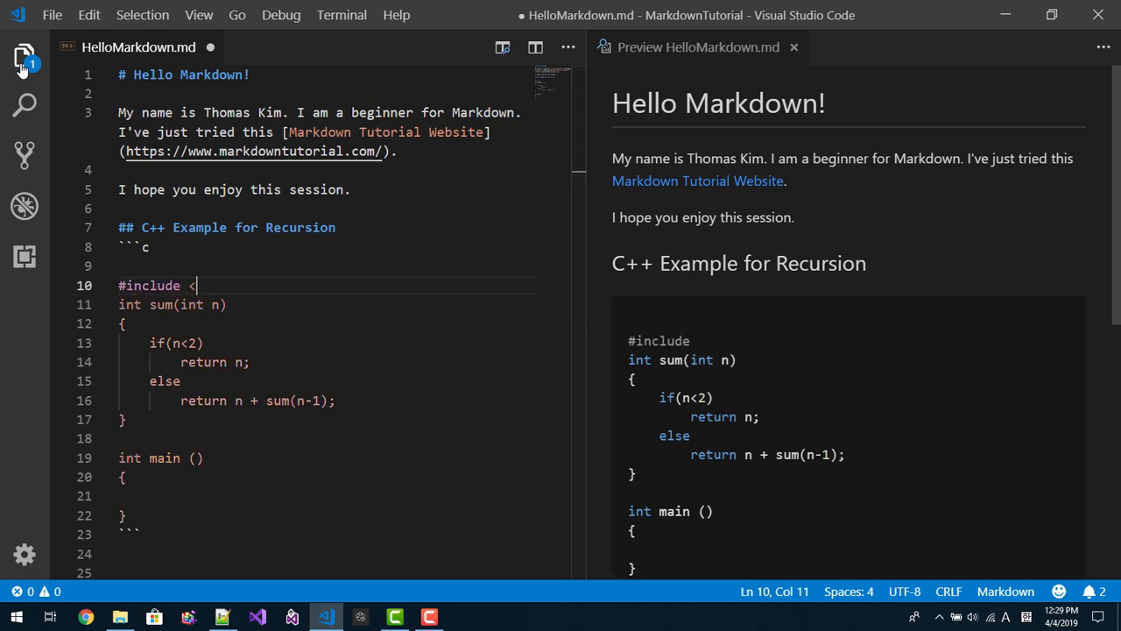
text(iostream>)
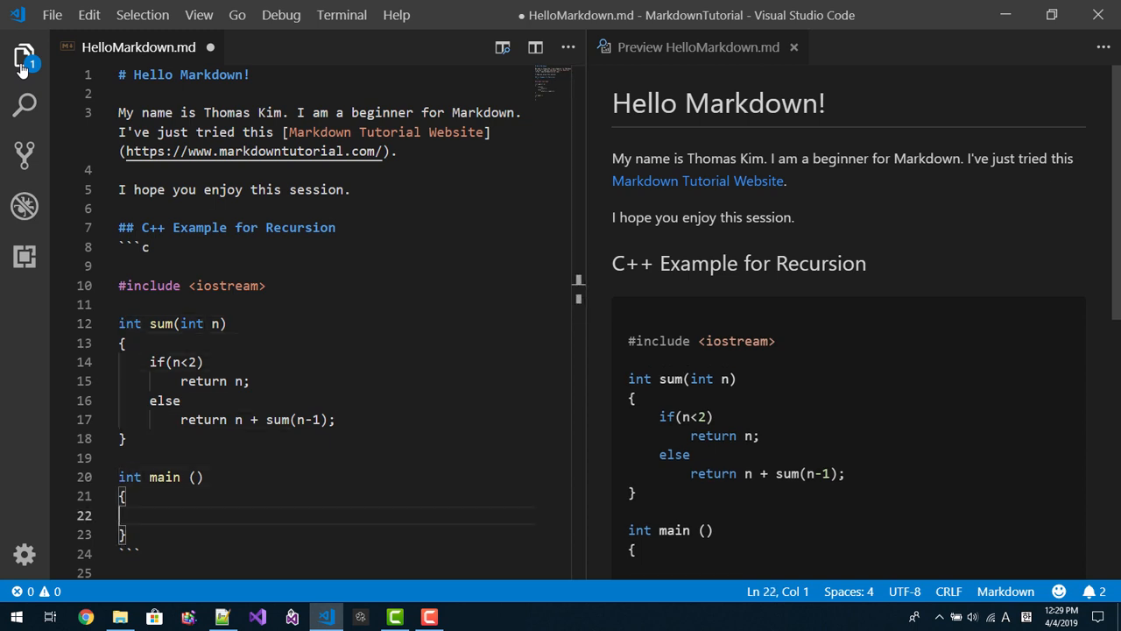
text(std::)
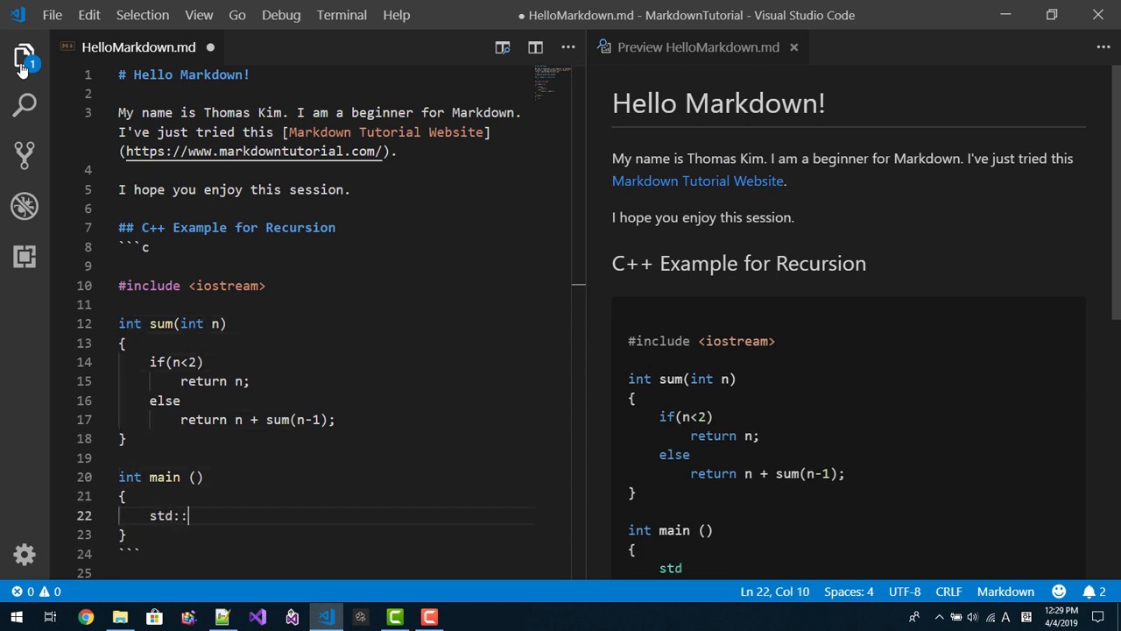
text(cout << "sum from)
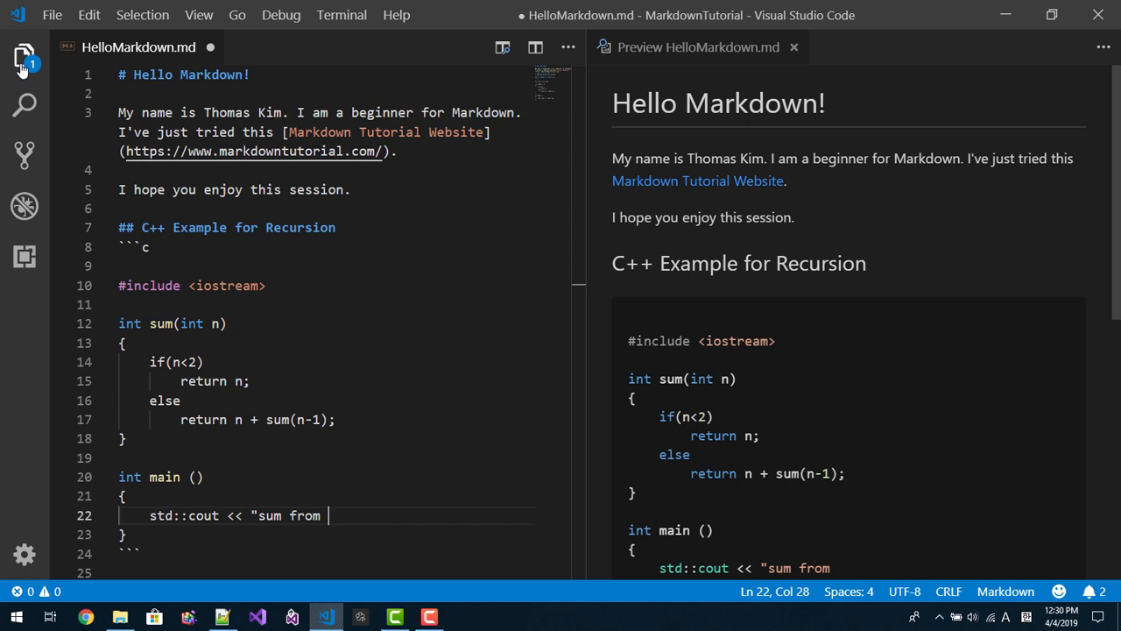
text(1 t)
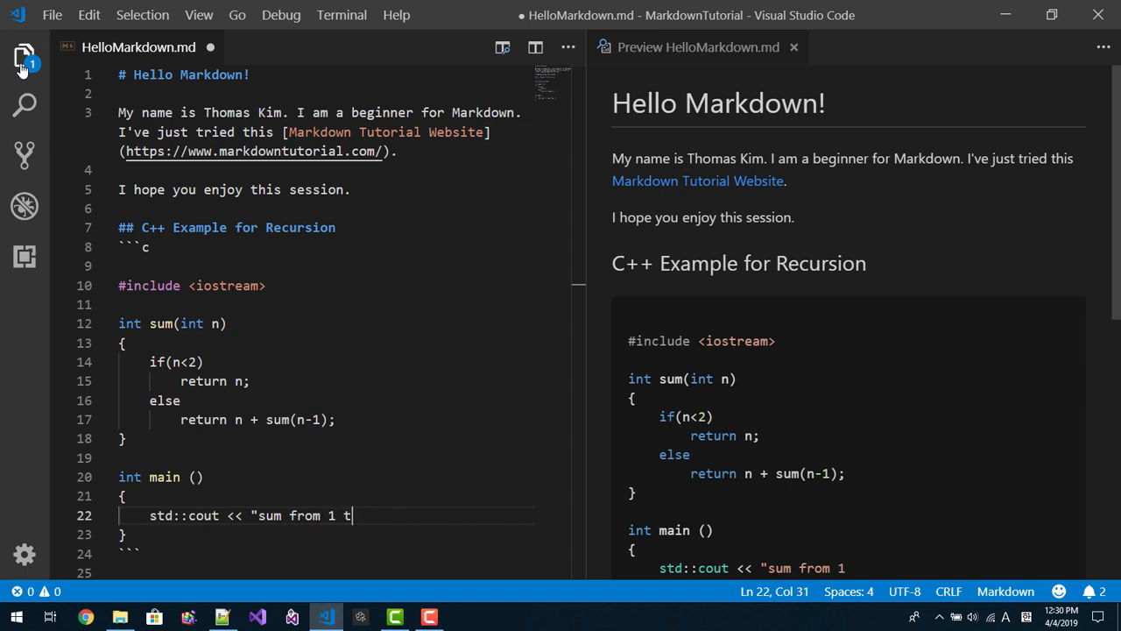
text(o 10)
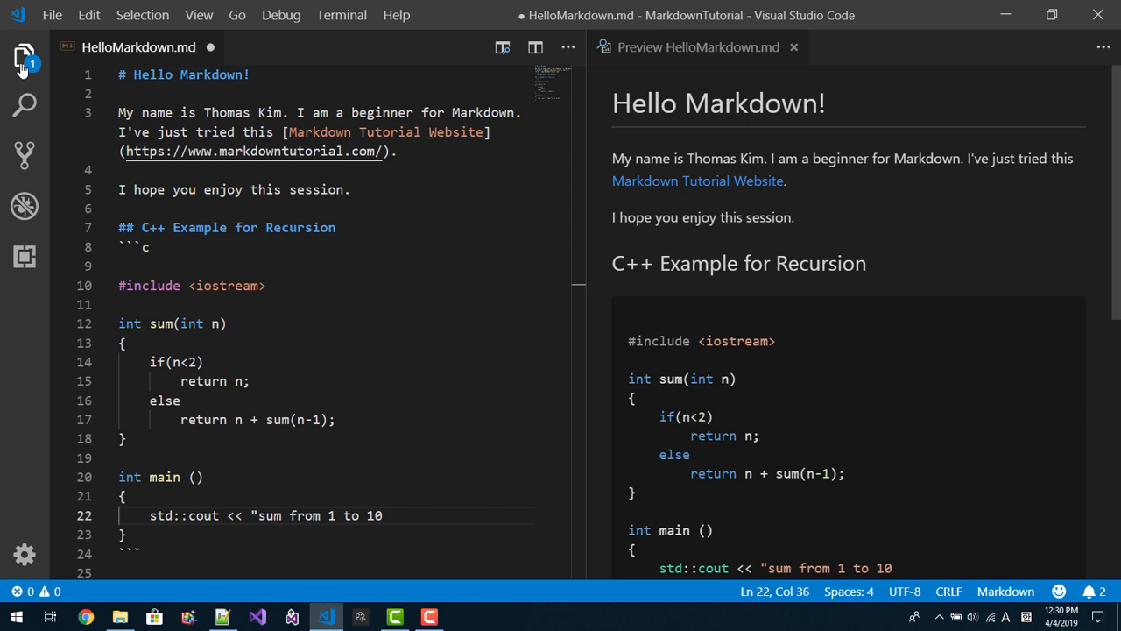
text(is "<<)
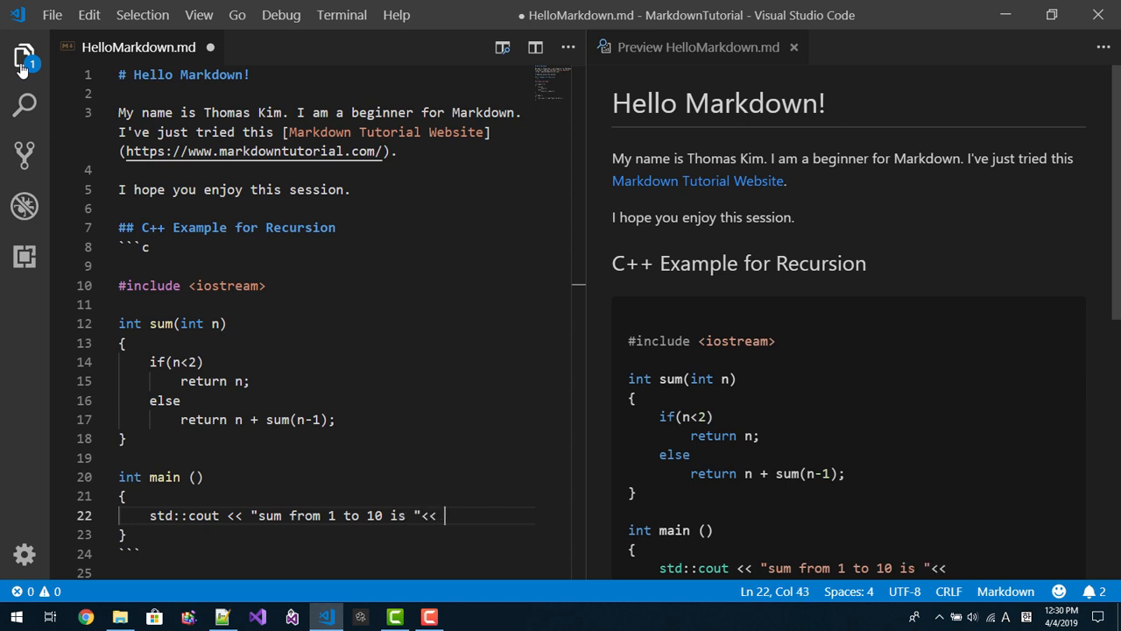
text(sum())
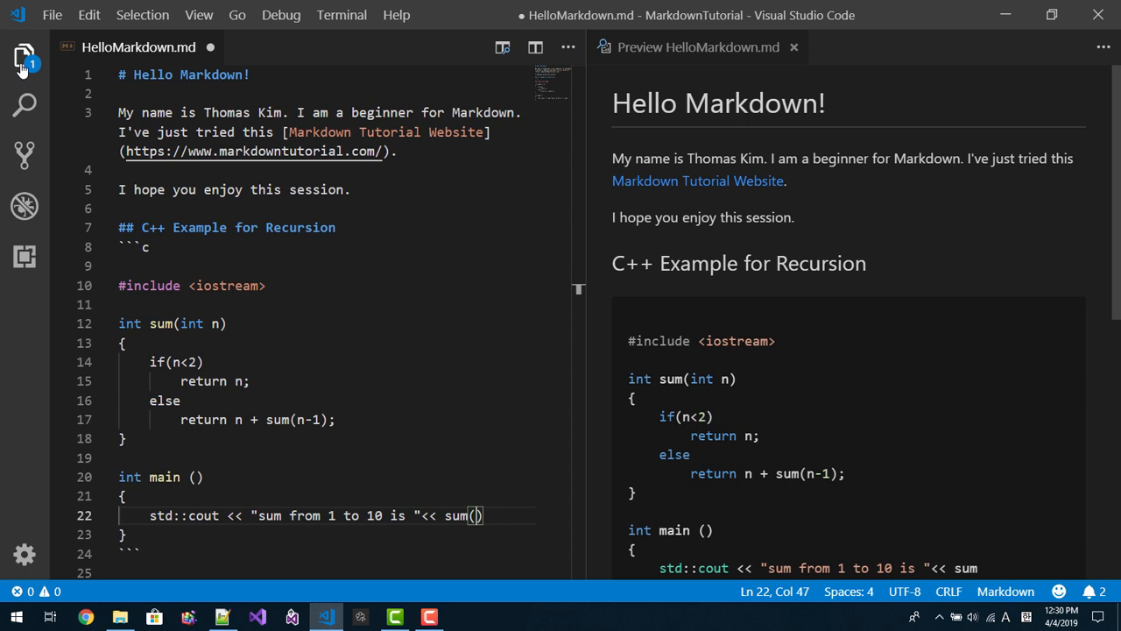
text(10) <<)
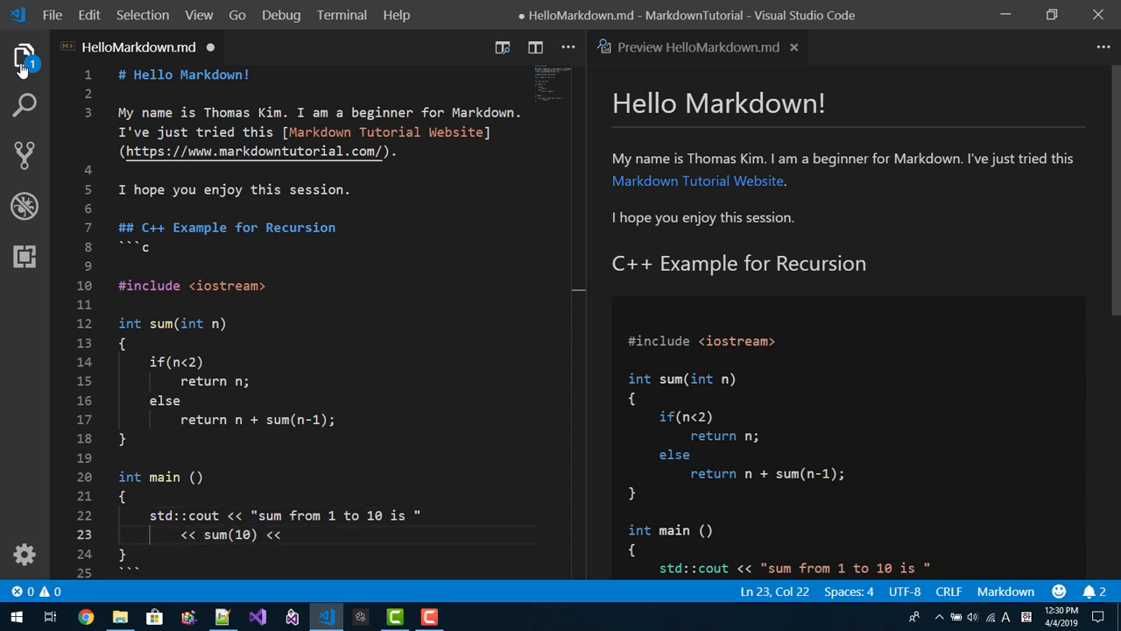
text(std:)
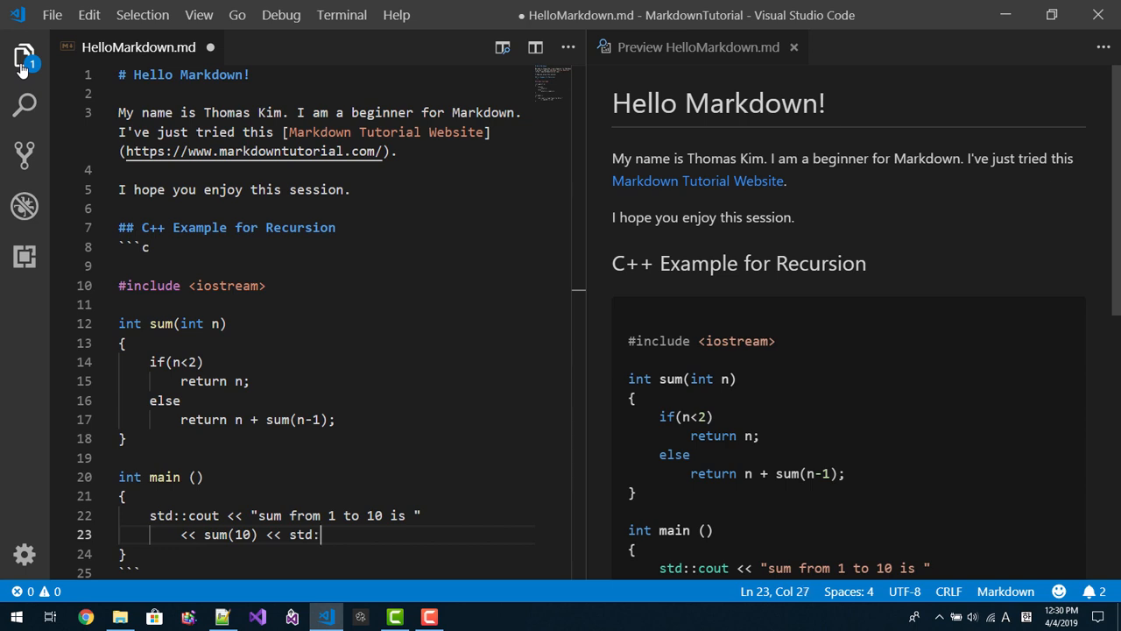
text(endl;)
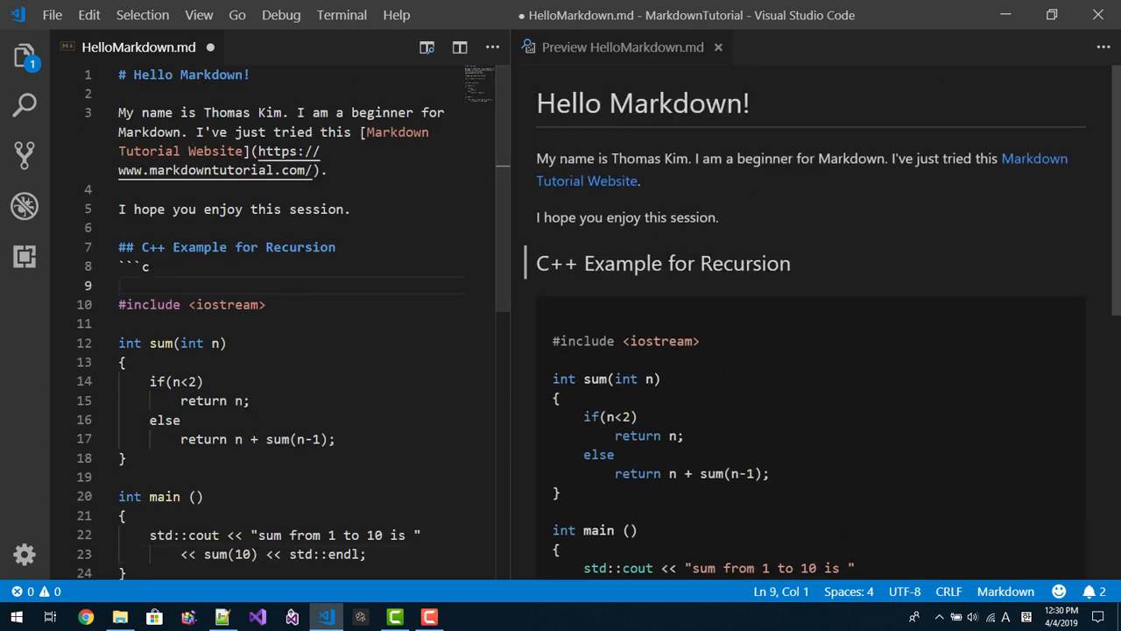
Write below the code block that Markdown is a simple but powerful way to make documentation
scroll(down, 3)
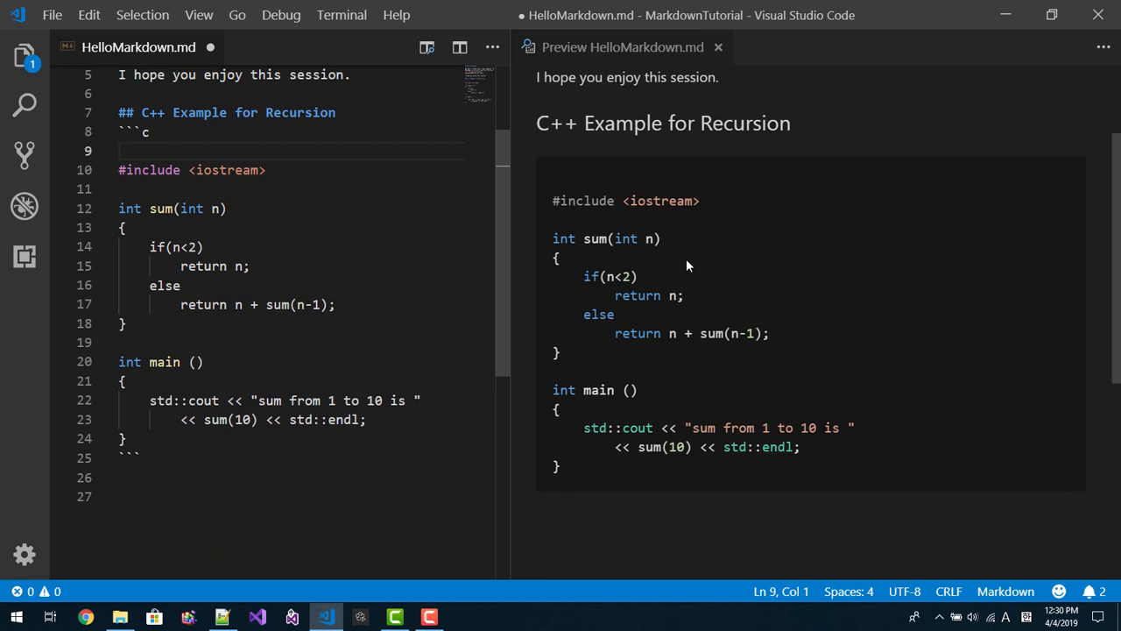
text(Mar)
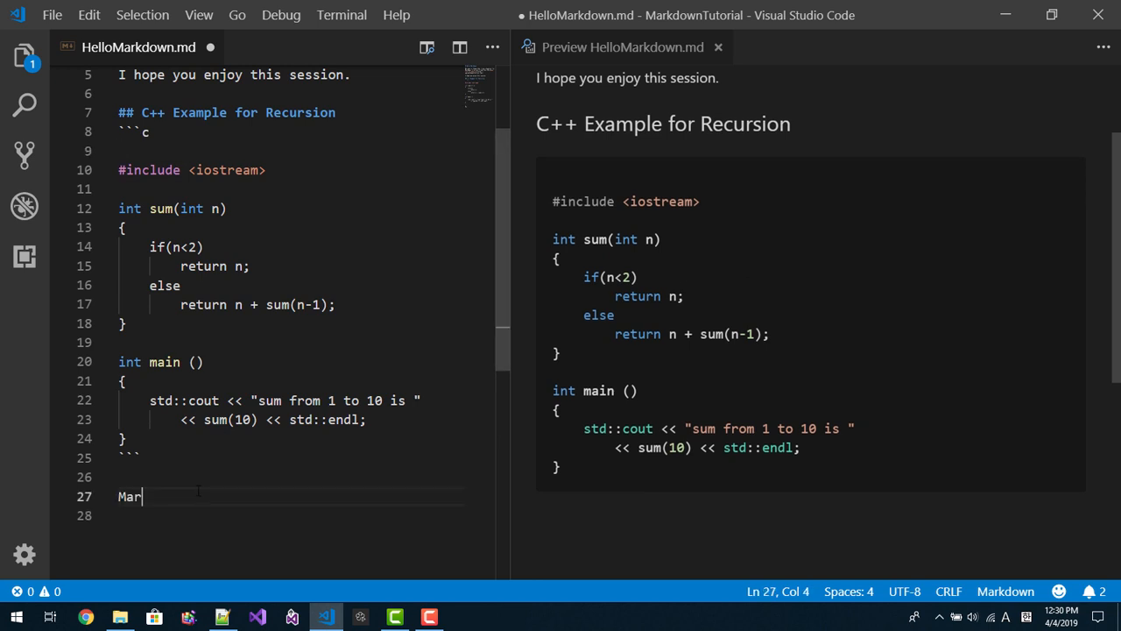
text(kdown is)
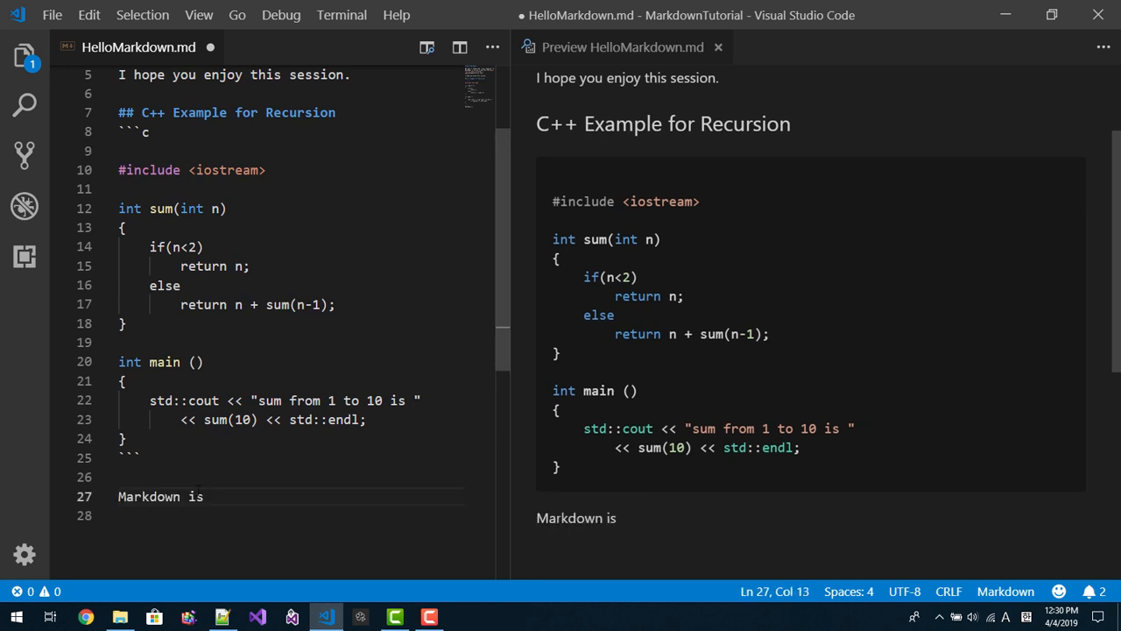
text(simple but powerful w)
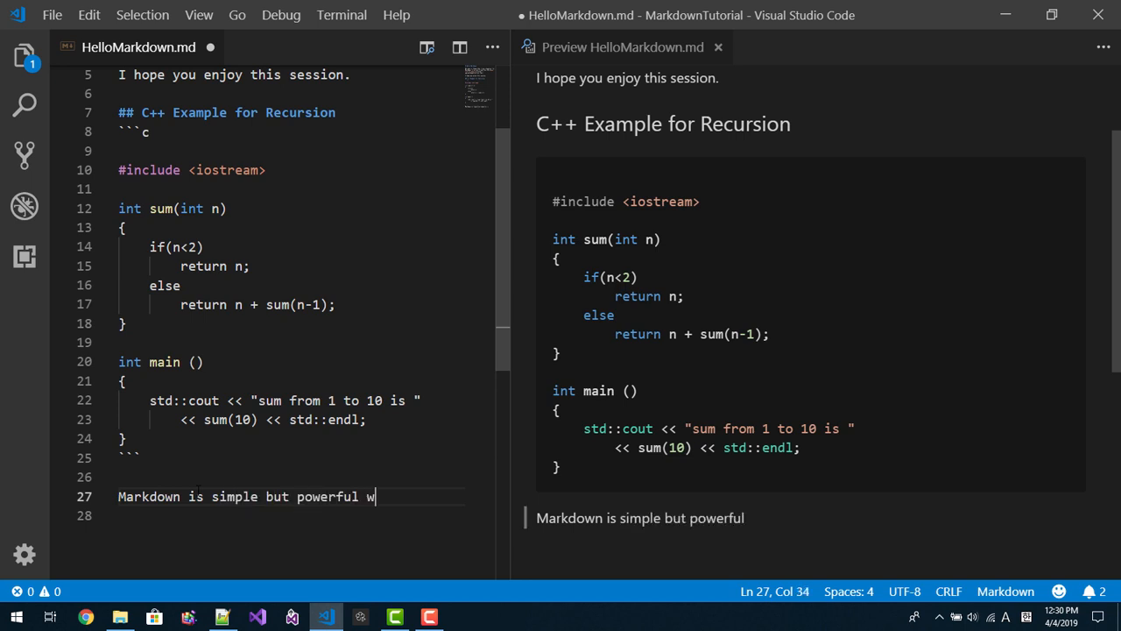
text(ay to amk)
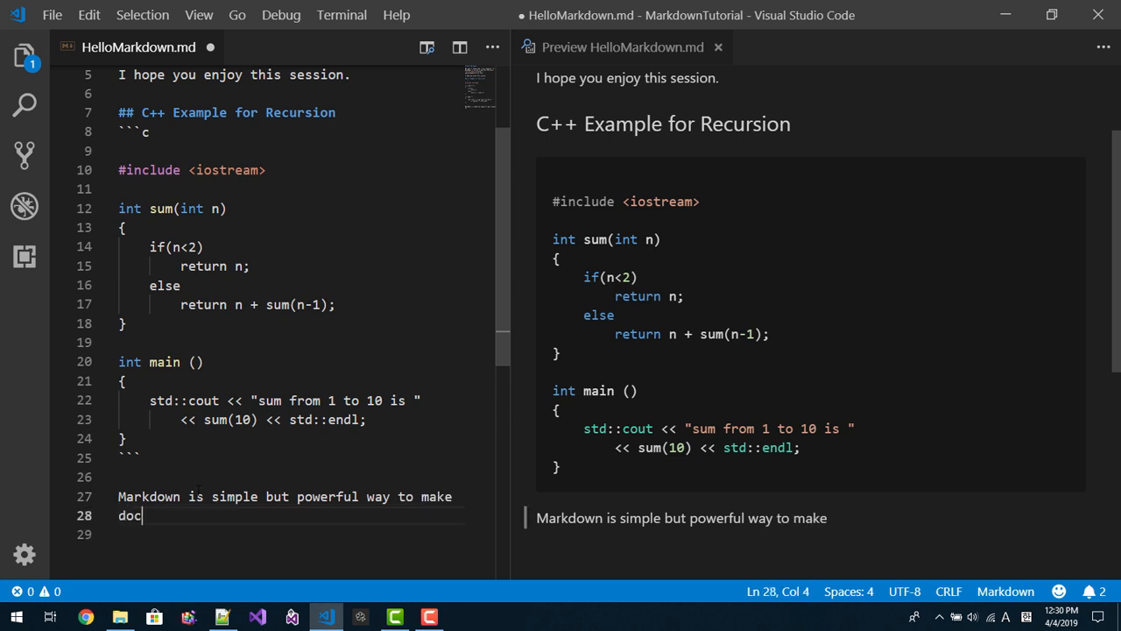
text(umentation for your code.)
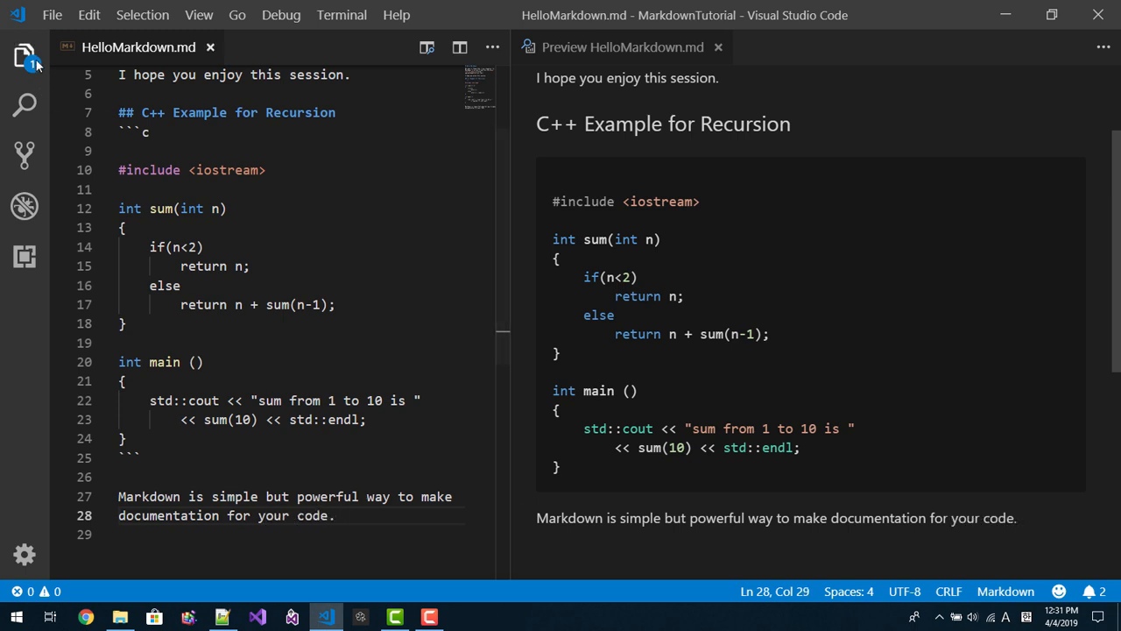
click(51, 14)
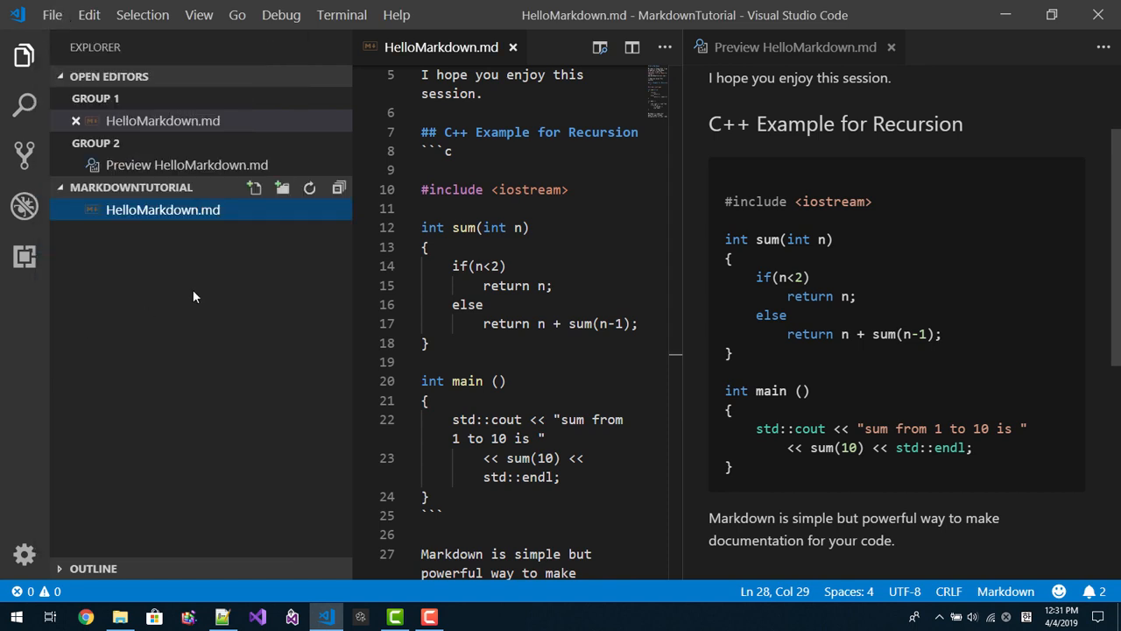
mouse_move(162, 210)
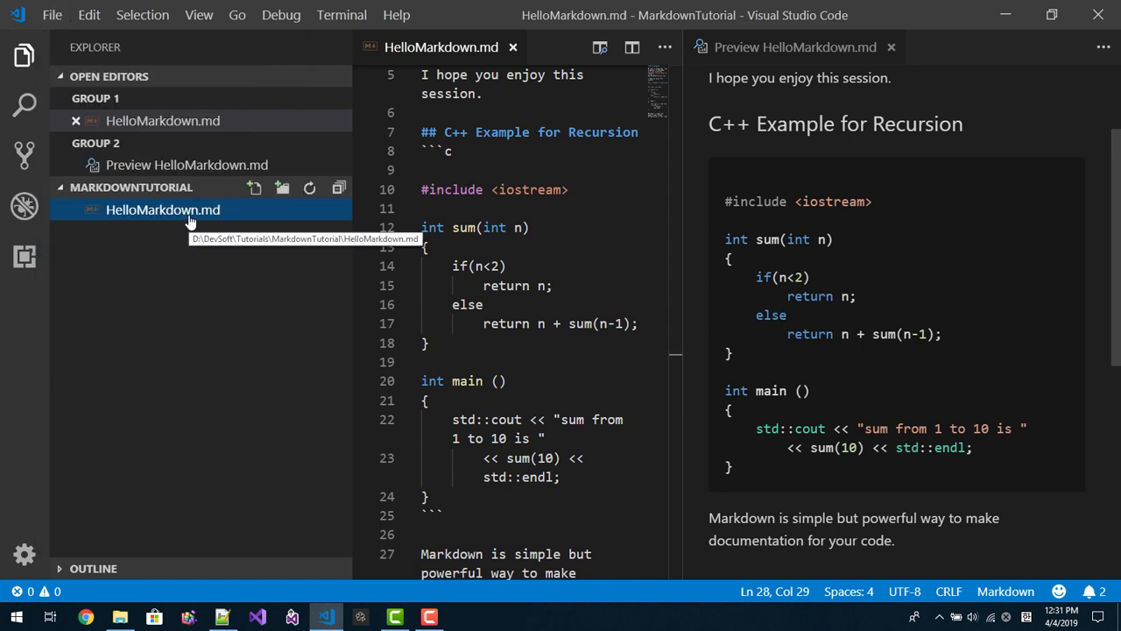
Export HelloMarkdown.md to HelloMarkdown.pdf via Markdown PDF: Export (pdf)
right_click(161, 211)
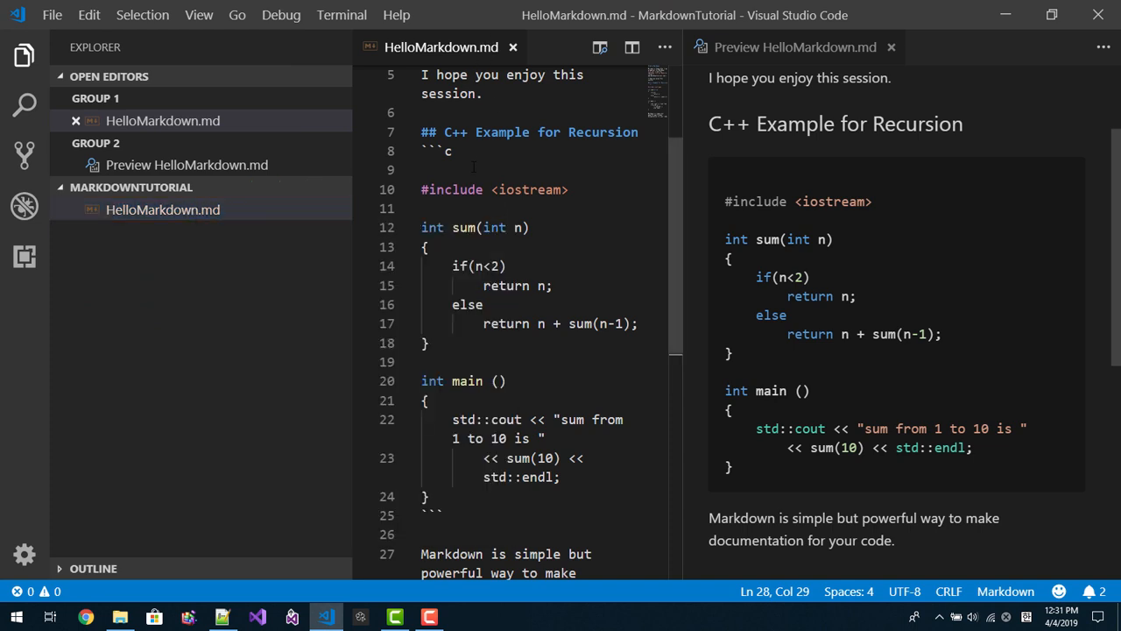
right_click(472, 168)
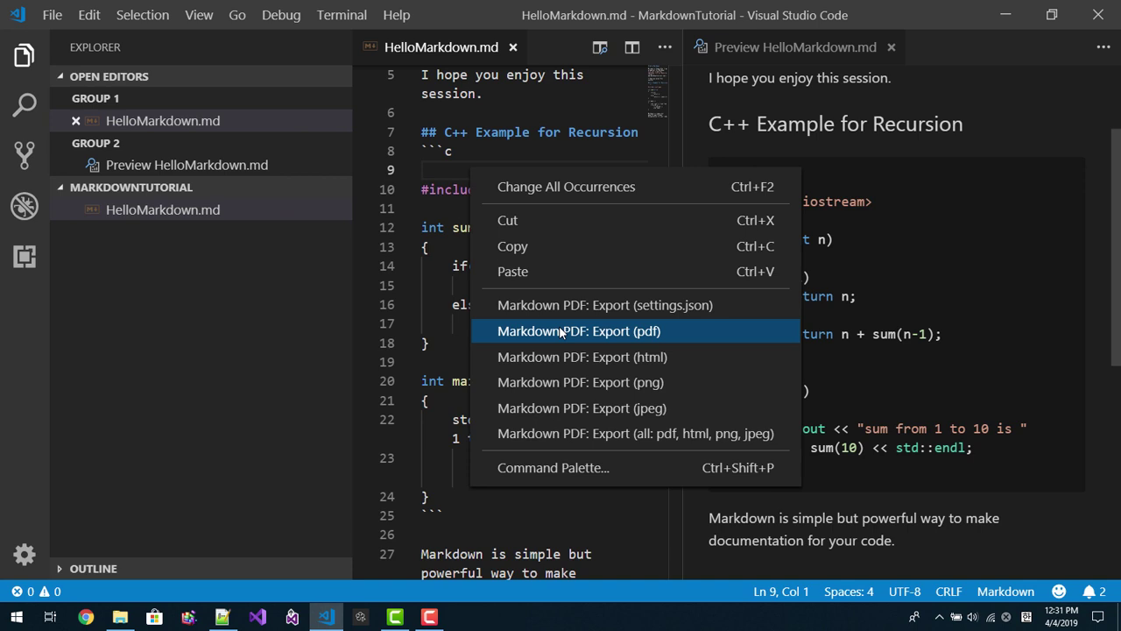
click(578, 331)
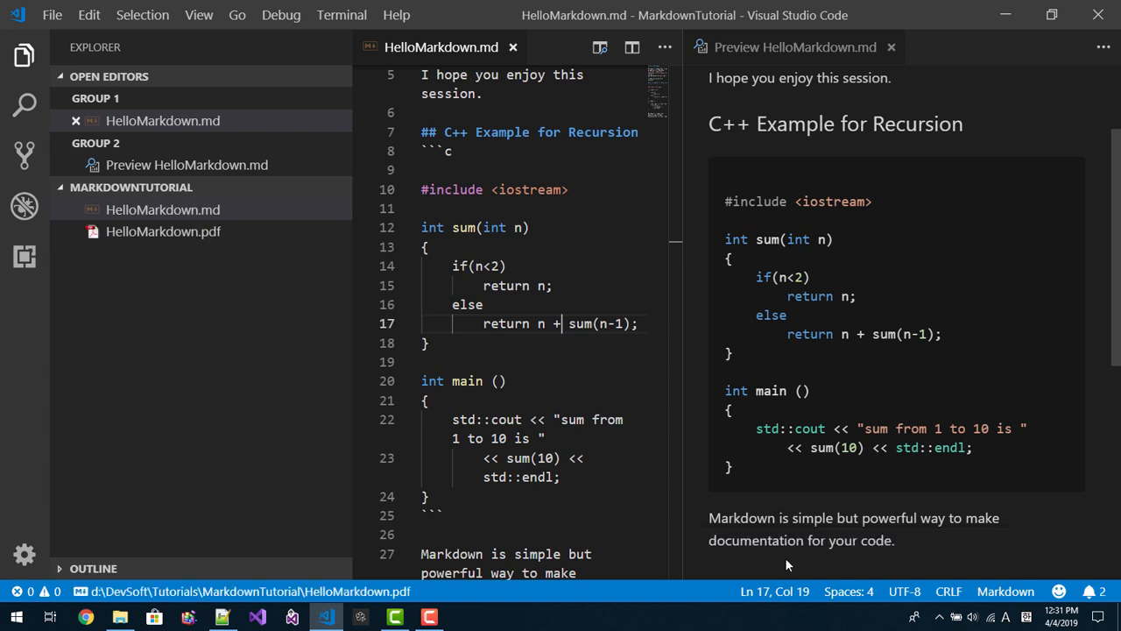
mouse_move(200, 242)
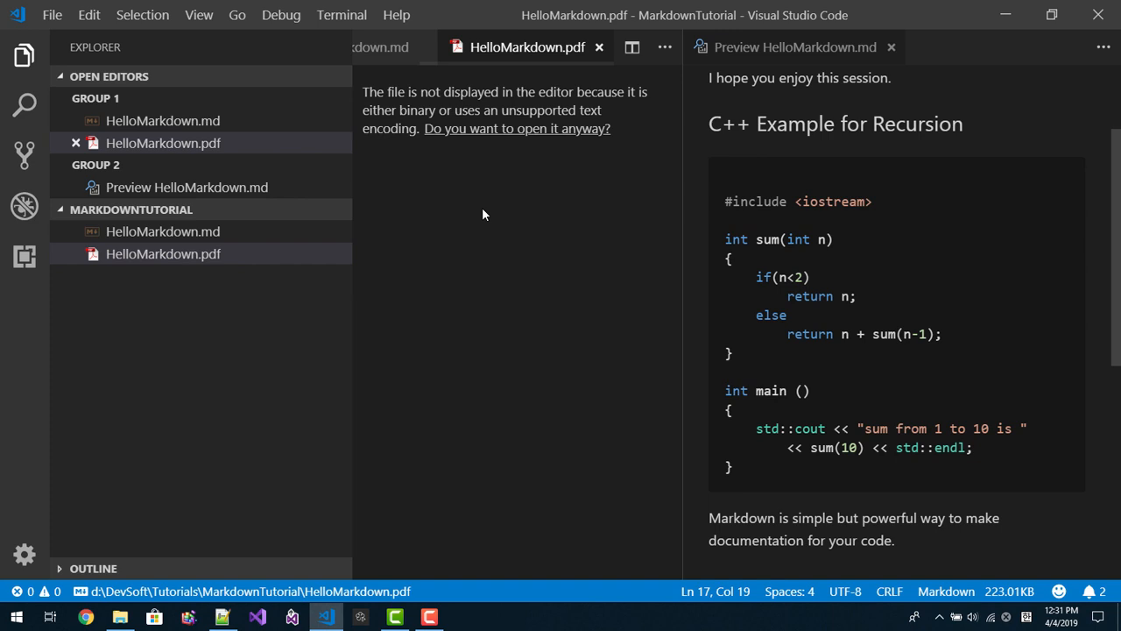
mouse_move(498, 138)
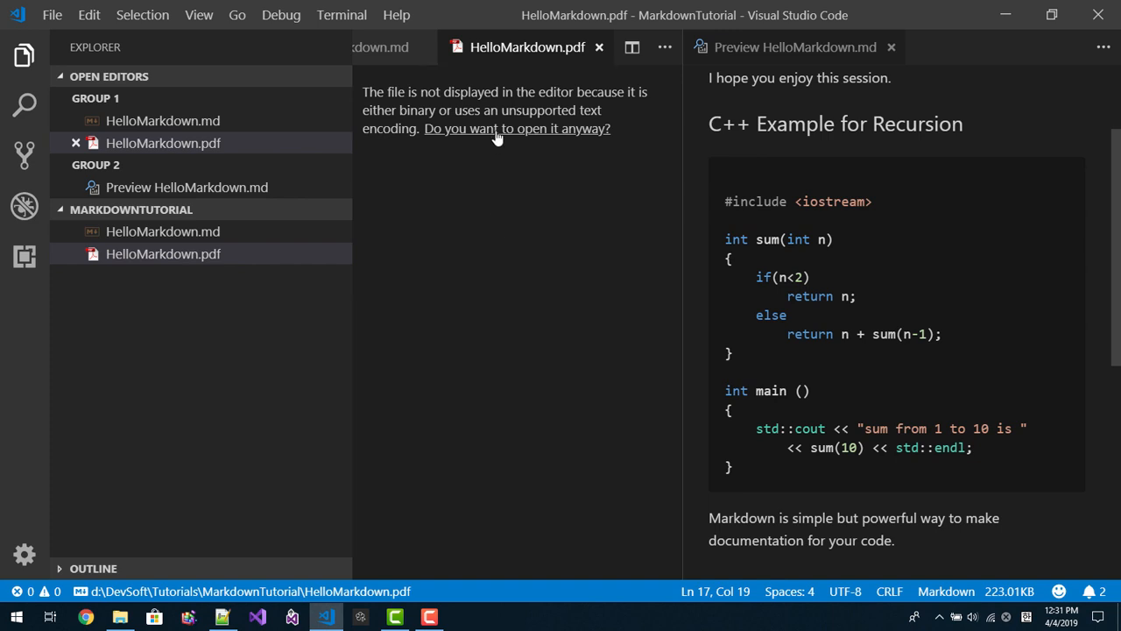
View HelloMarkdown.pdf despite the binary-file warning, then return to the Markdown source
click(519, 130)
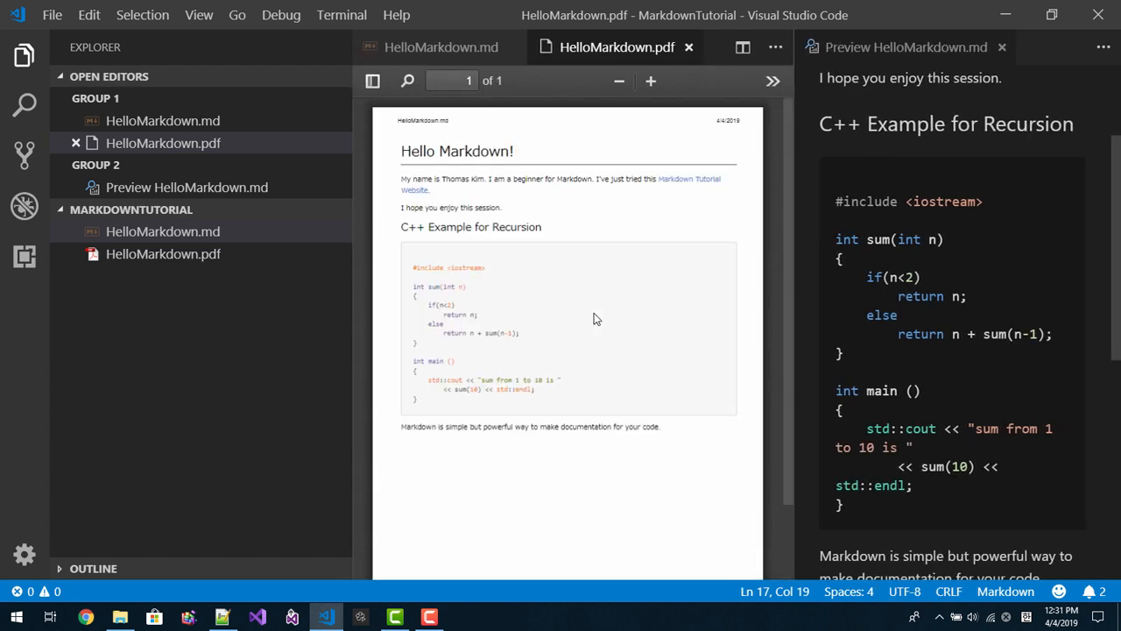
mouse_move(245, 291)
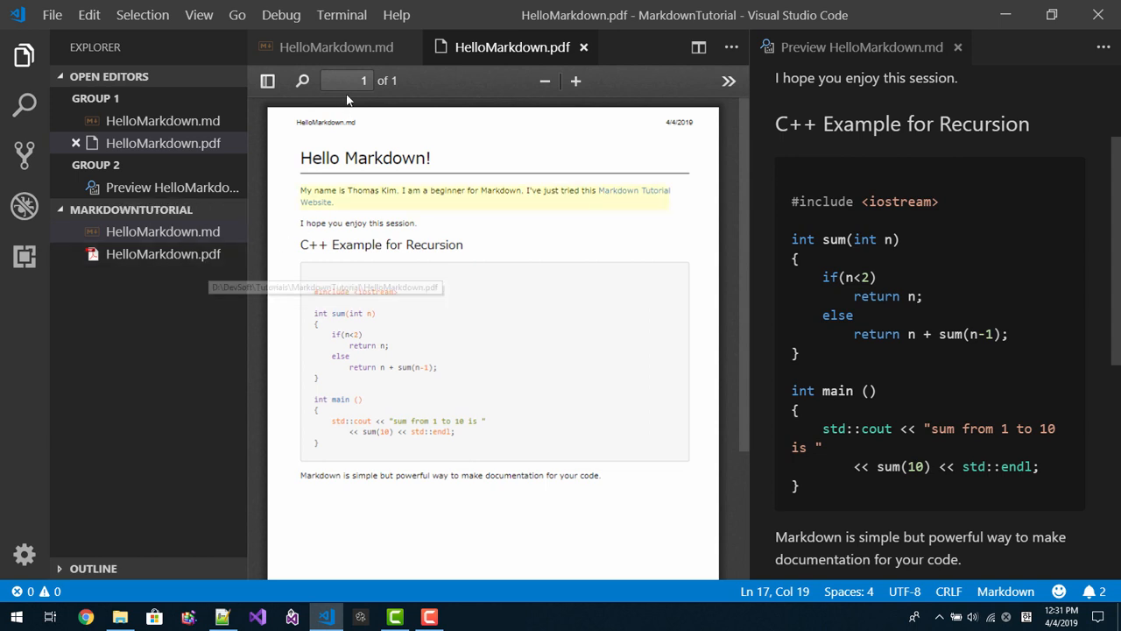
click(331, 47)
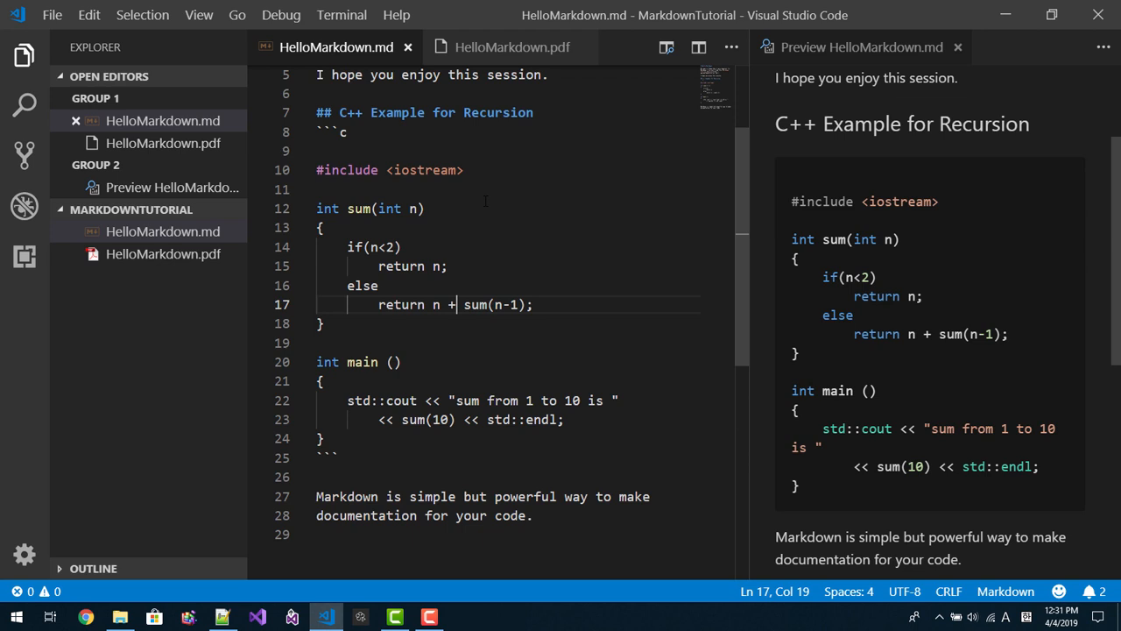
right_click(394, 208)
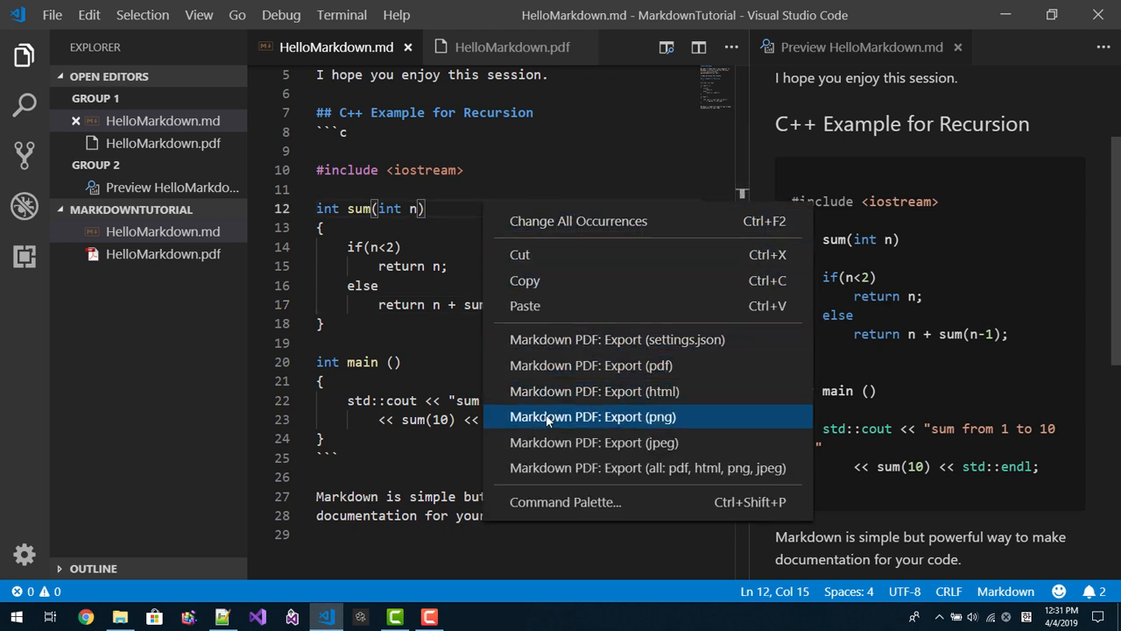
Export HelloMarkdown.md as HelloMarkdown.png, view it, and return to the Markdown source
click(592, 417)
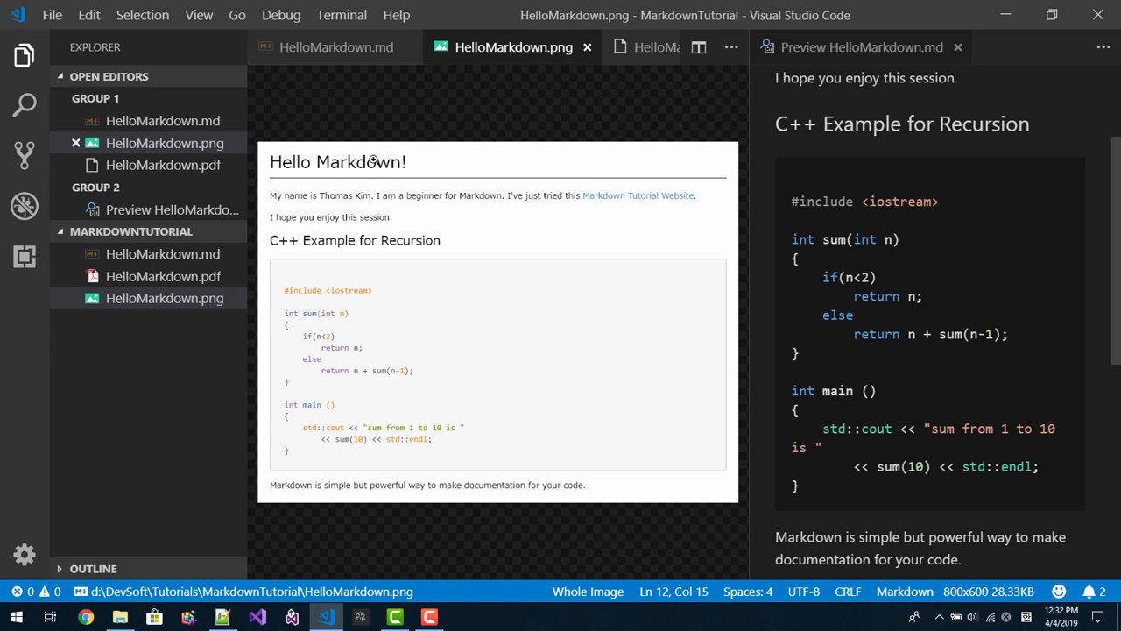
click(336, 46)
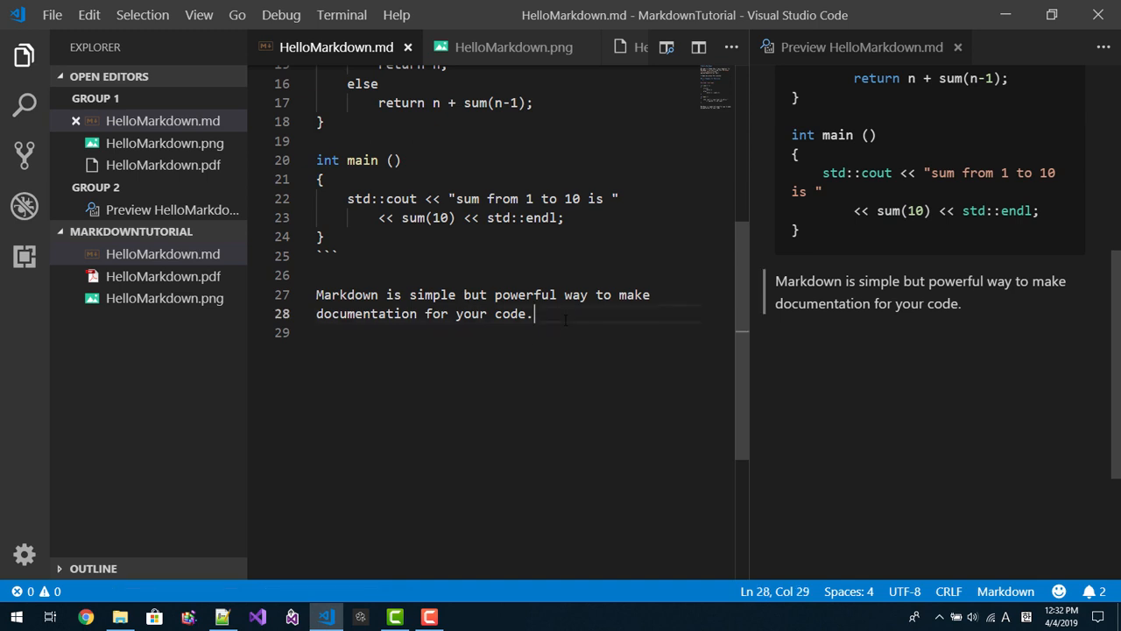
key(Enter)
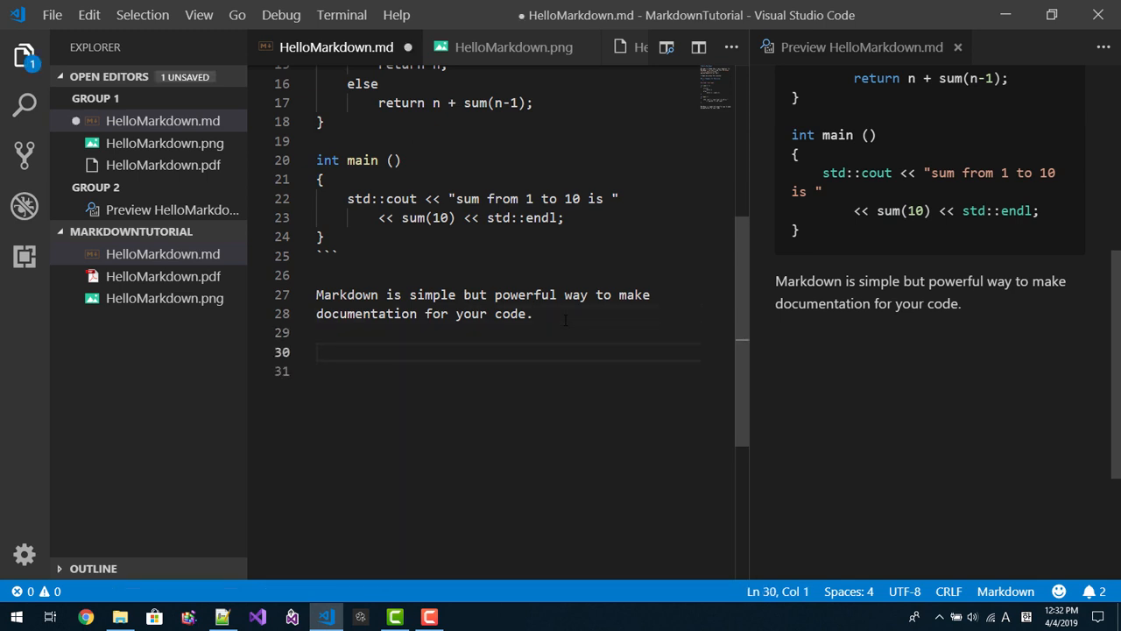
text(You can)
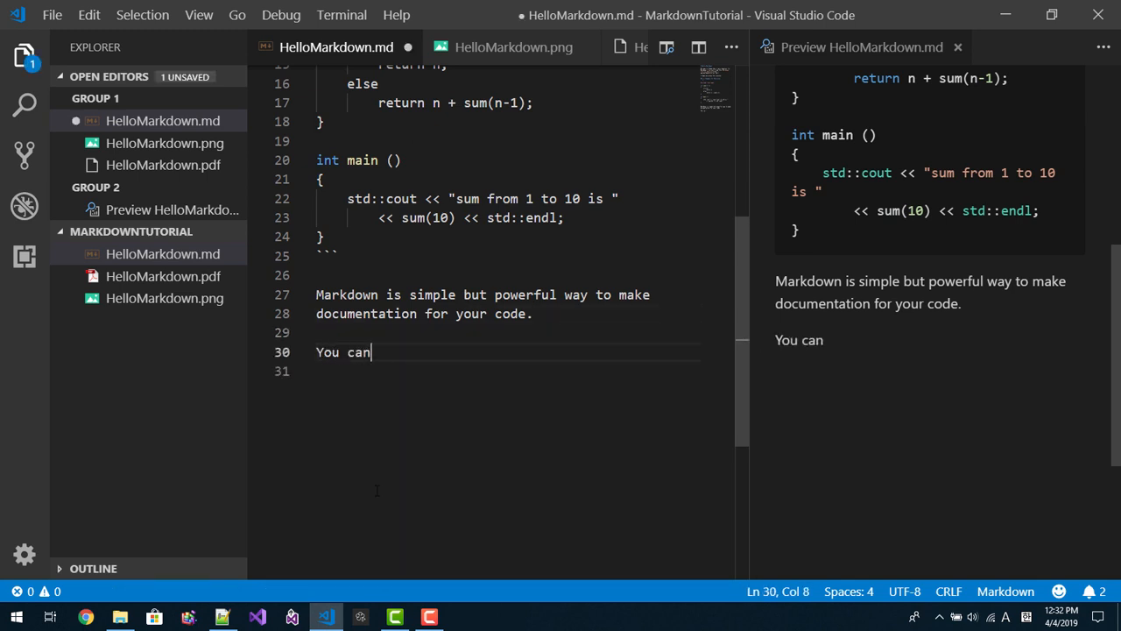
text(learn more)
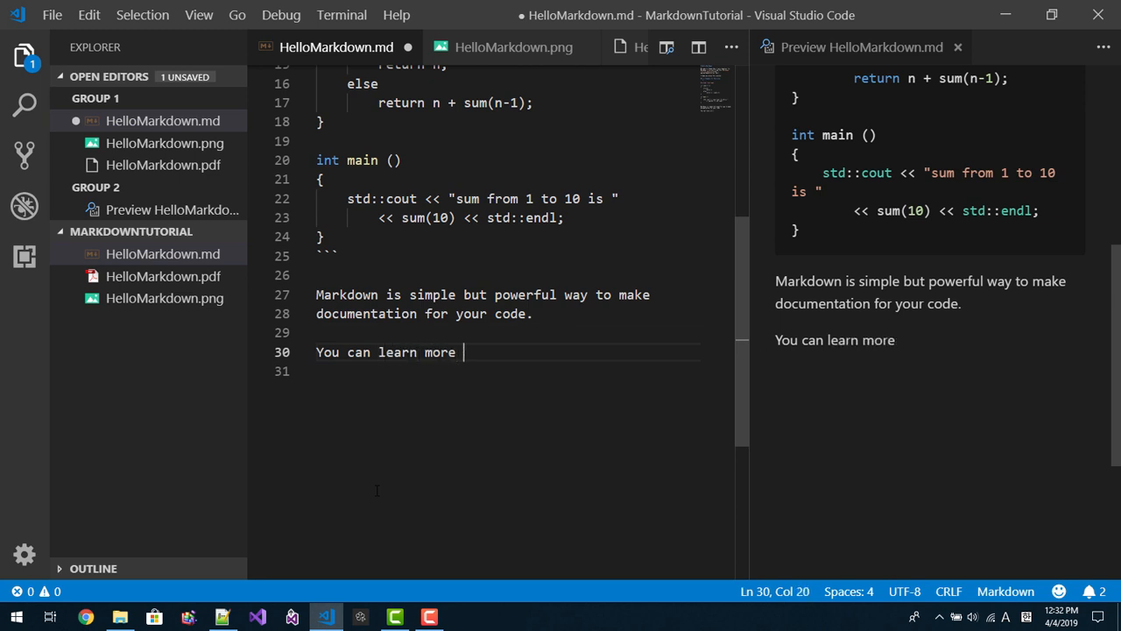
text(about markdown from)
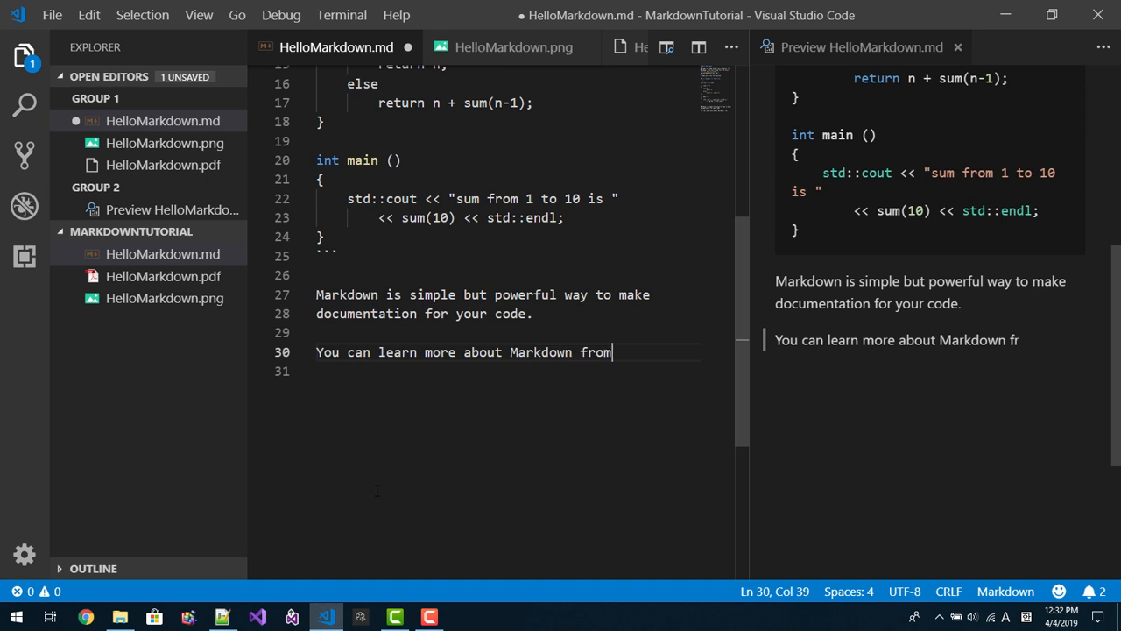
text([])
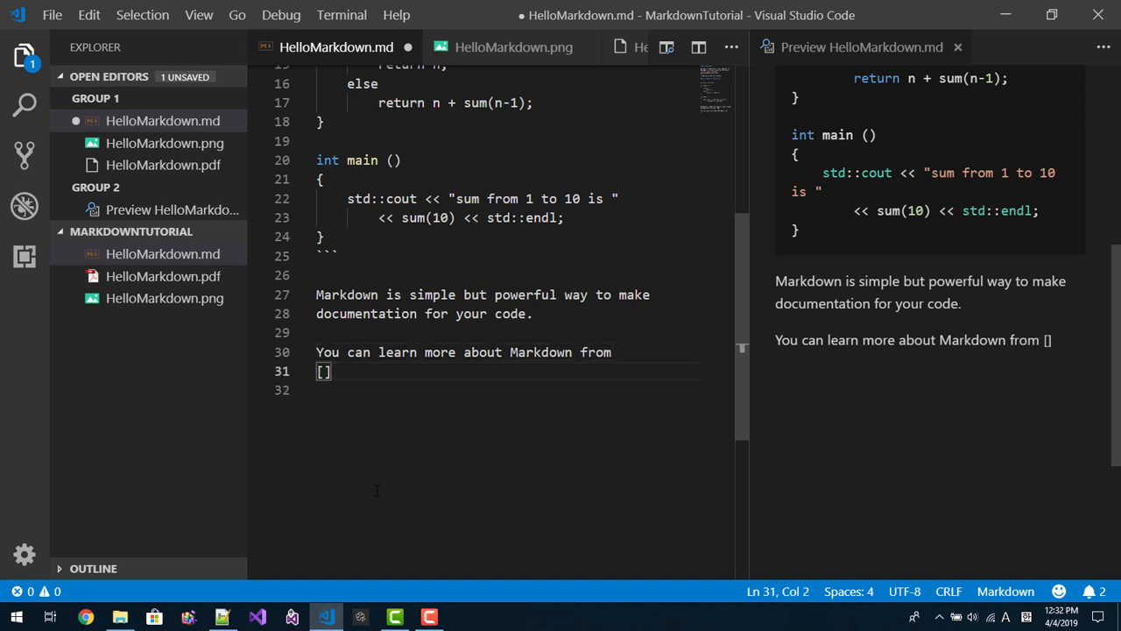
text(Markdown Tutorial We)
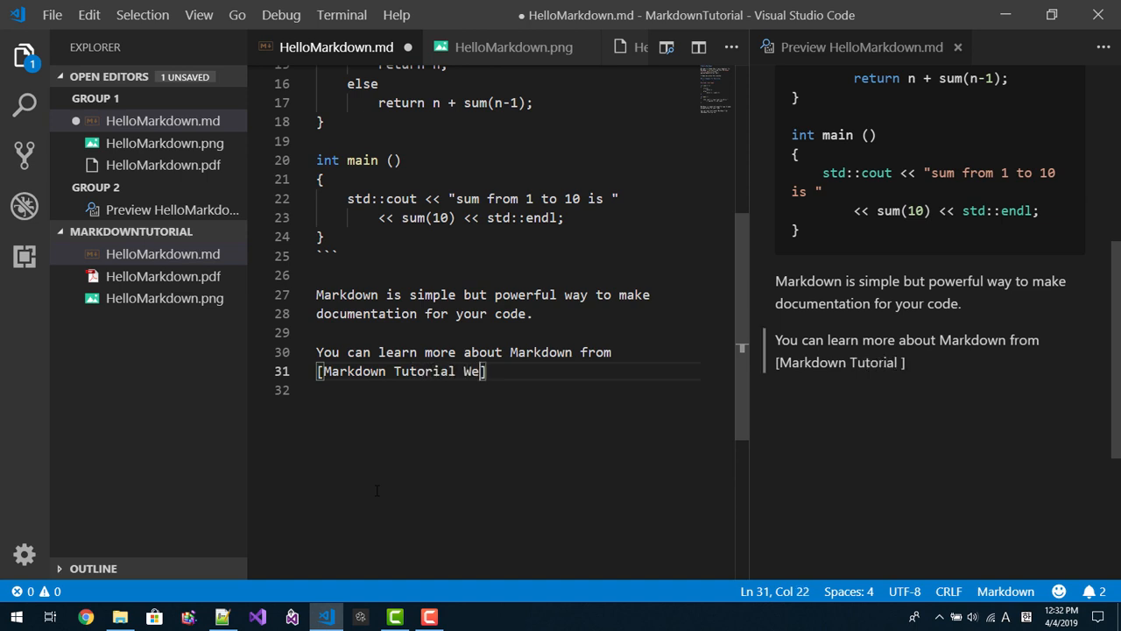
text(bsite)
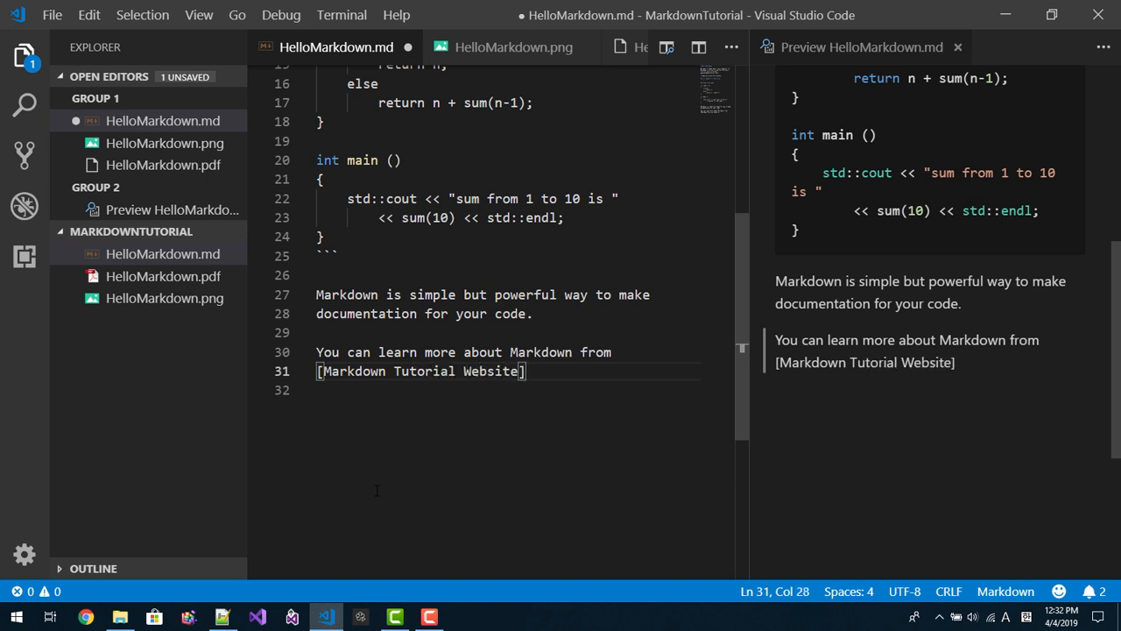
text(())
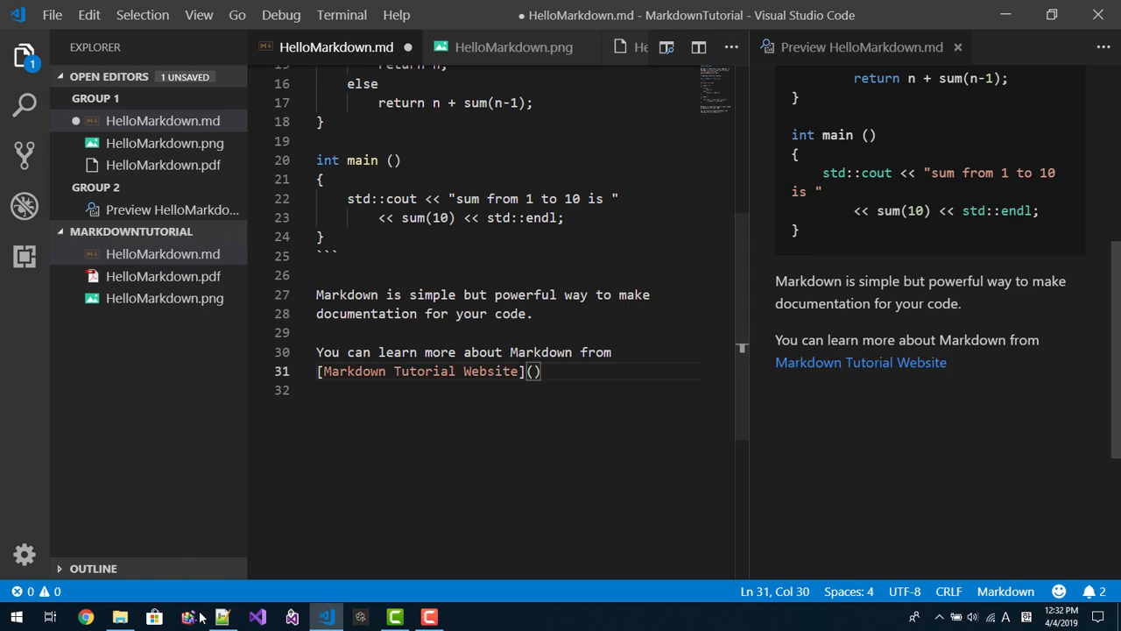
click(221, 616)
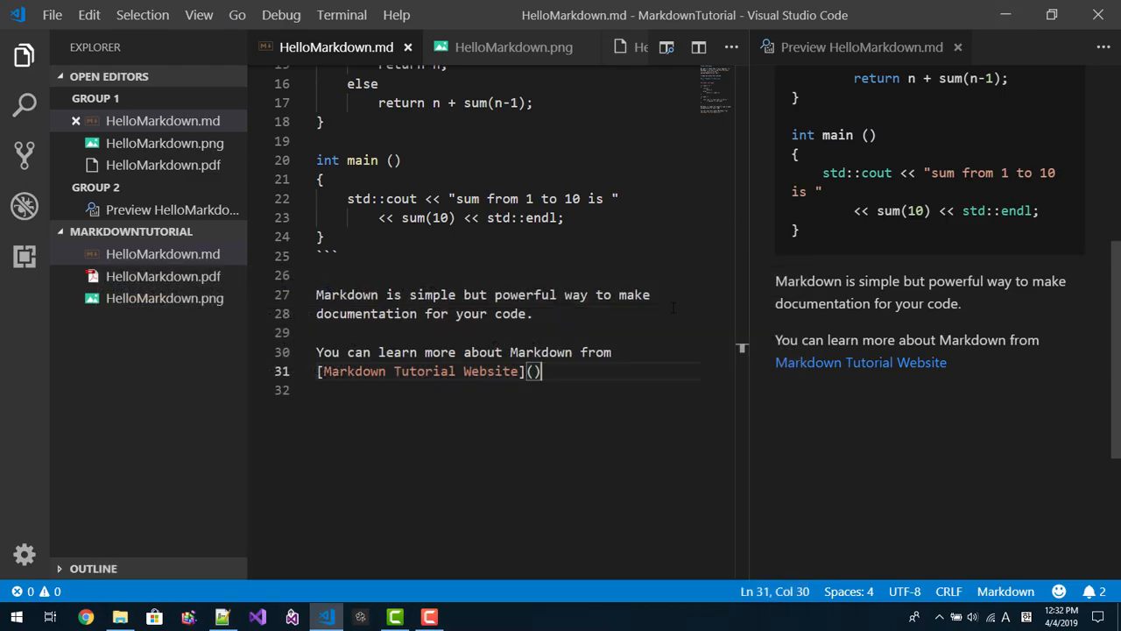
text(https://www.markdowntutorial.com/)
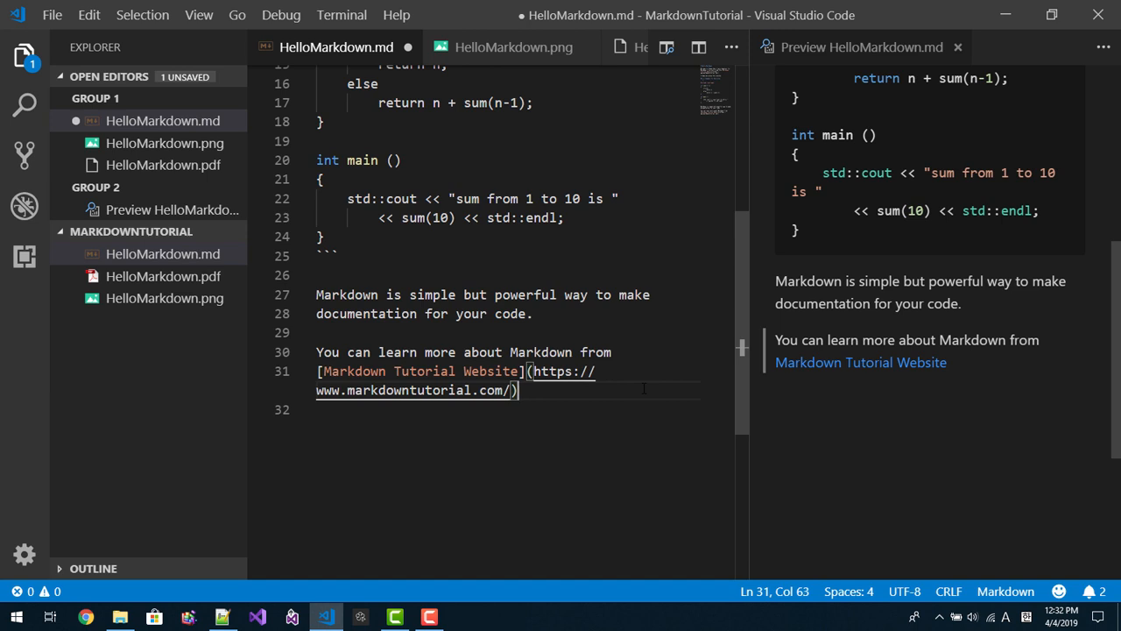
text(, also there is a onli)
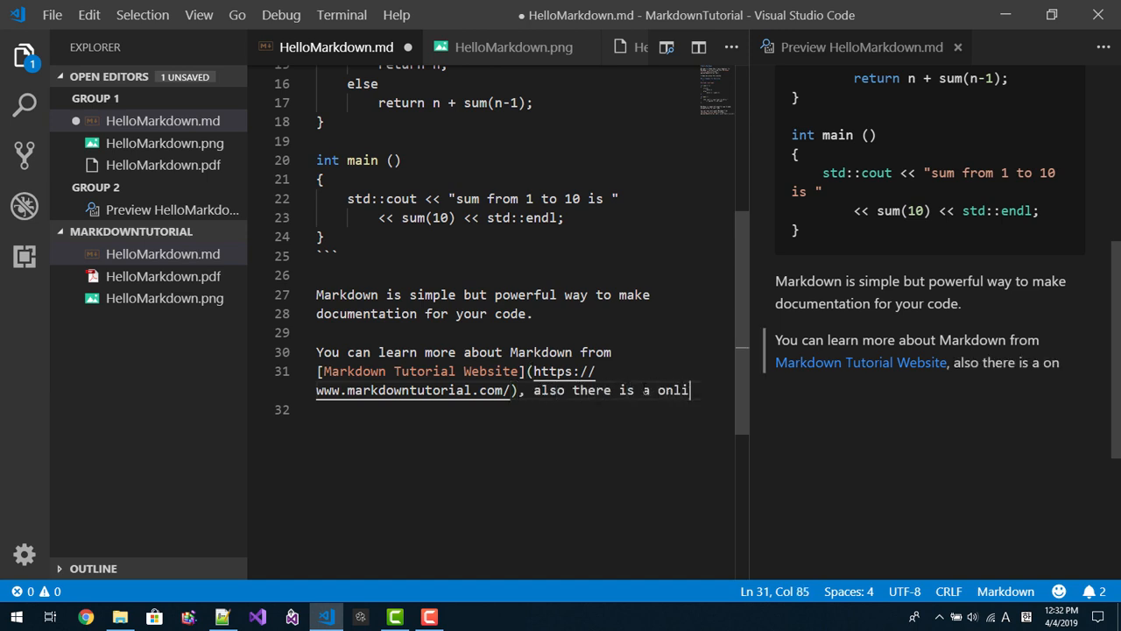
text(ne markdown e)
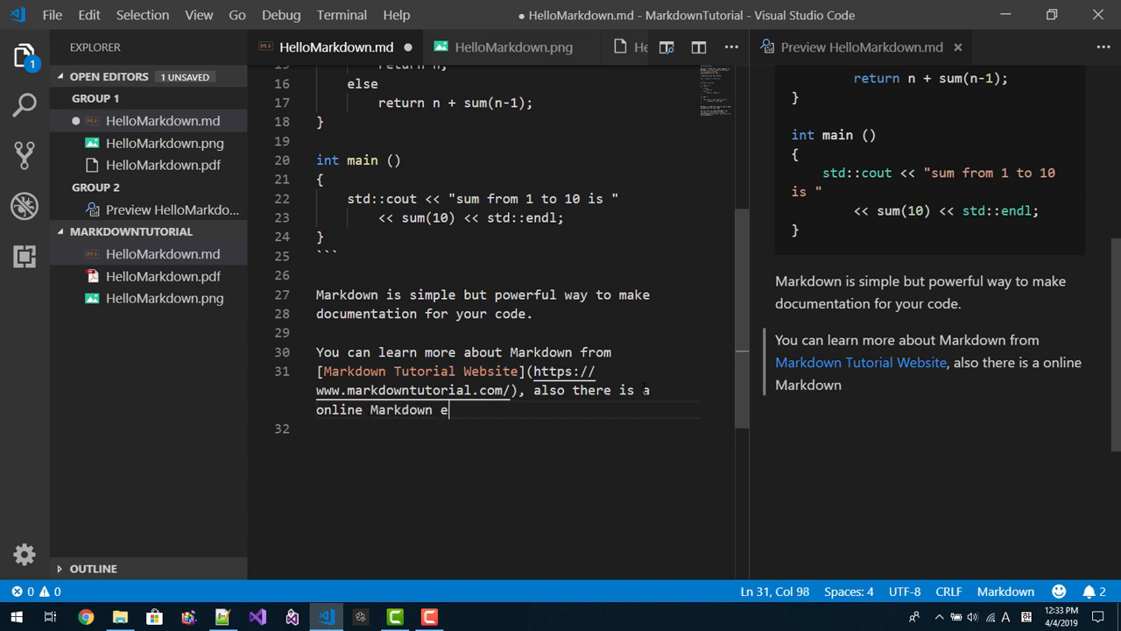
text(dit)
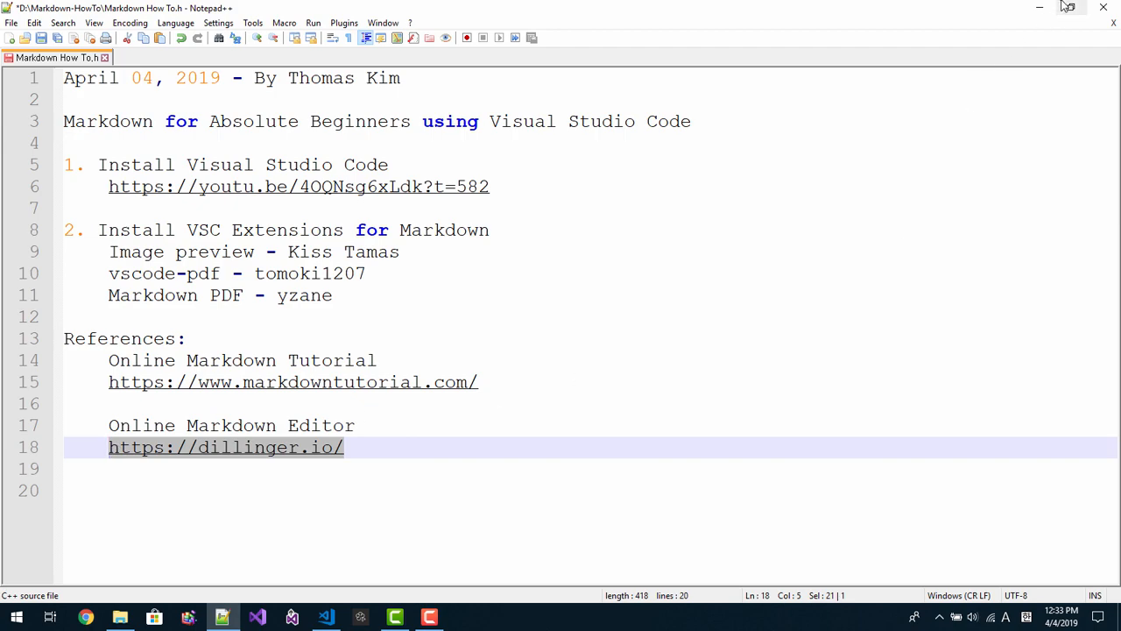
click(326, 617)
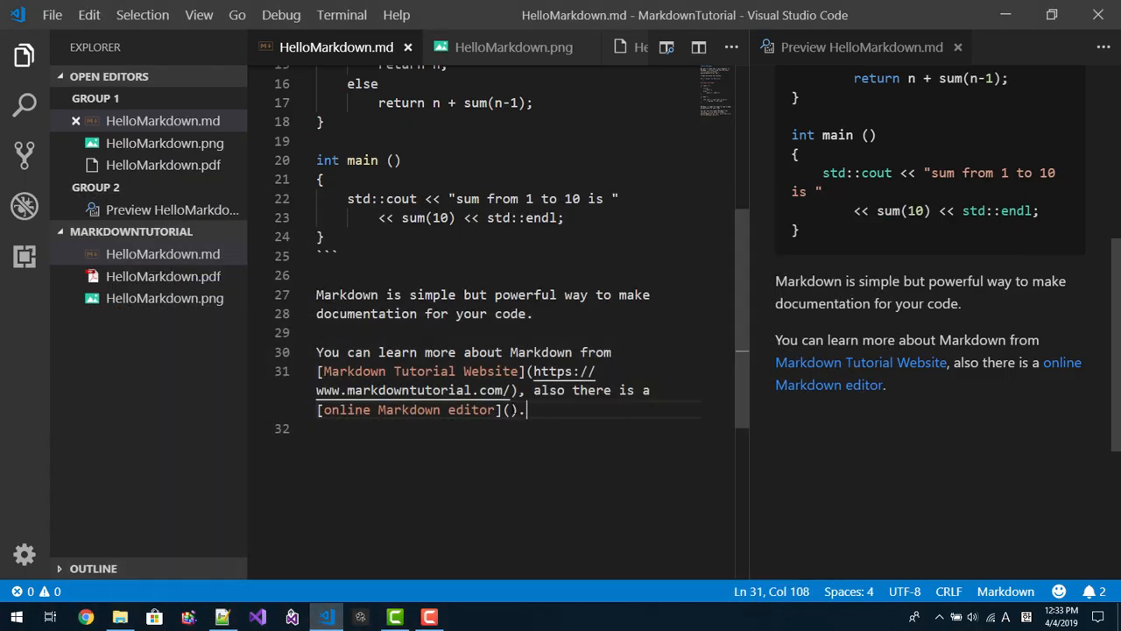
text(https://dillinger.io/)
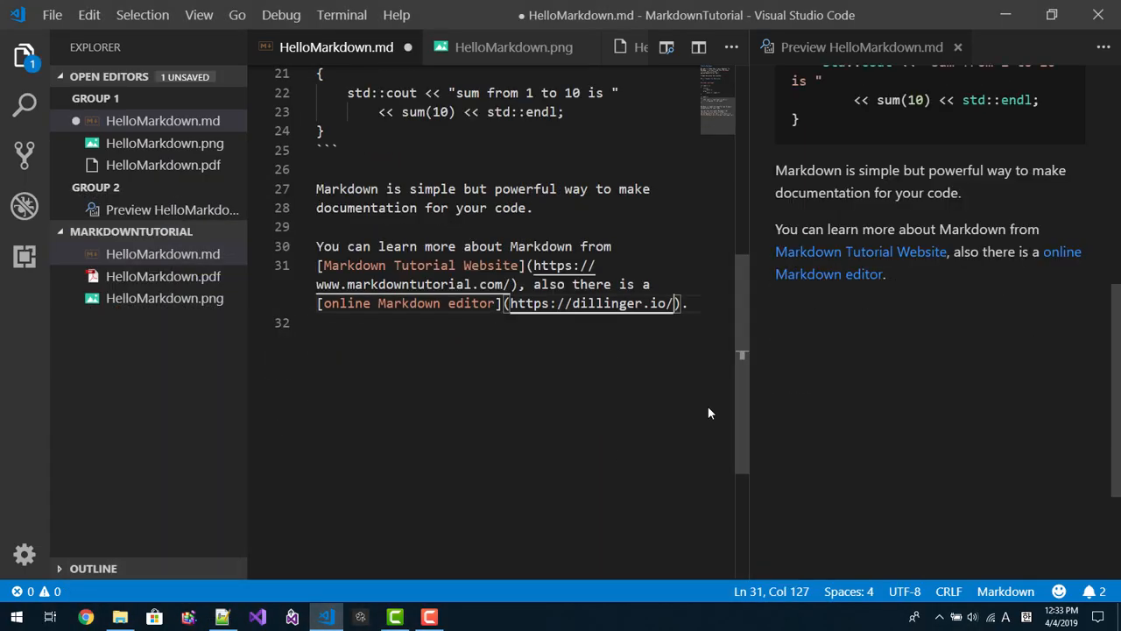
key(Enter)
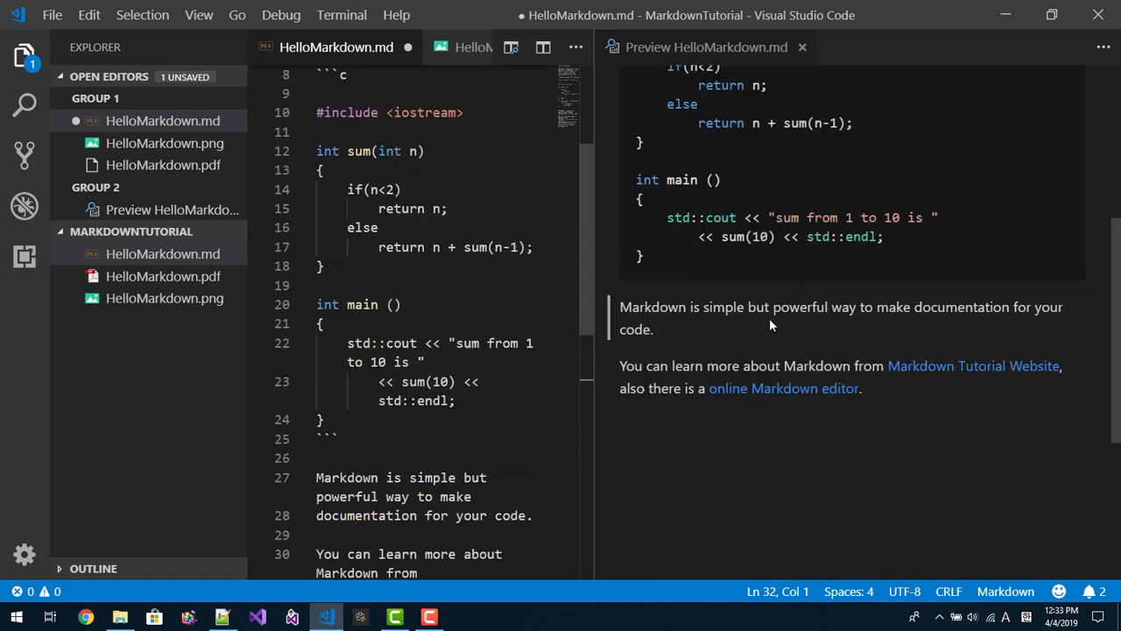
Follow the Markdown Tutorial Website and online editor links from the preview, then start a blank tab
scroll(down, 3)
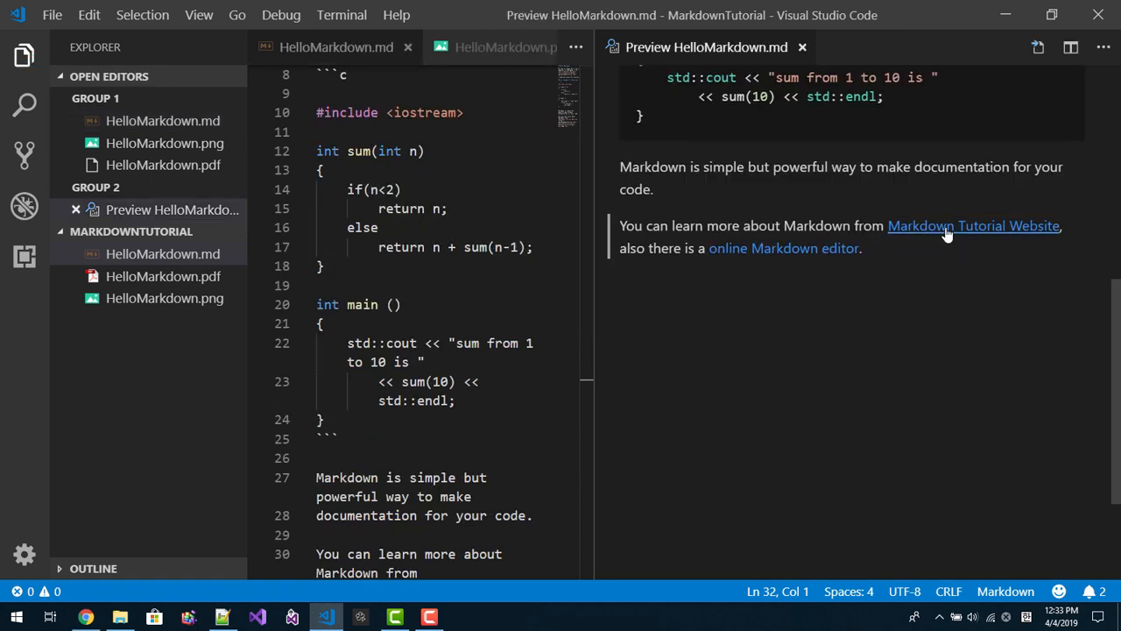
click(974, 224)
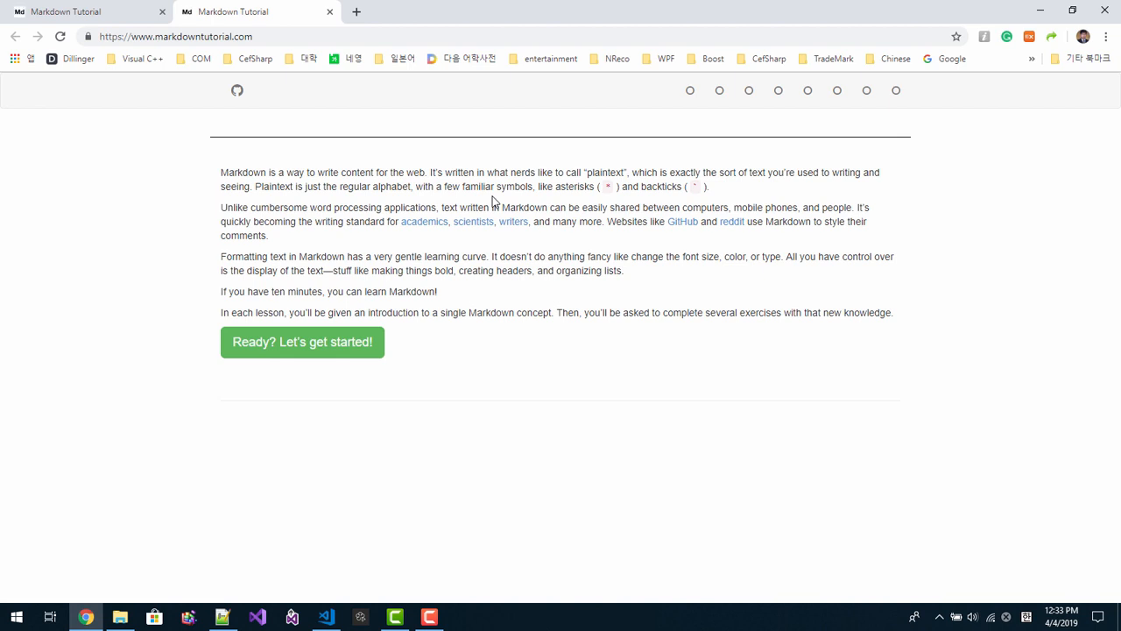
mouse_move(1021, 51)
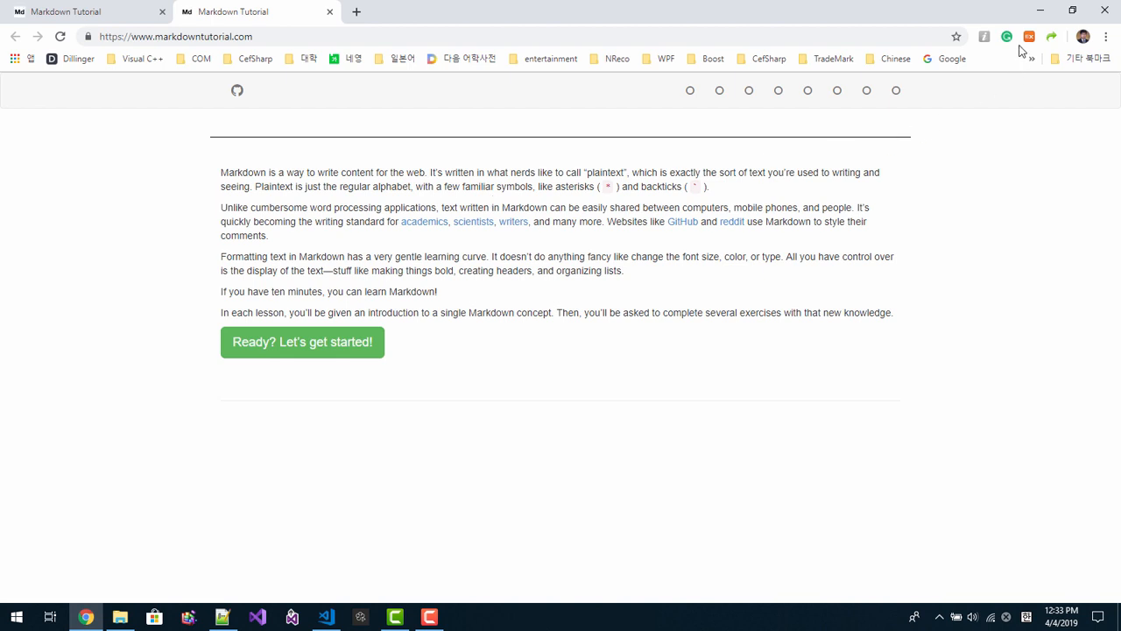
click(326, 616)
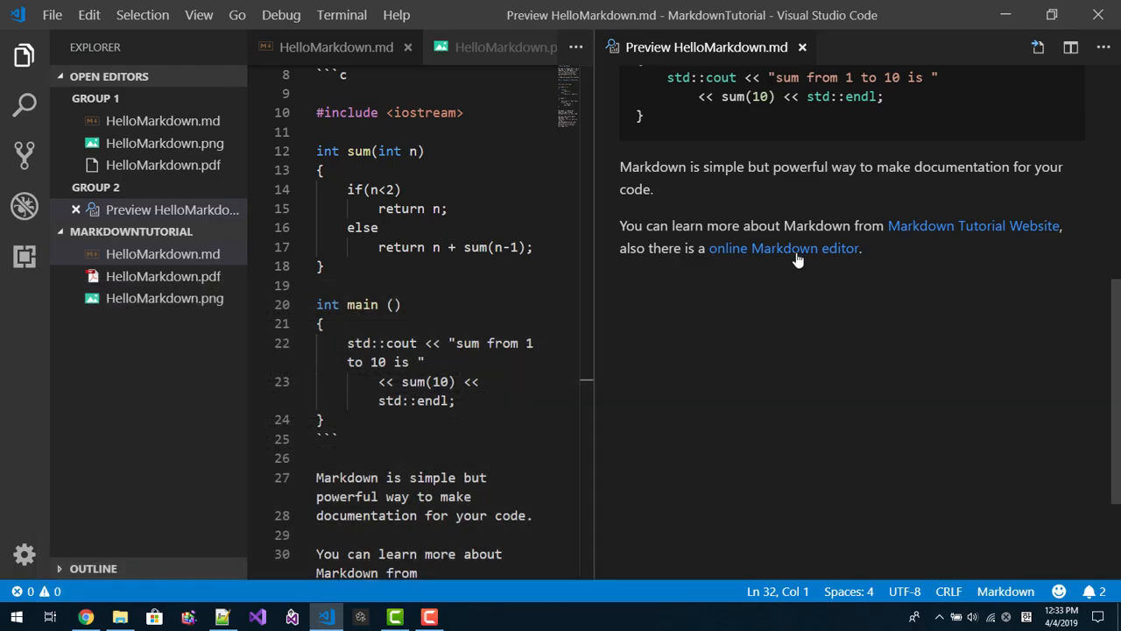
click(785, 249)
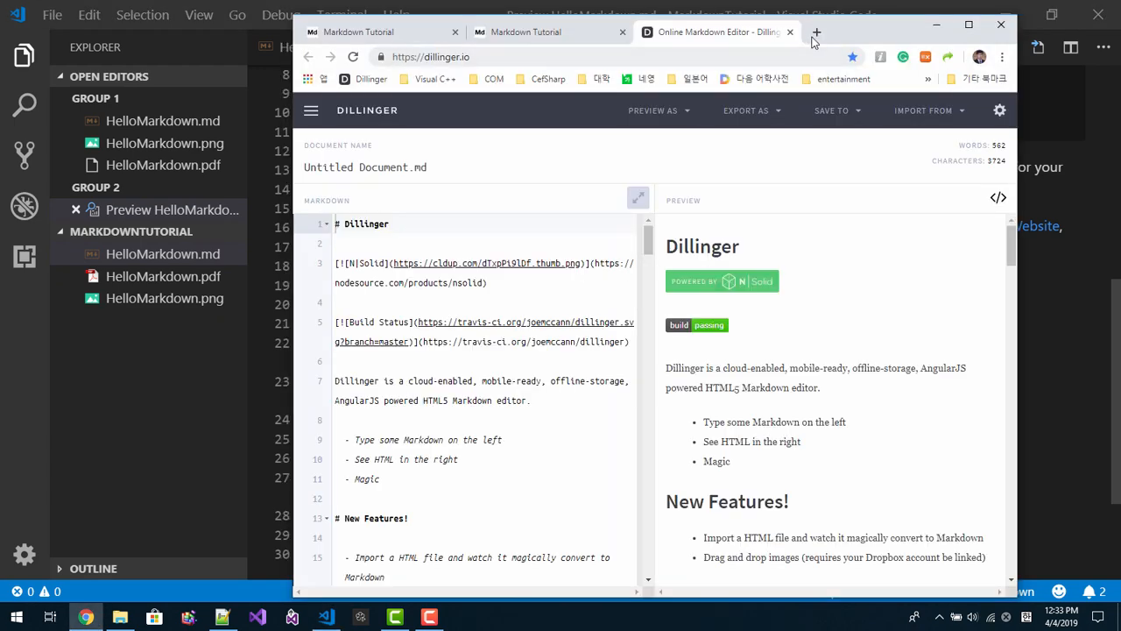
click(816, 31)
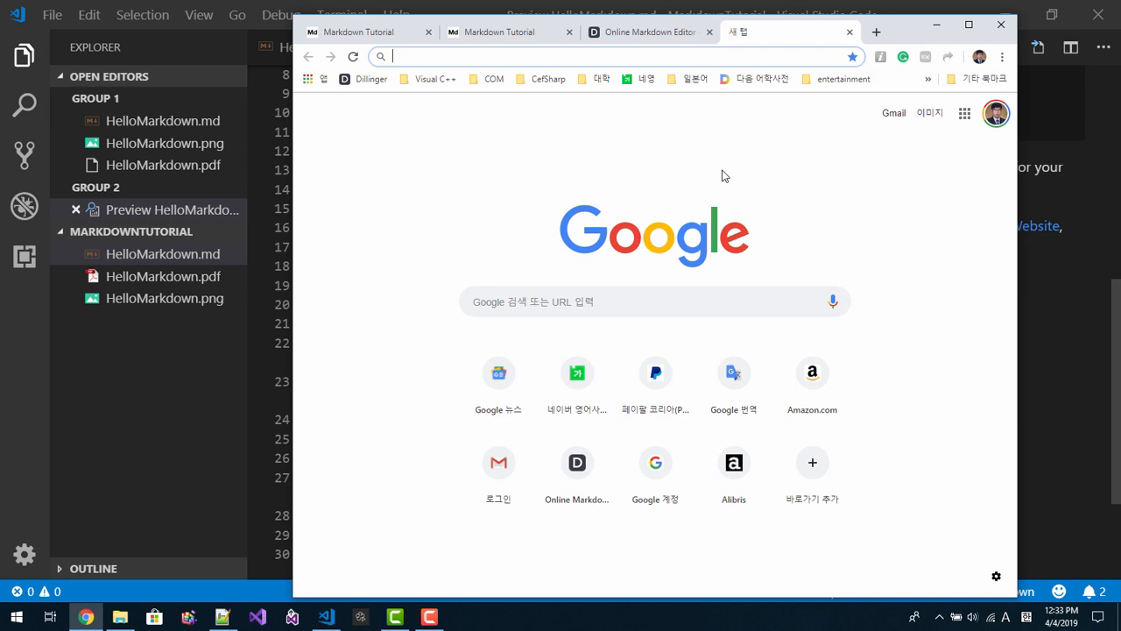
Search John snow images, enlarge a Jon Snow Game of Thrones photo and copy its image address
text(Jo)
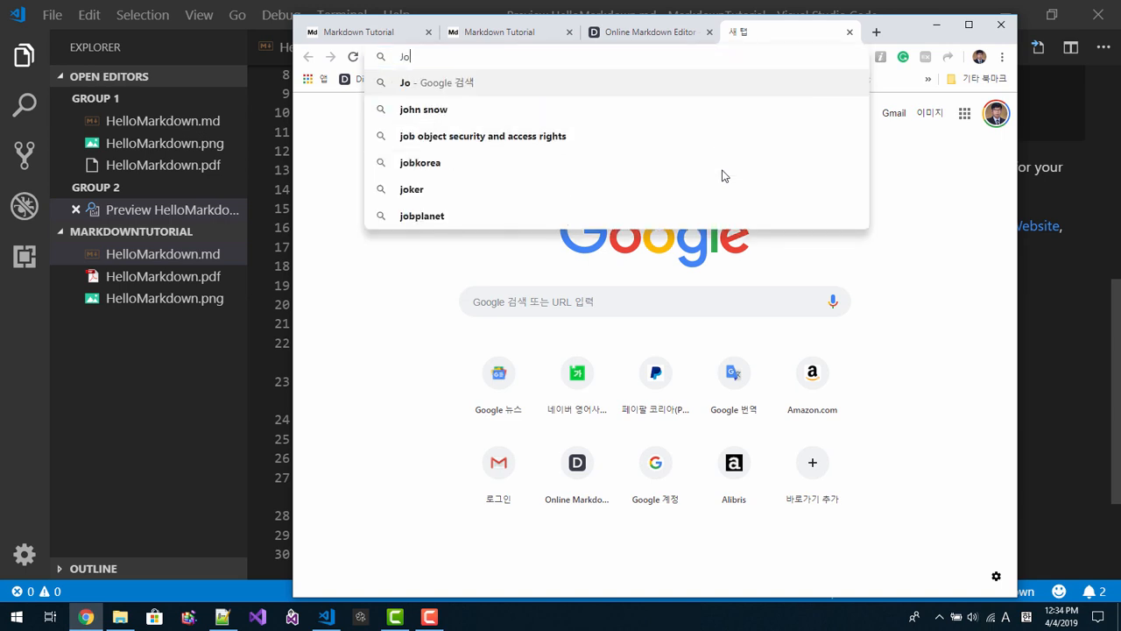
text(hn)
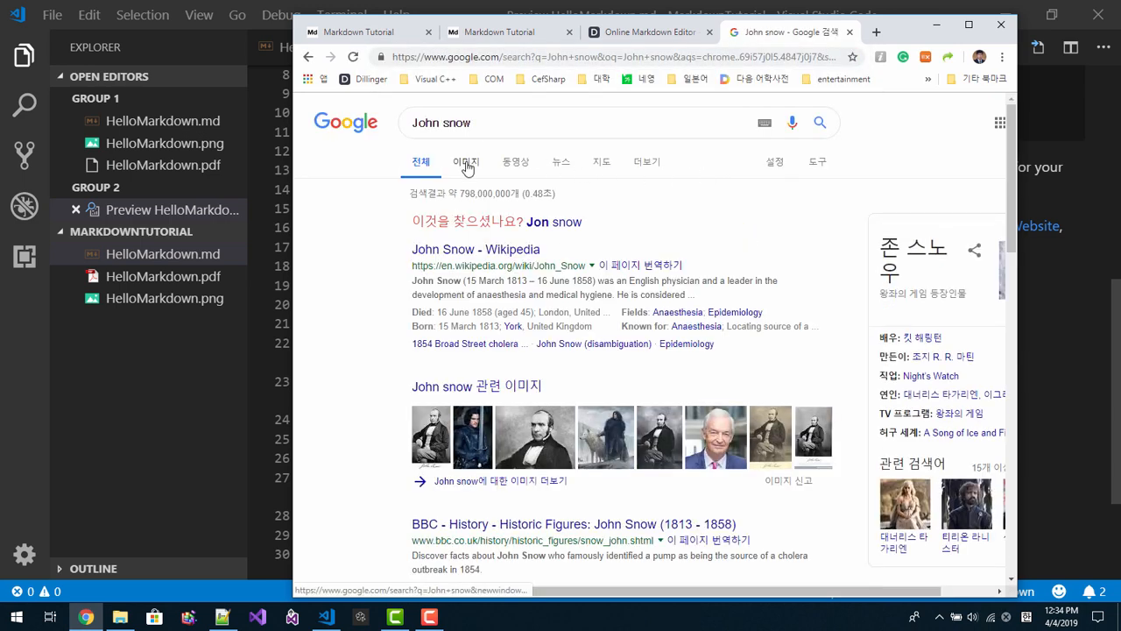
click(466, 162)
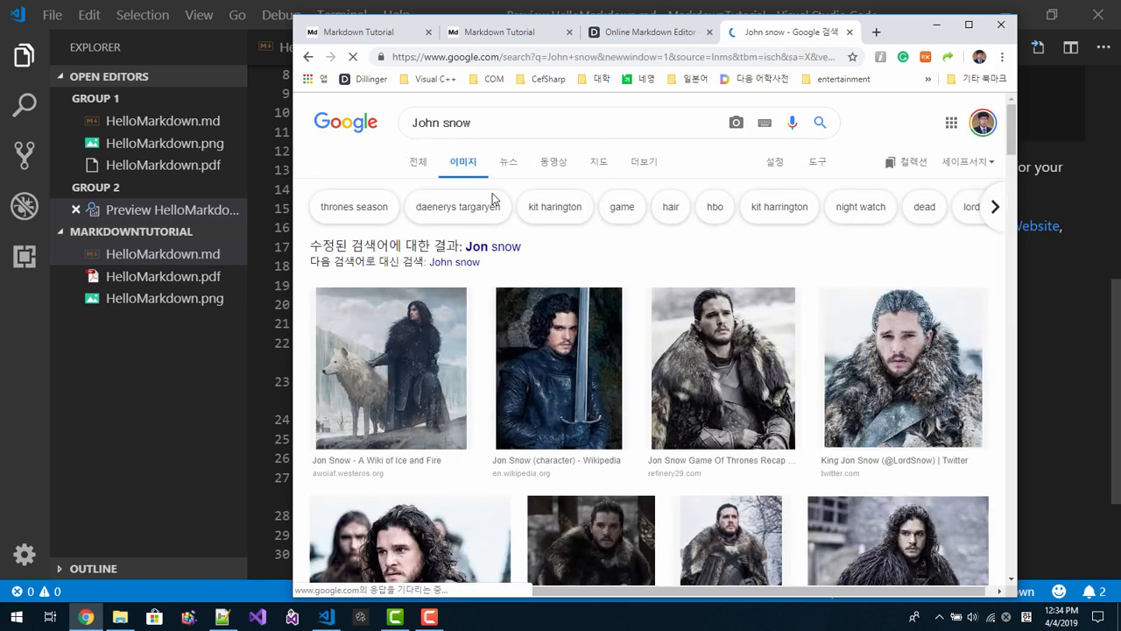
scroll(down, 3)
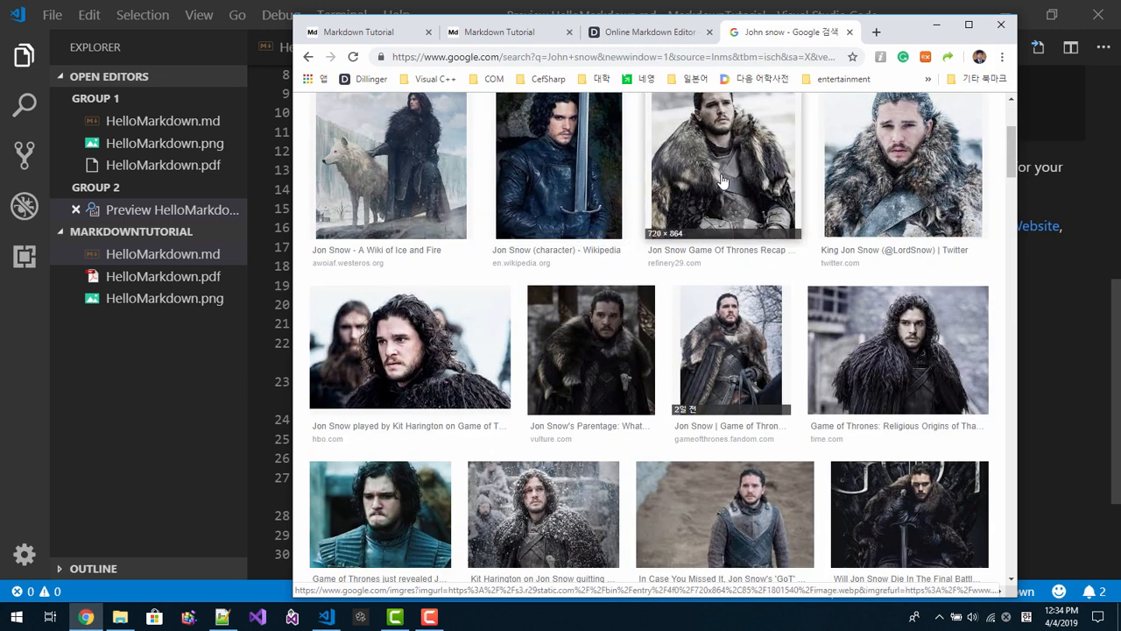
click(721, 166)
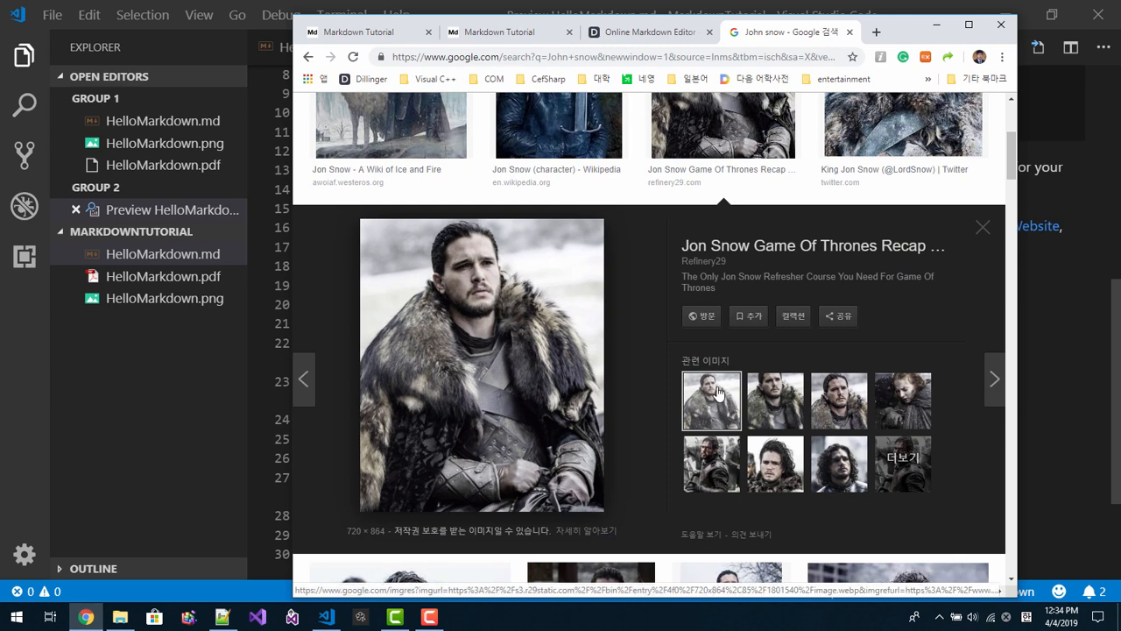
right_click(711, 400)
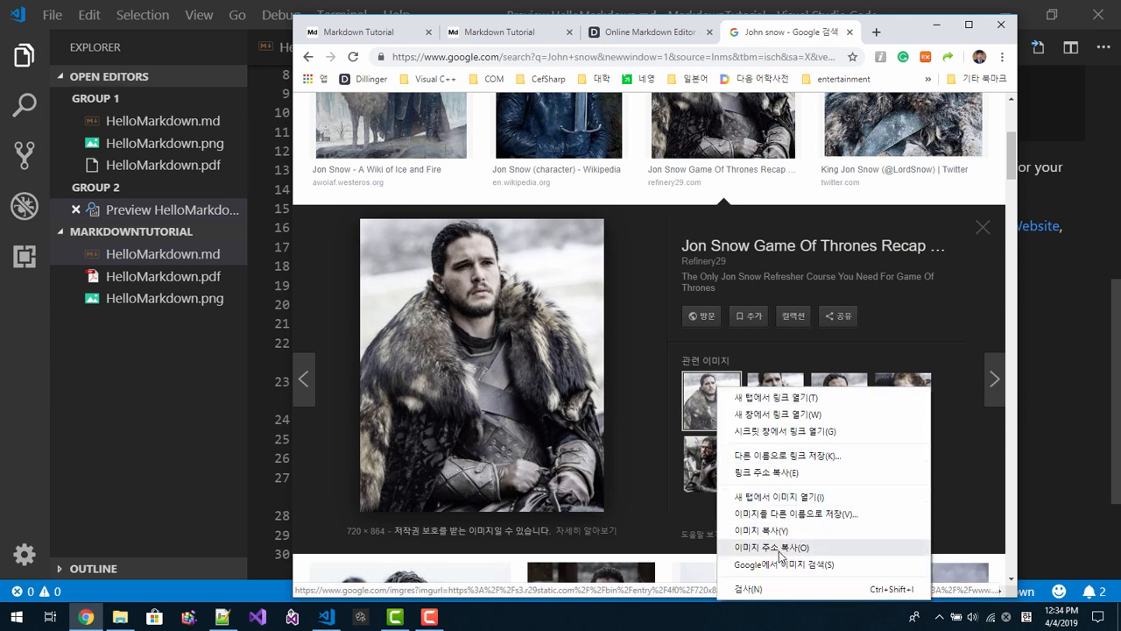
click(779, 501)
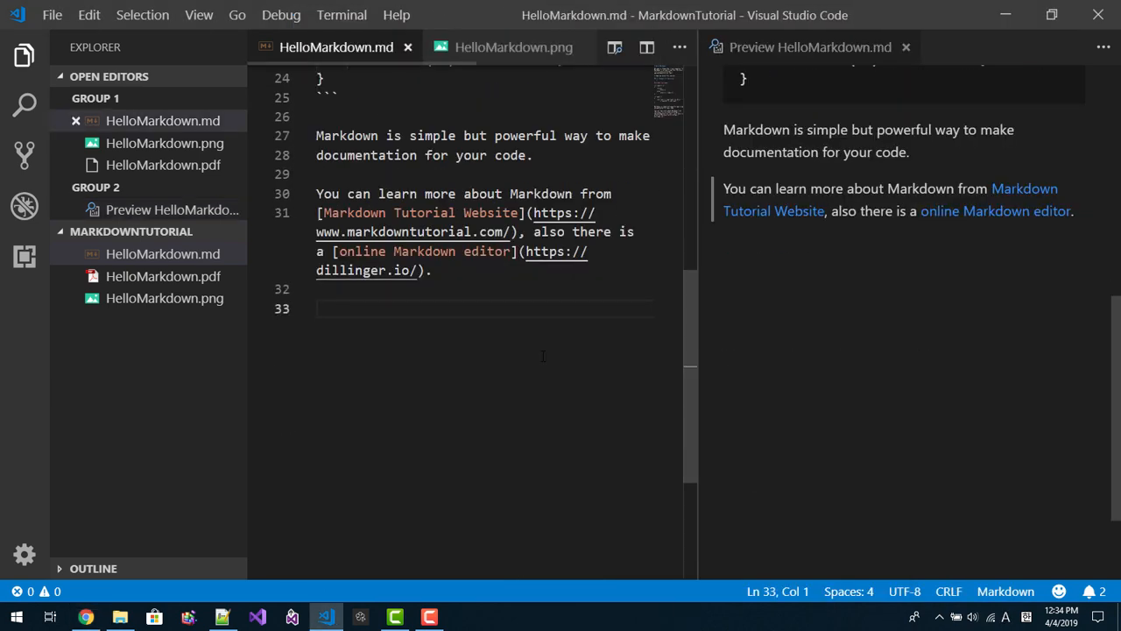
Add the line The [protagonist of Game of Thrones]() ready for the copied image address
text(The)
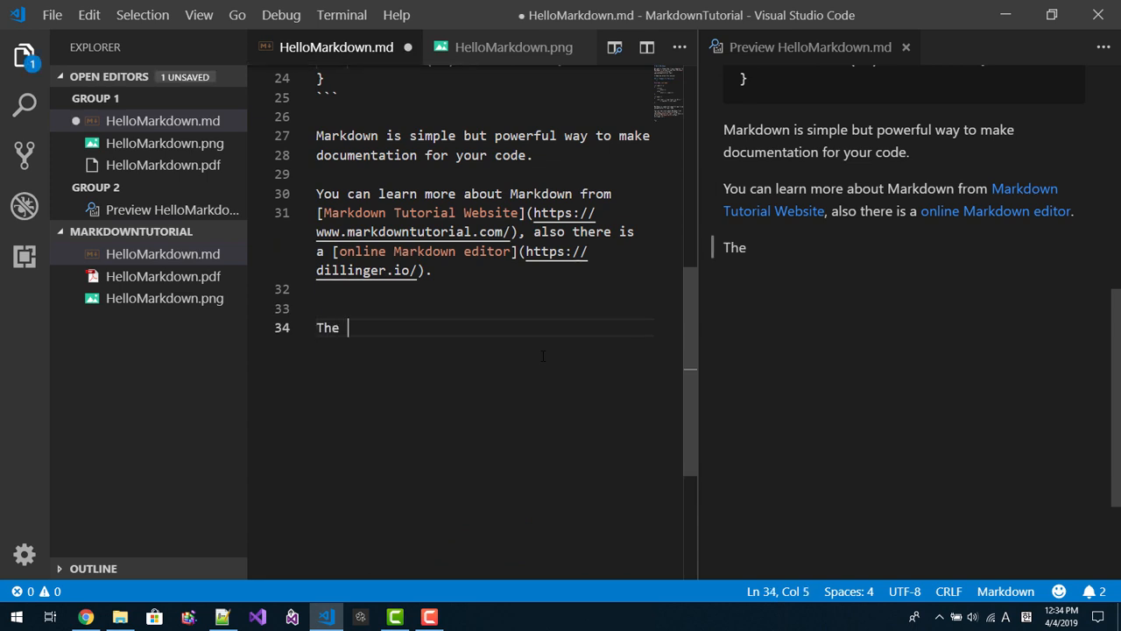
text([pro)
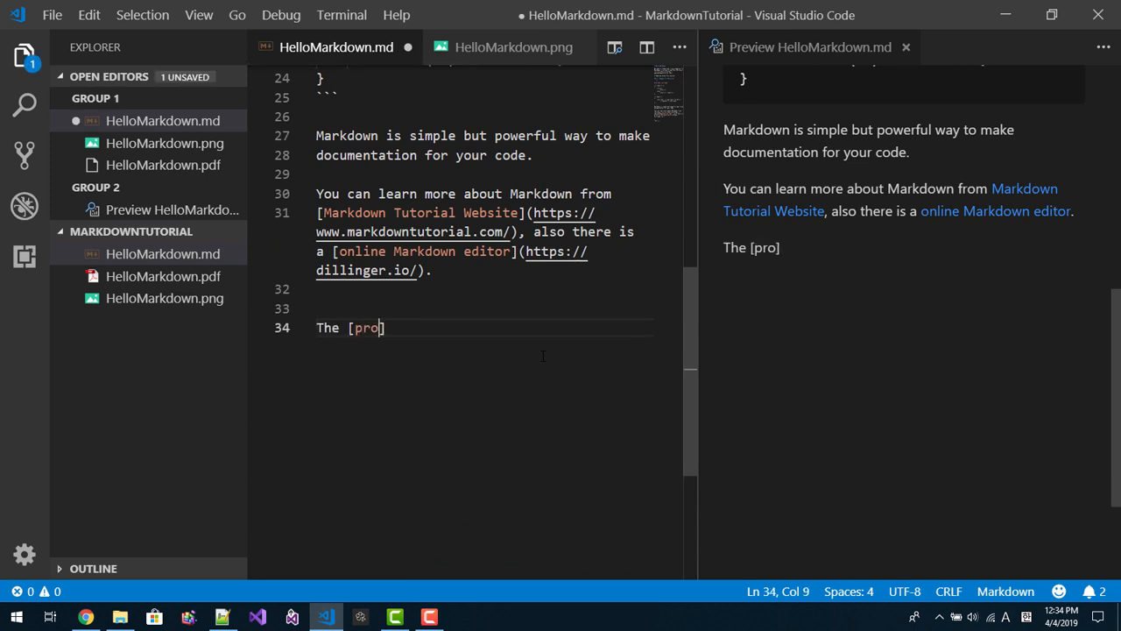
text(tag)
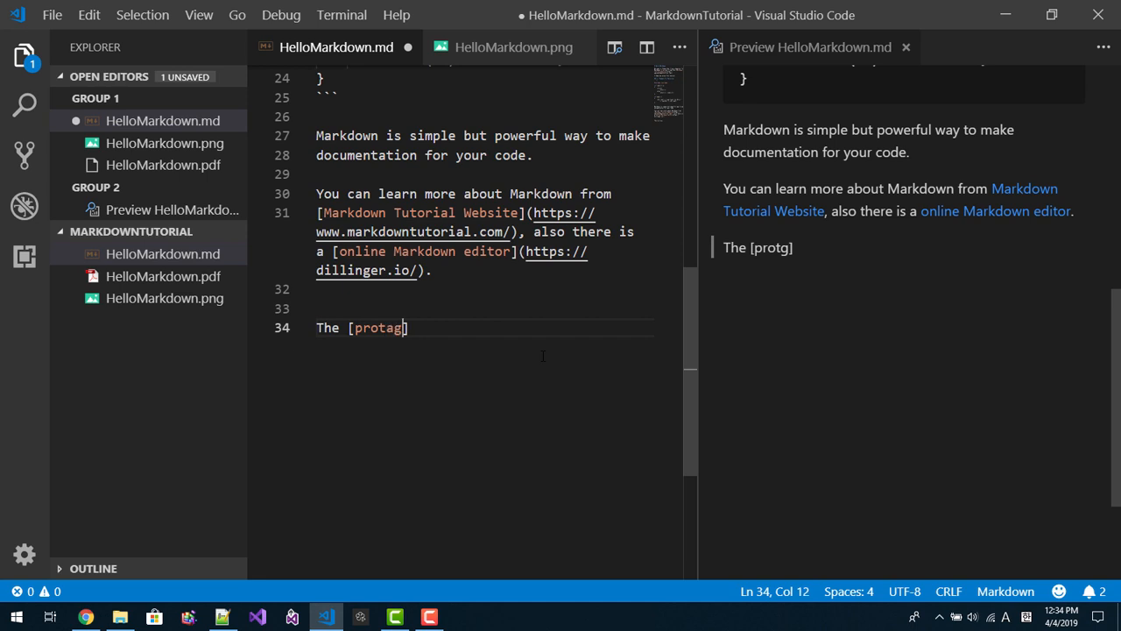
text(onist of)
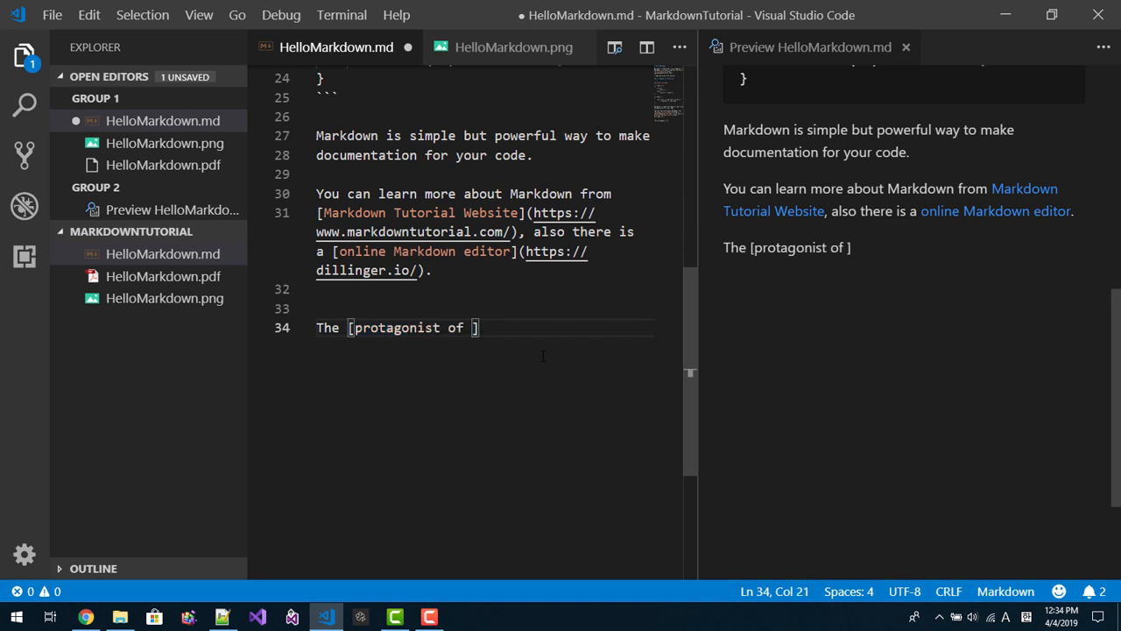
text(Game of)
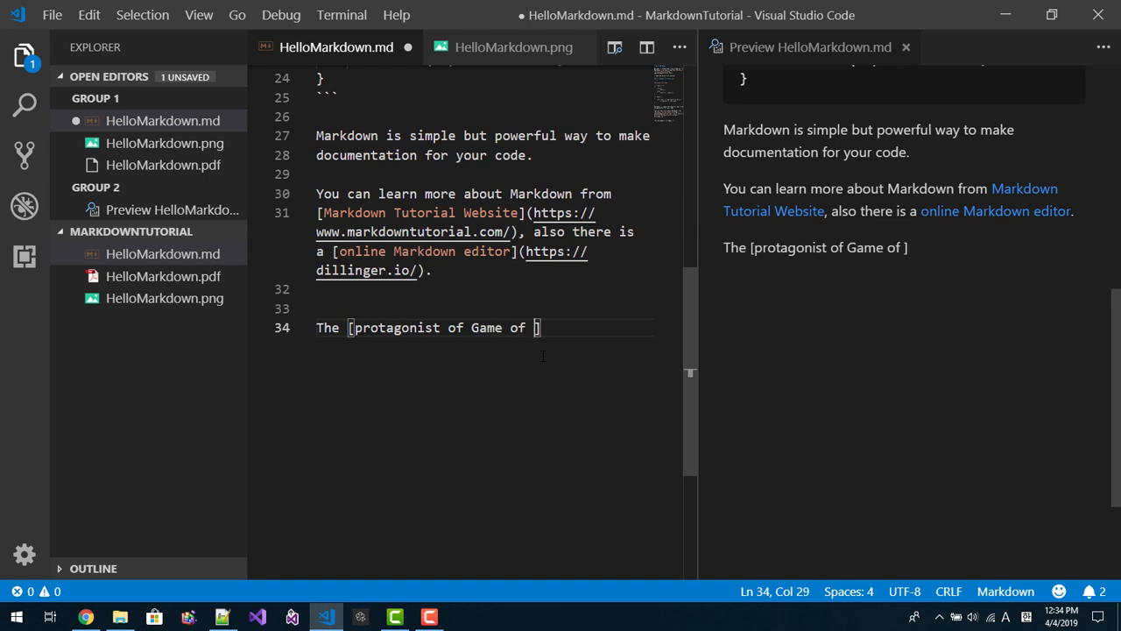
text(Thrones)
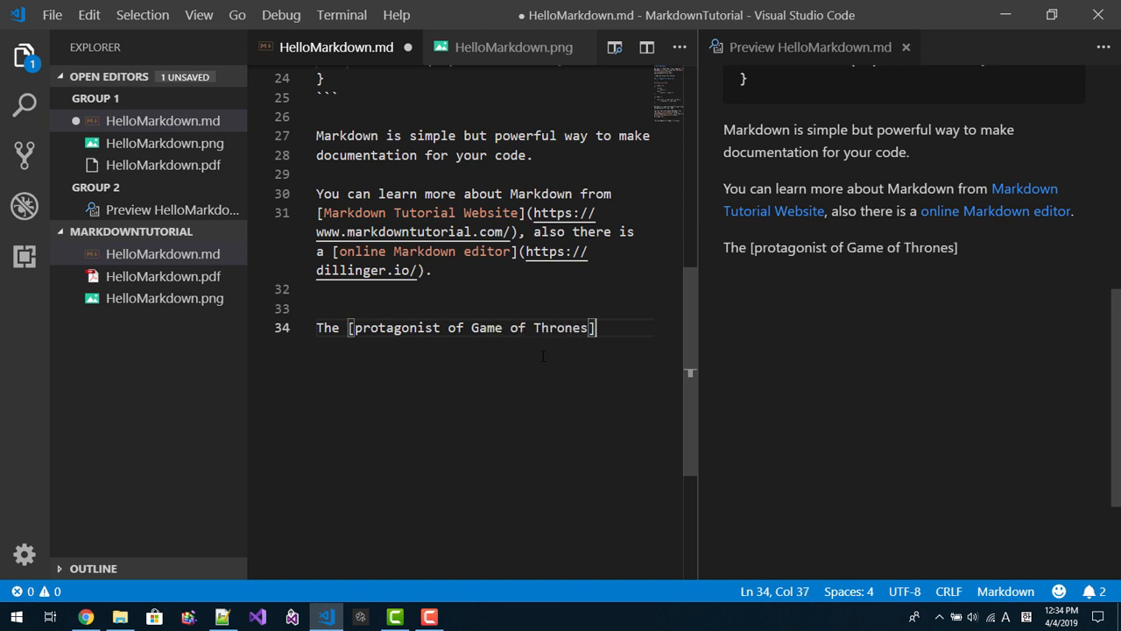
text(())
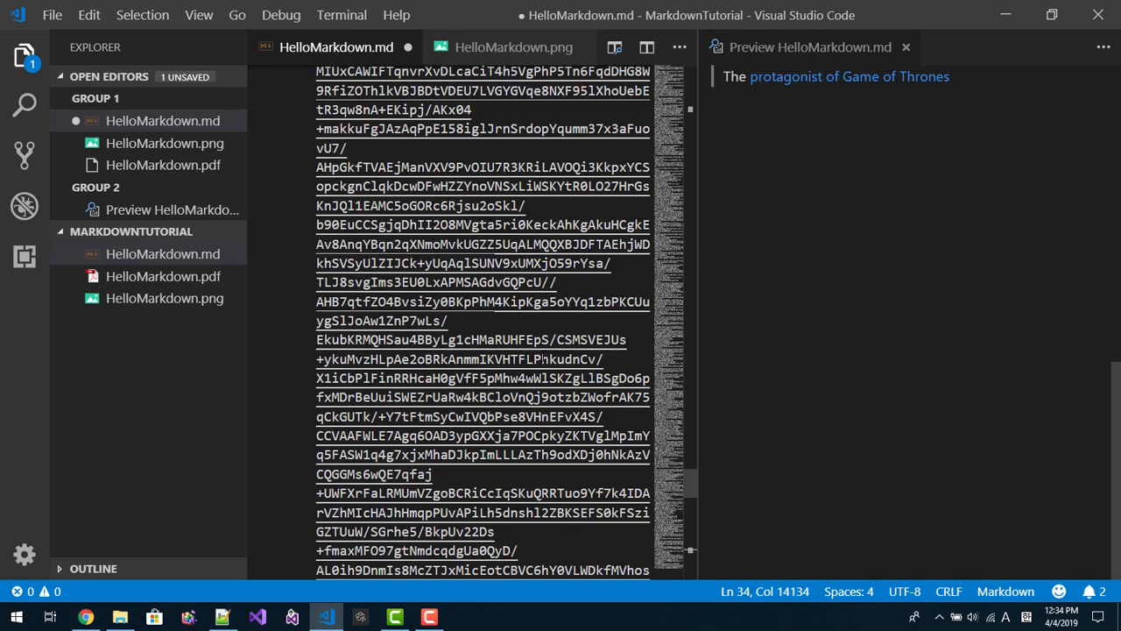
Prefix the protagonist link with ! to embed the Jon Snow image, fix the line and save
scroll(down, 3)
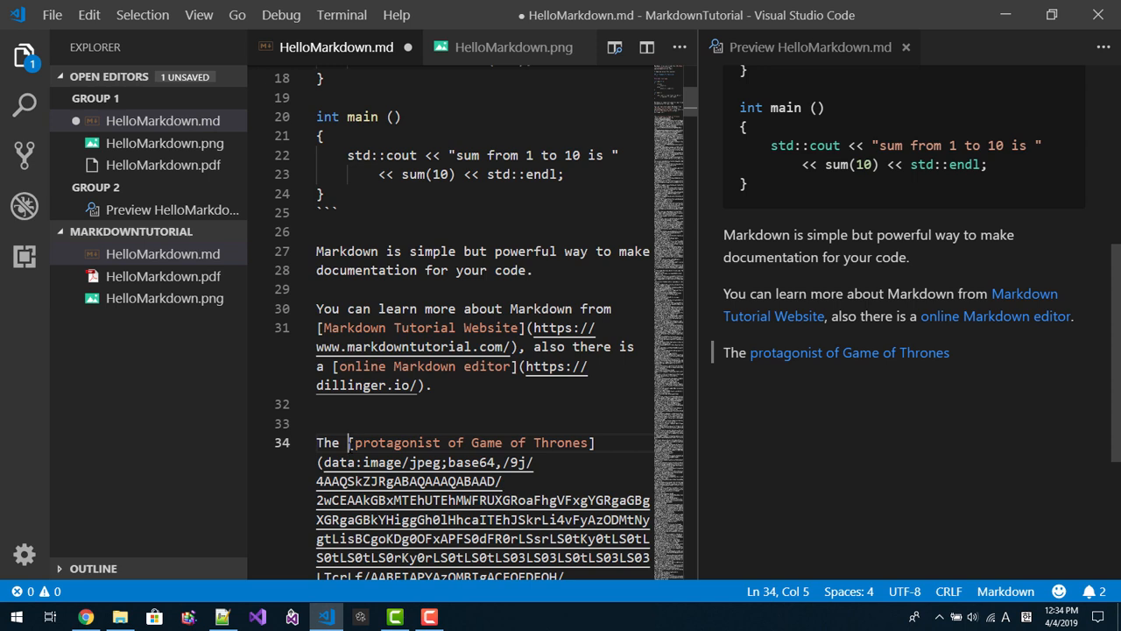
text(!)
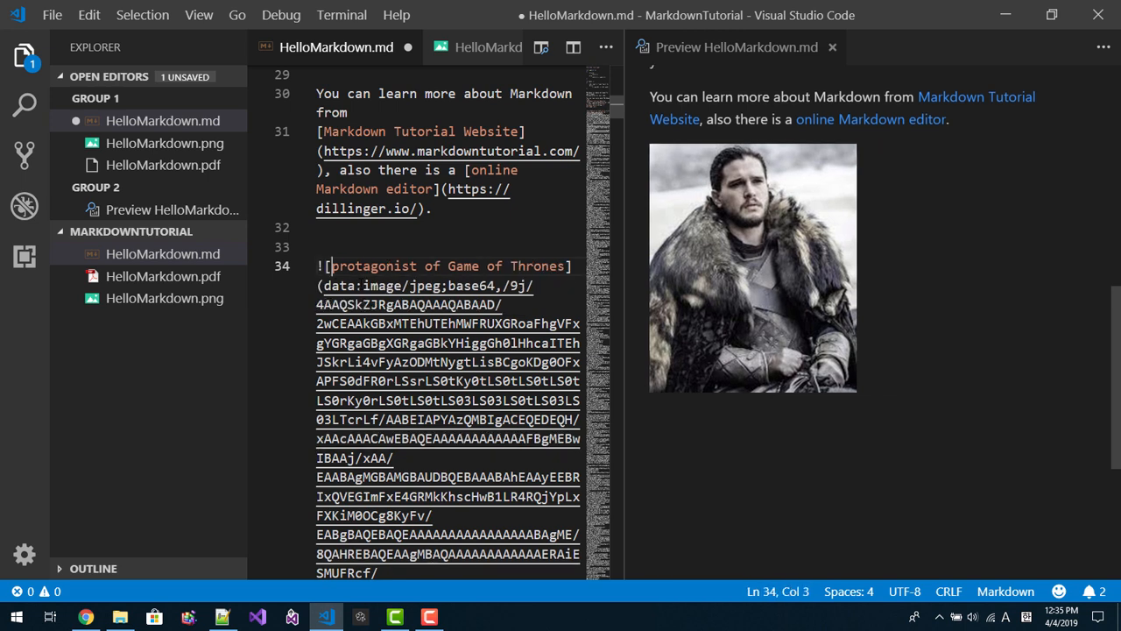
text(The)
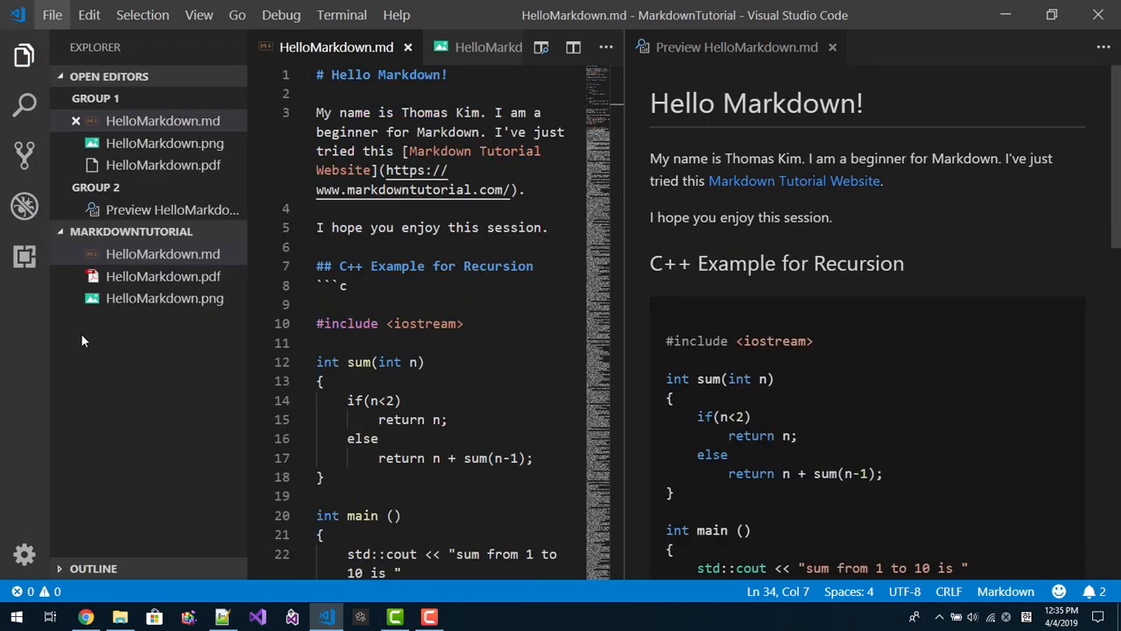
Re-export HelloMarkdown.md to PDF and view HelloMarkdown.pdf in the editor anyway
click(161, 252)
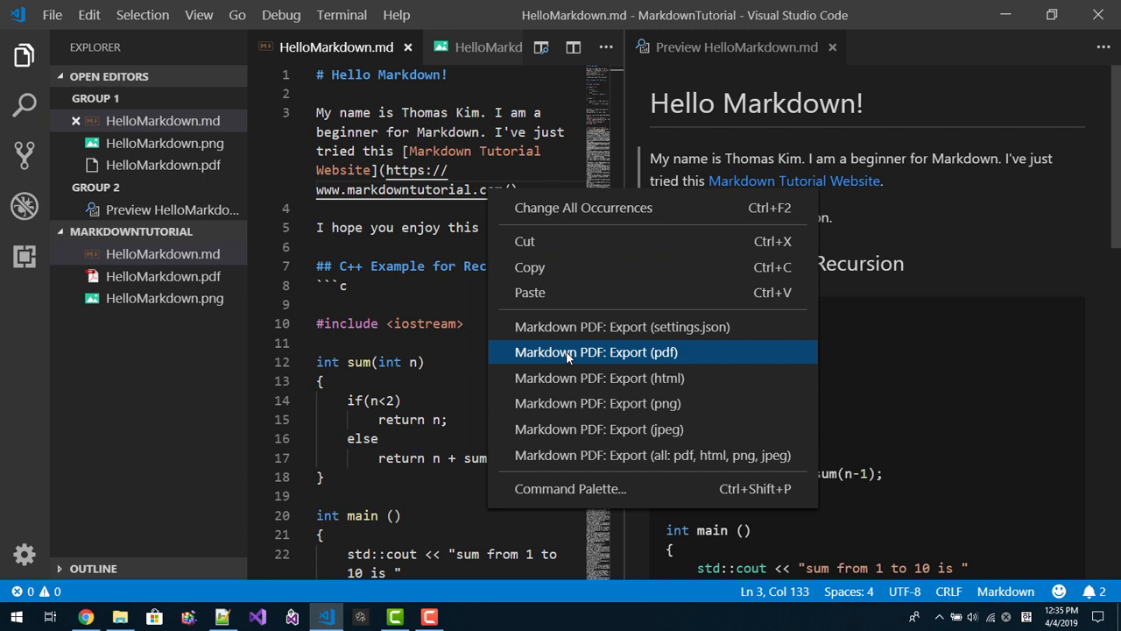
click(599, 352)
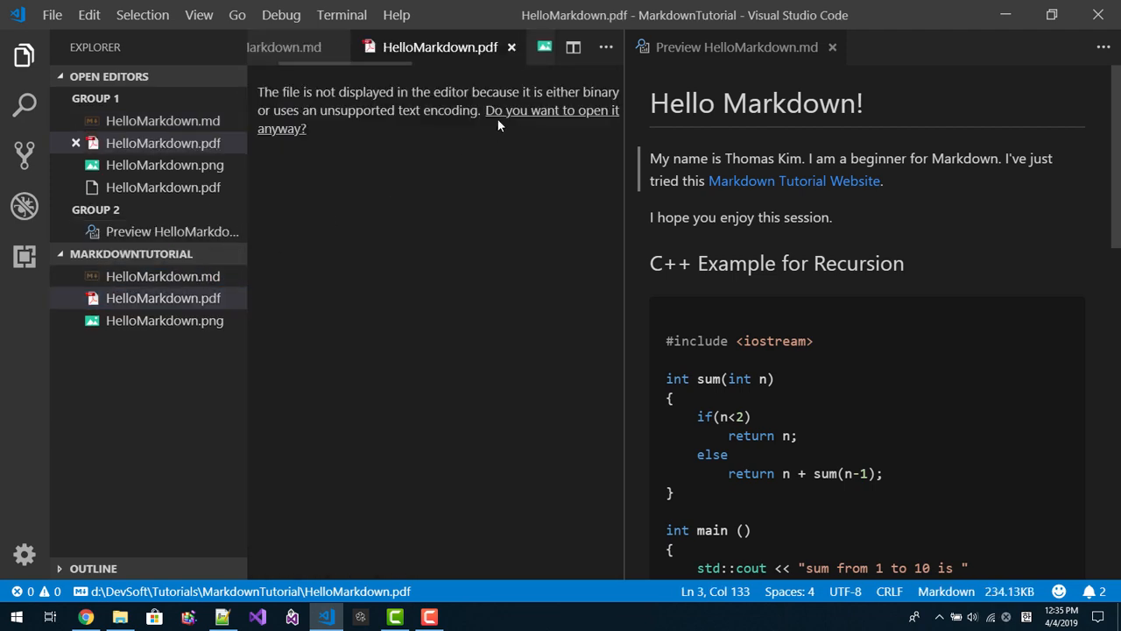
click(550, 119)
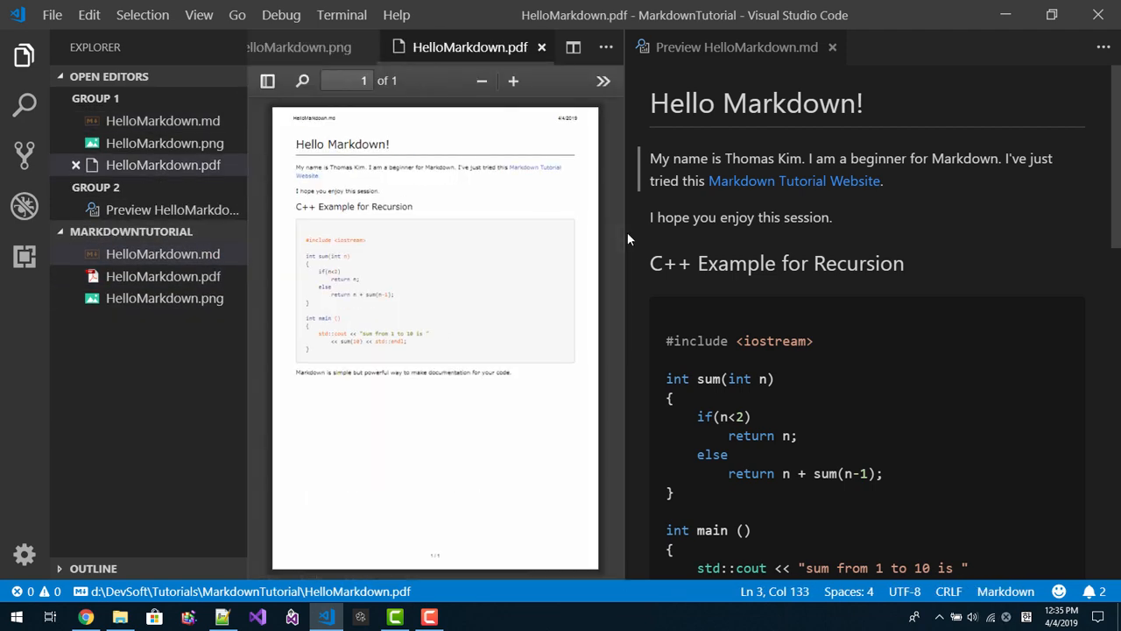
mouse_move(588, 74)
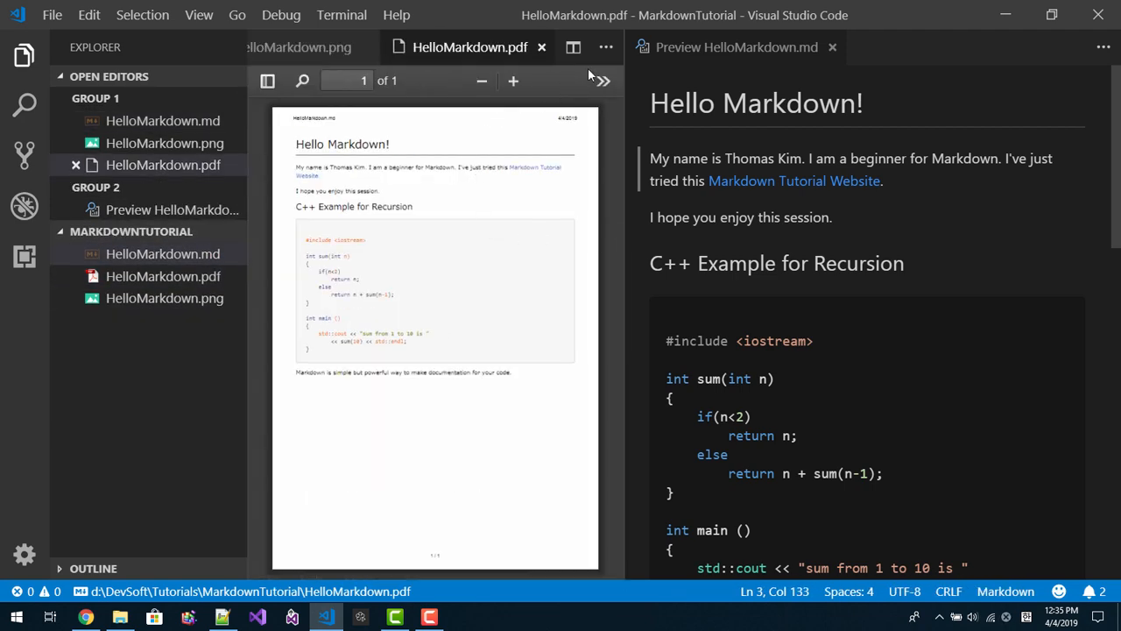
click(161, 119)
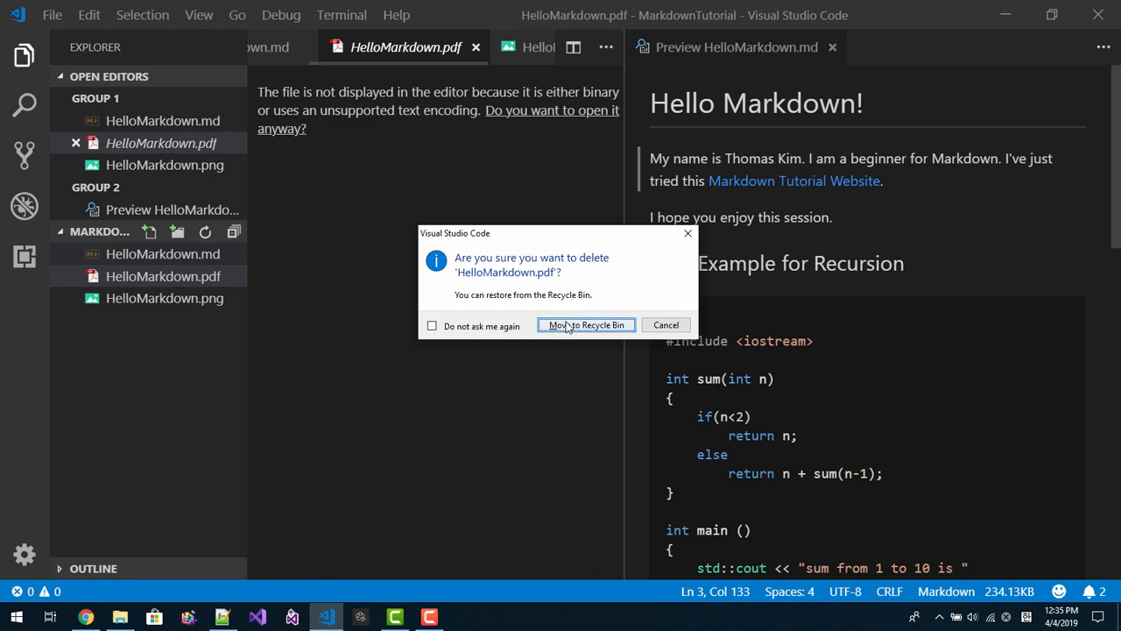
Delete HelloMarkdown.pdf and HelloMarkdown.png, re-export to PDF and view it with the Jon Snow image
click(585, 325)
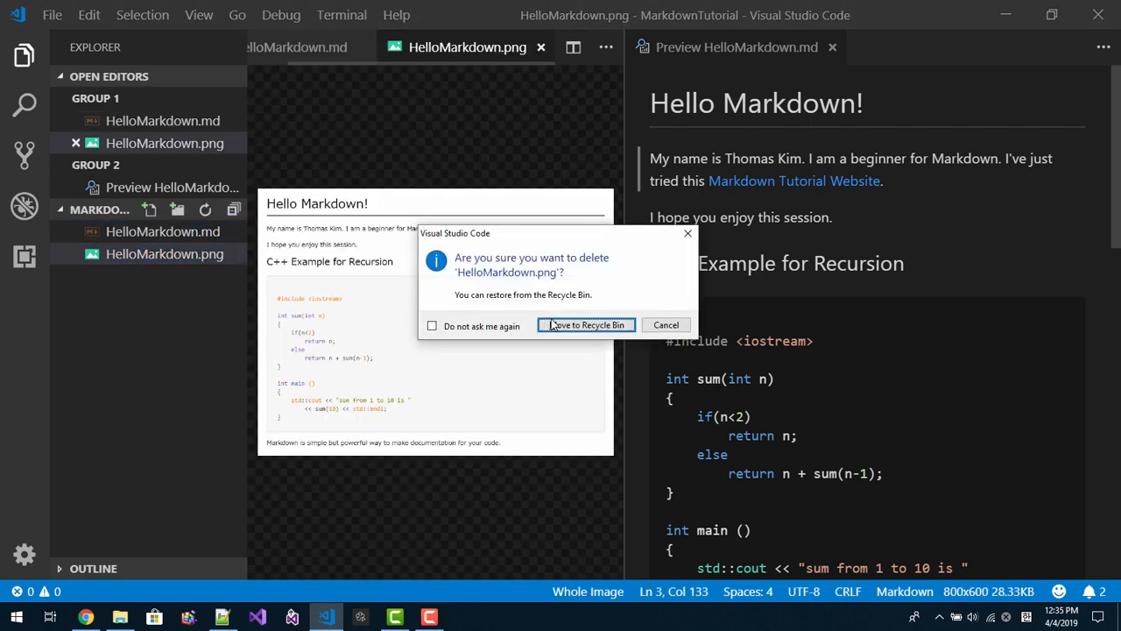
click(585, 324)
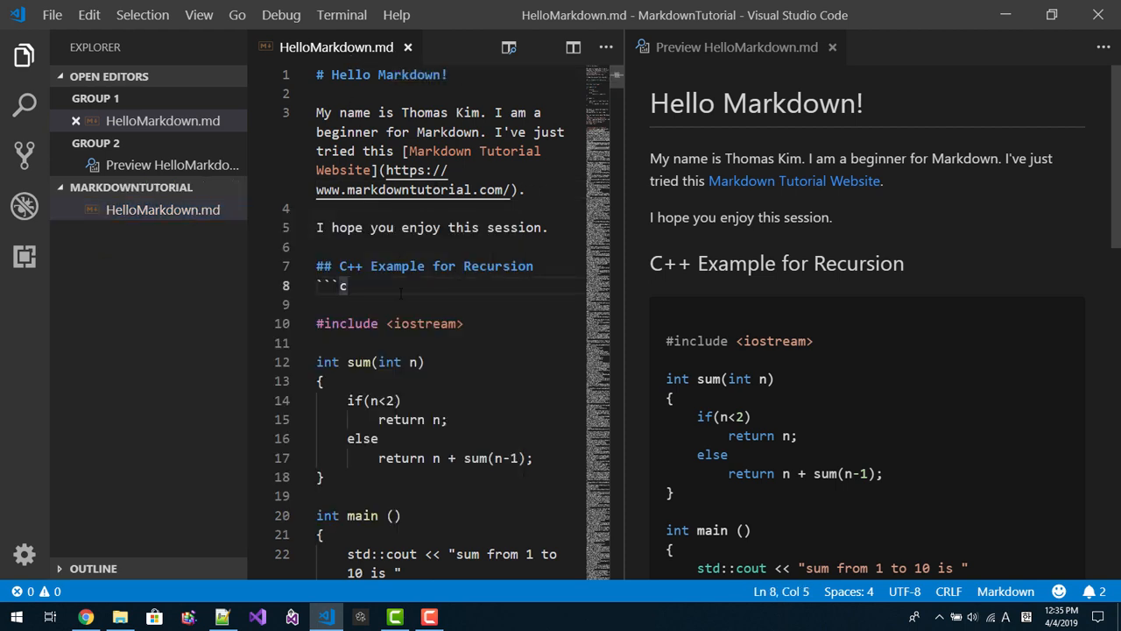
right_click(376, 284)
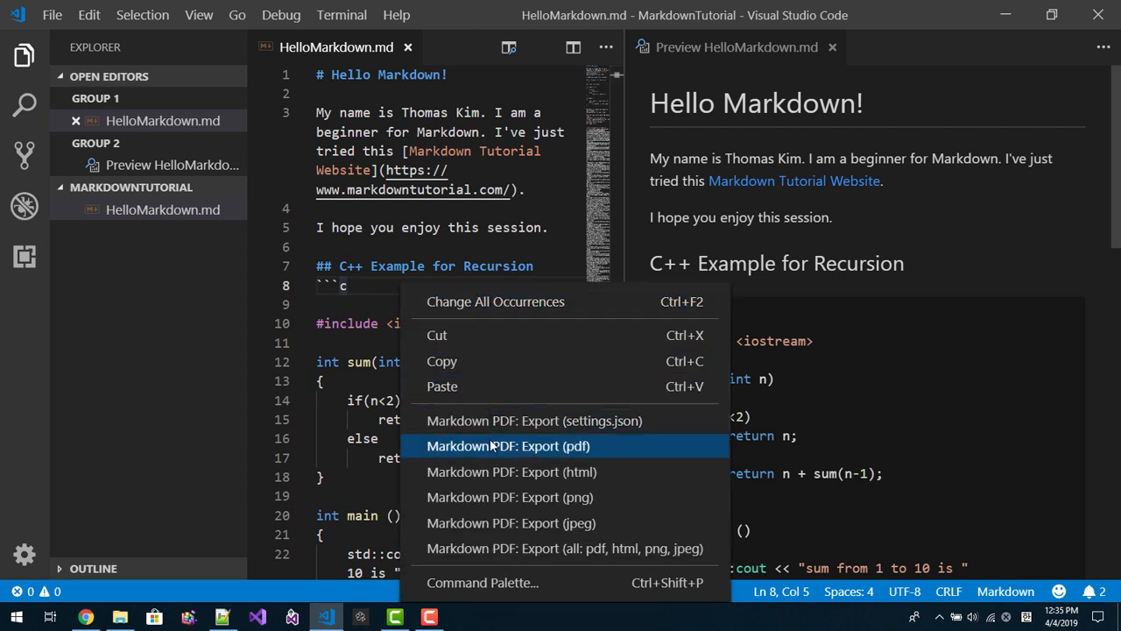
click(507, 447)
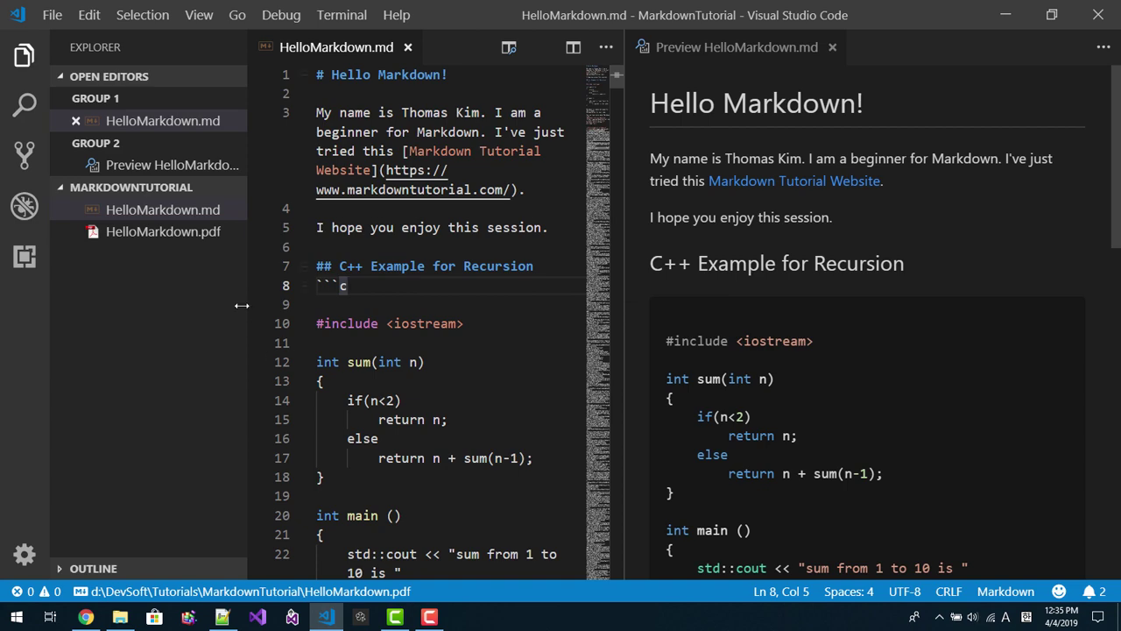
click(161, 231)
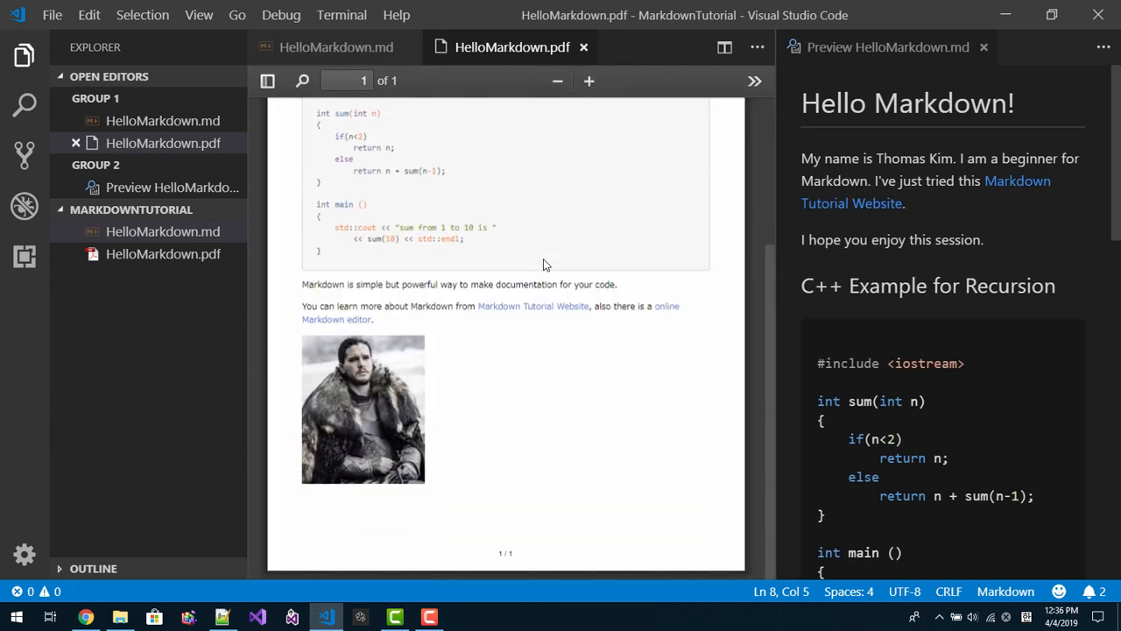
mouse_move(774, 387)
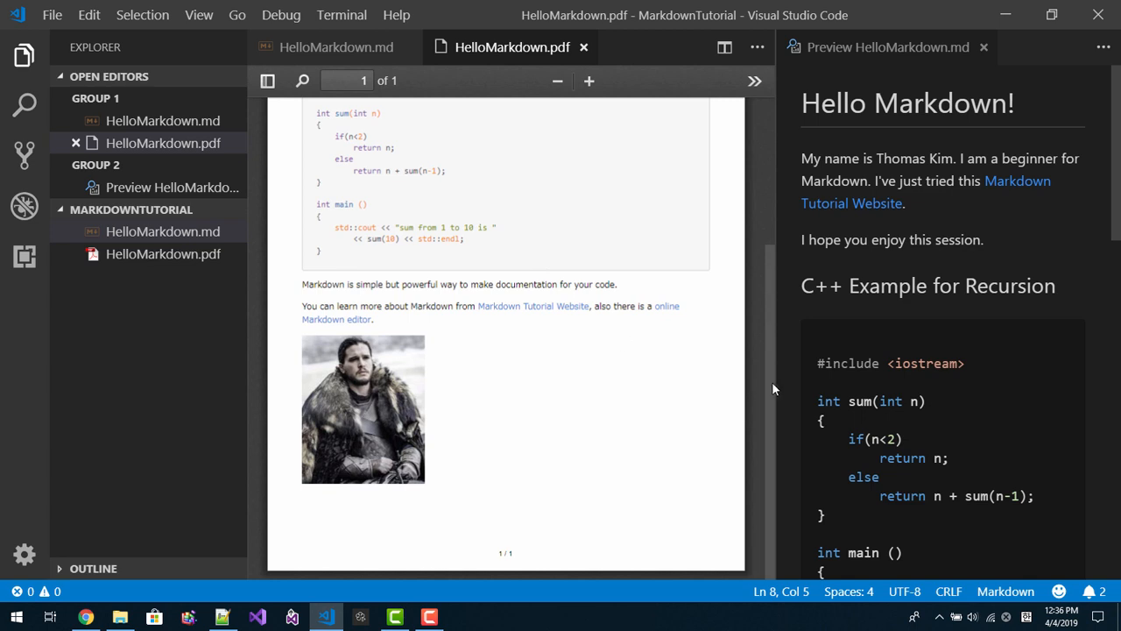